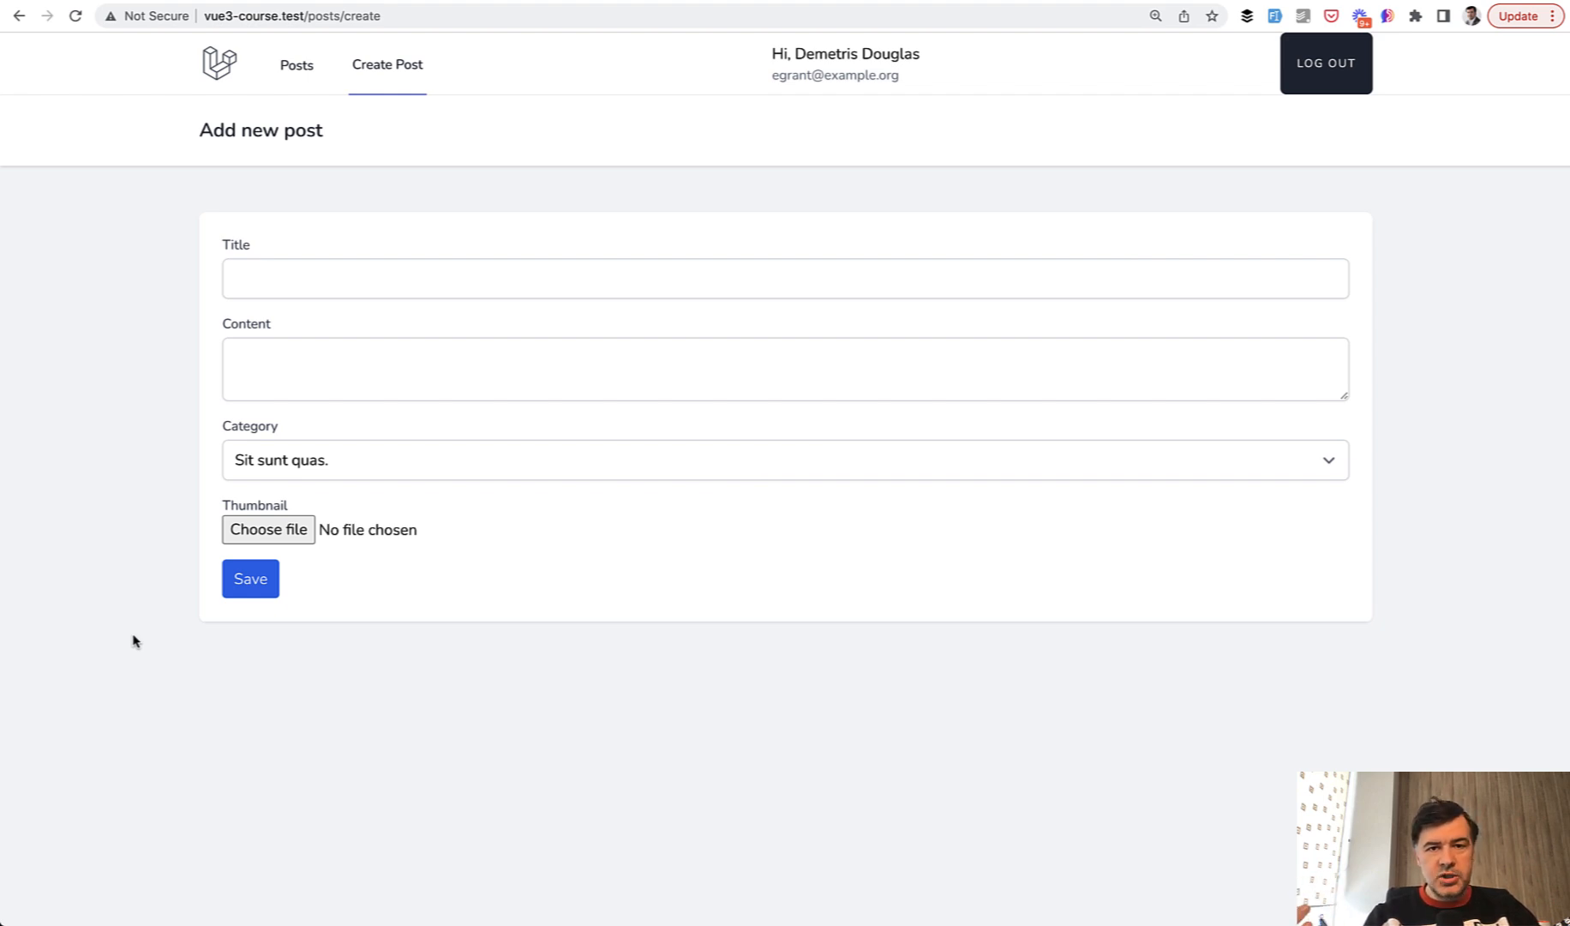
{"action": "mouse_move", "coordinate": [266, 651]}
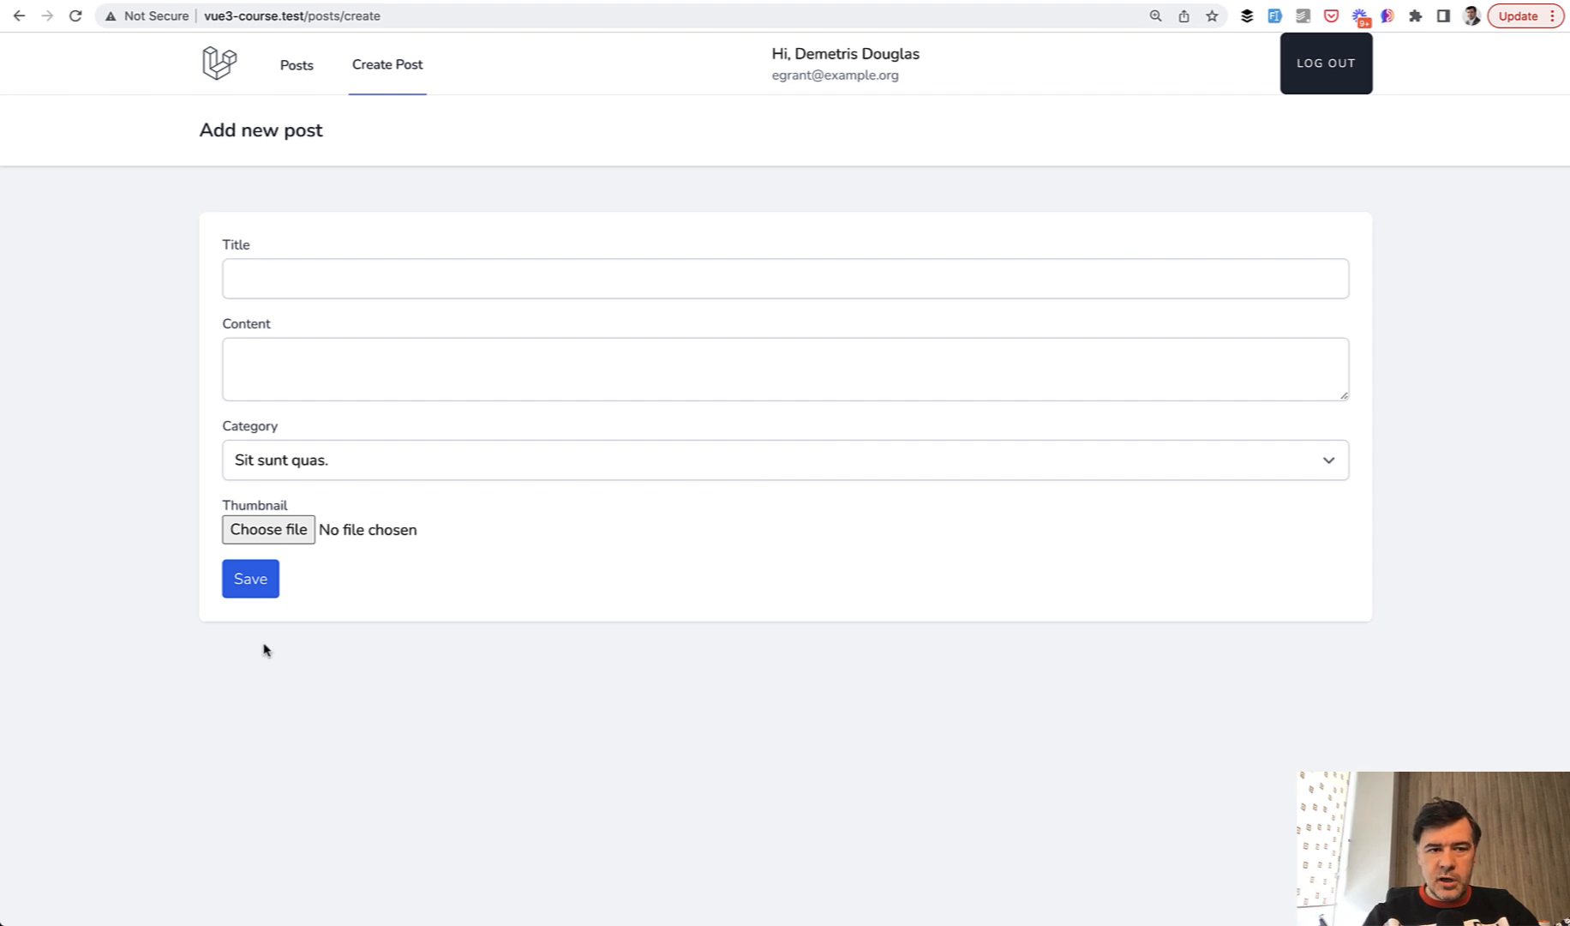
{"action": "mouse_move", "coordinate": [350, 477]}
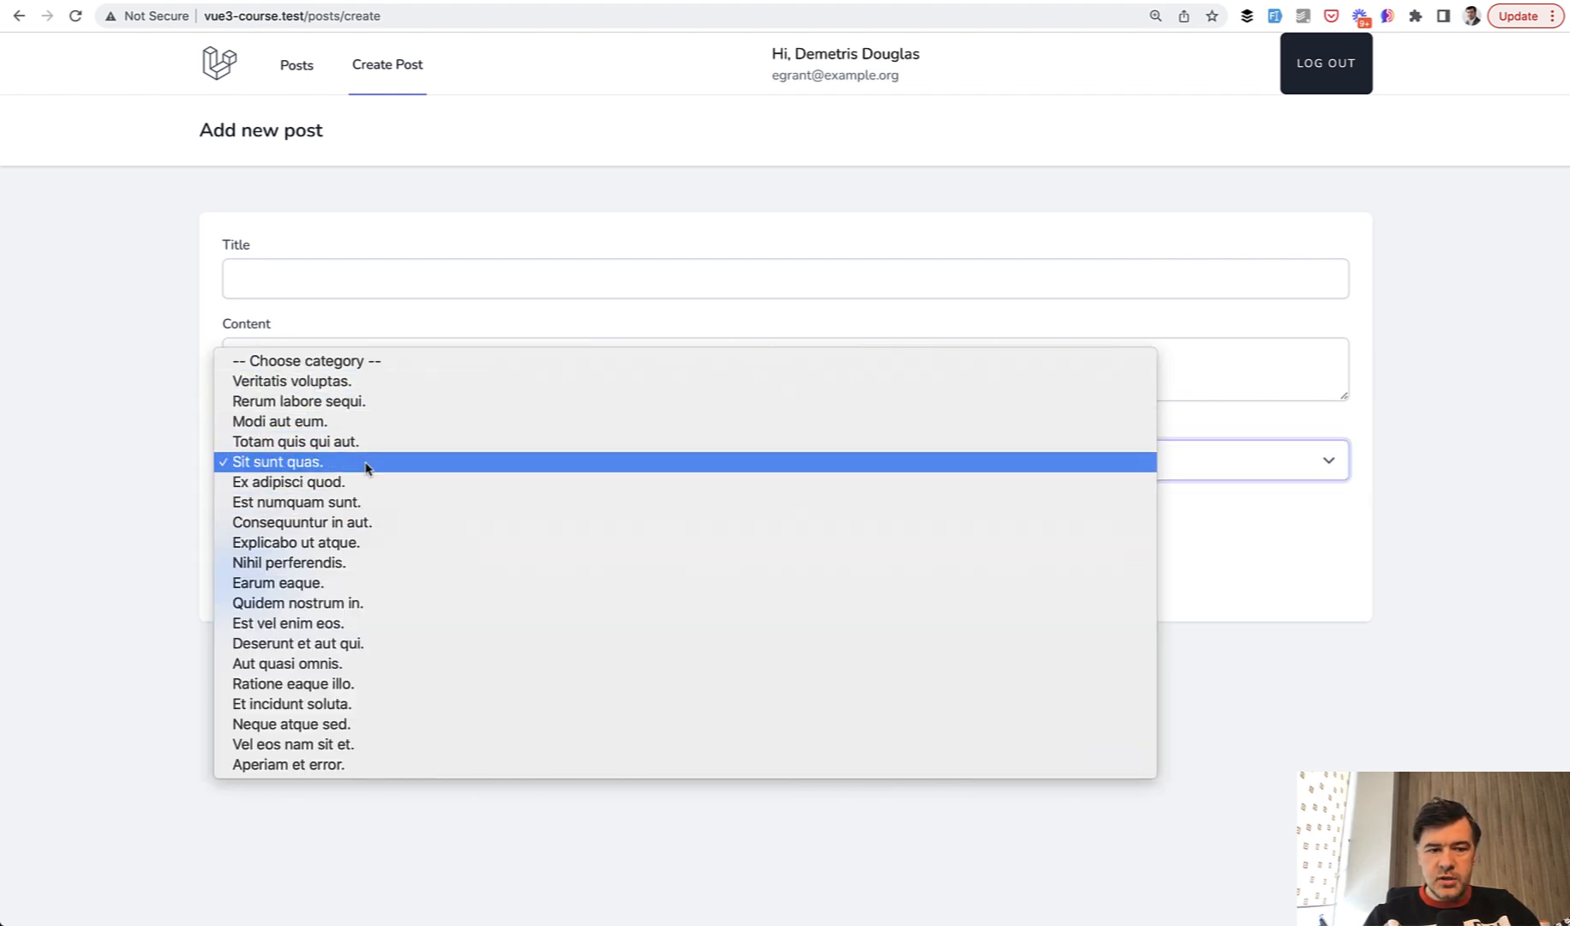
Filter the Select2 example state dropdown with 'ala' so only Alaska and Alabama remain.
{"action": "left_click", "coordinate": [278, 461]}
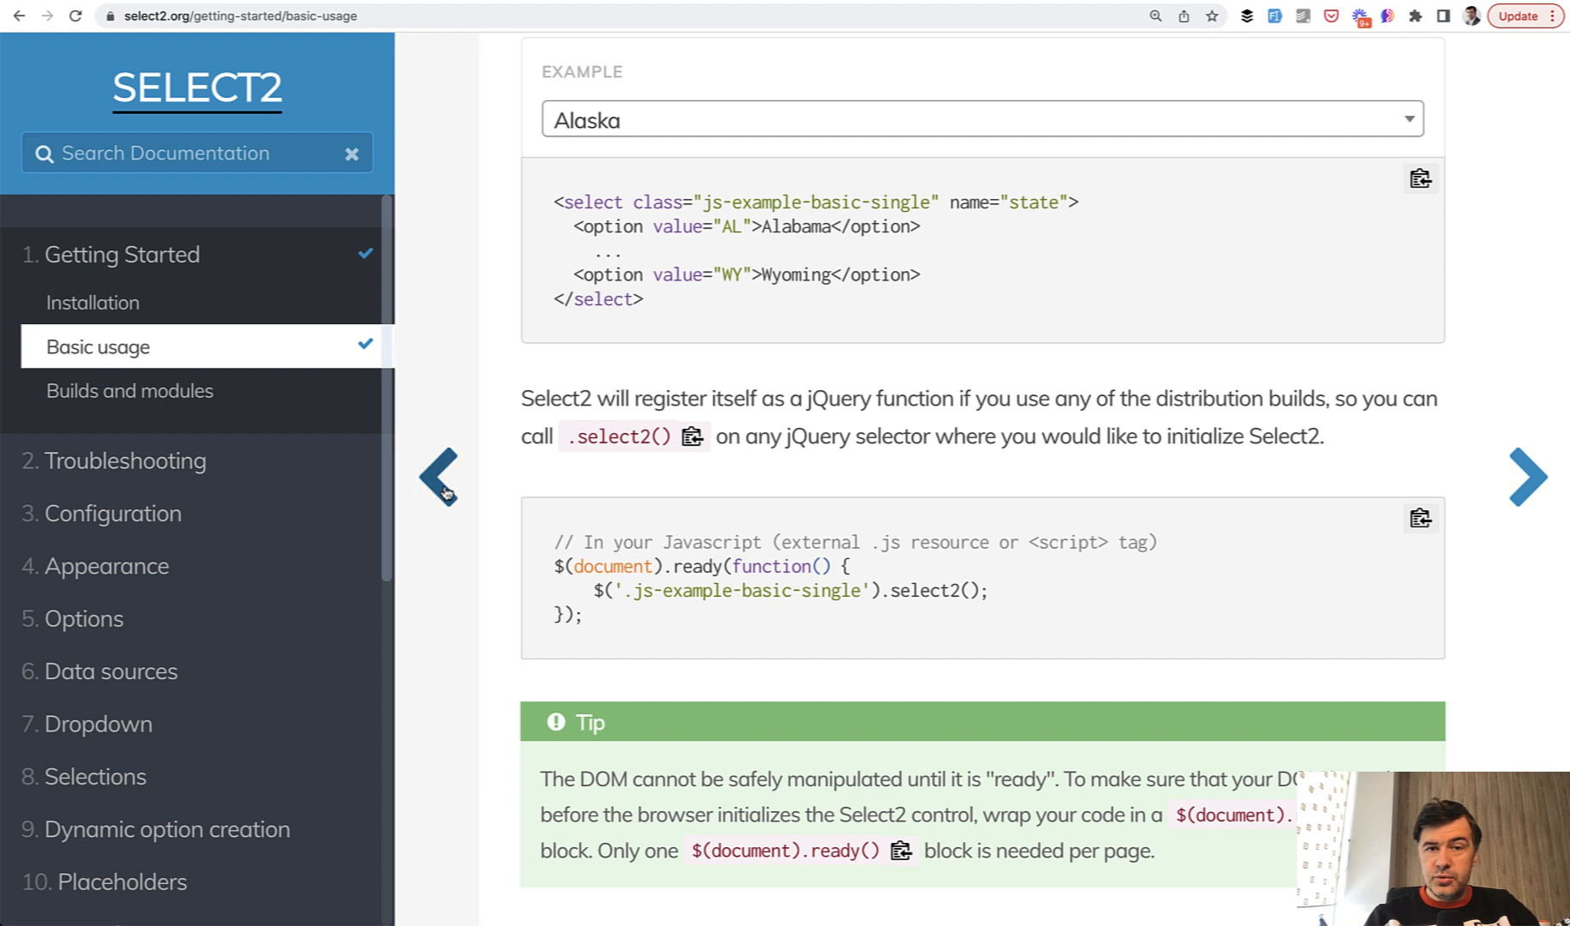
{"action": "left_click", "coordinate": [979, 111]}
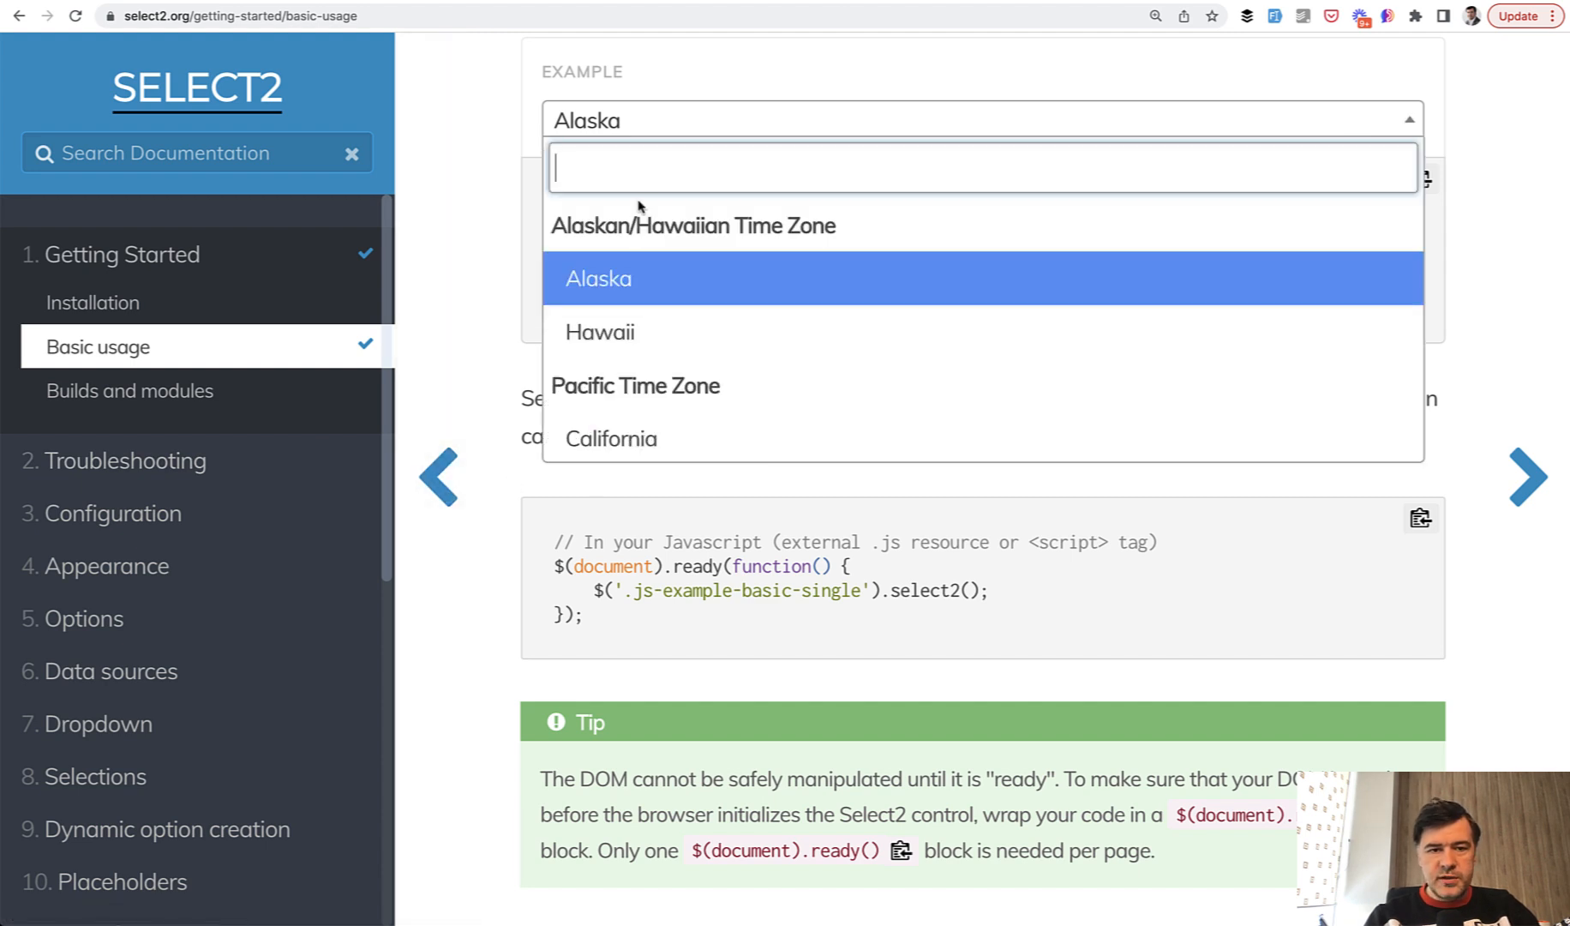
{"action": "type", "text": "ala"}
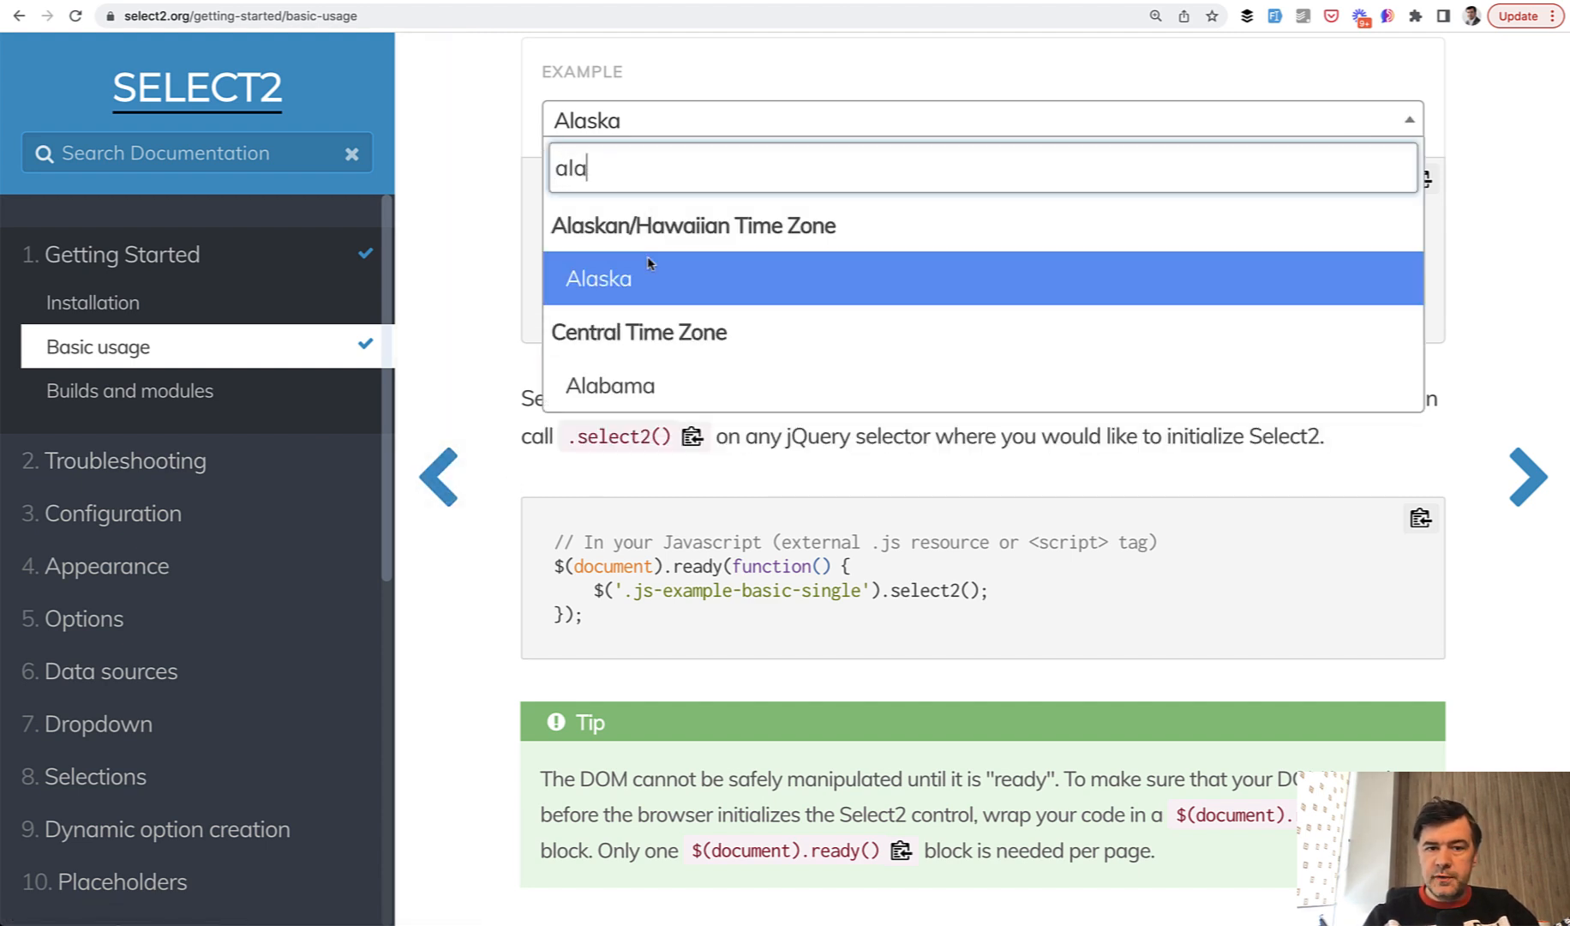
{"action": "mouse_move", "coordinate": [710, 235]}
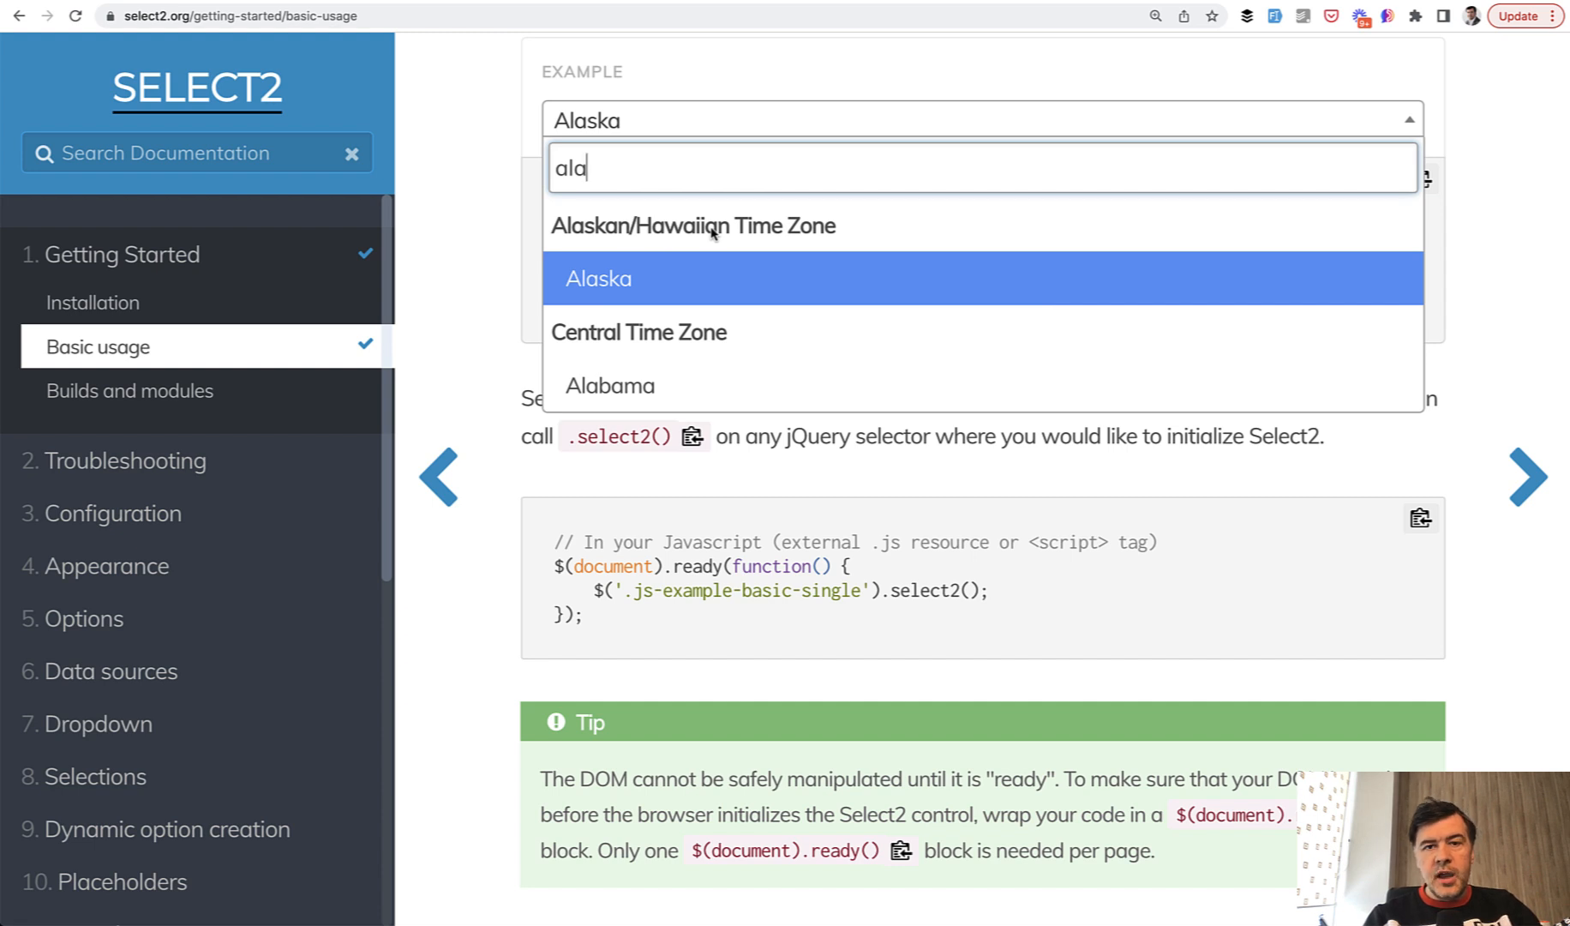
{"action": "mouse_move", "coordinate": [491, 261]}
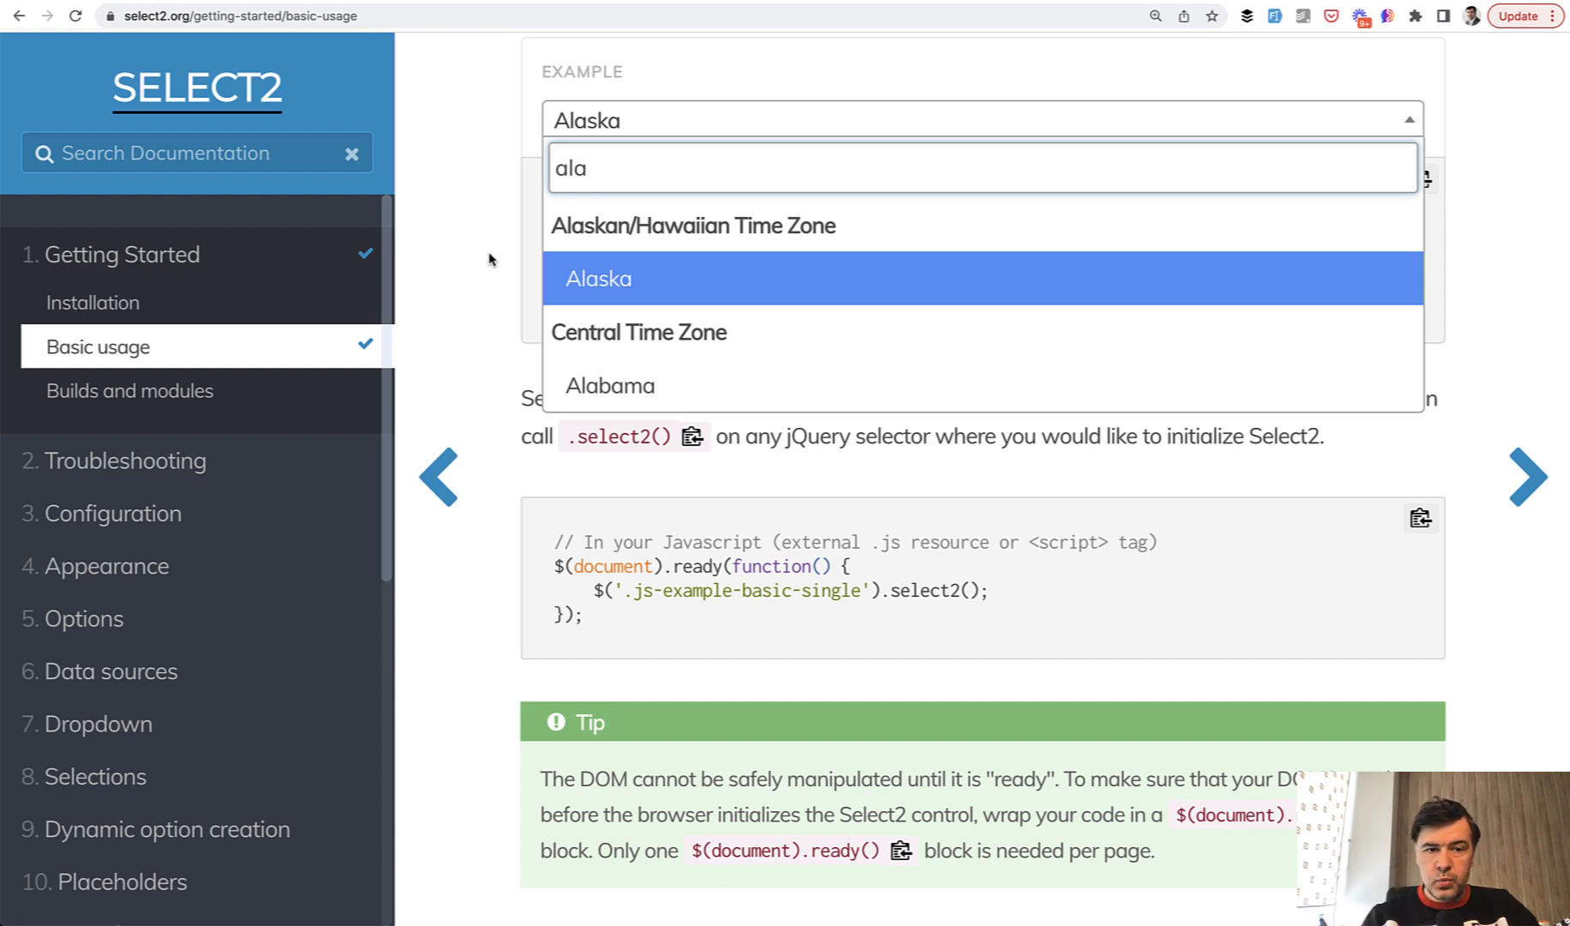
{"action": "mouse_move", "coordinate": [1162, 149]}
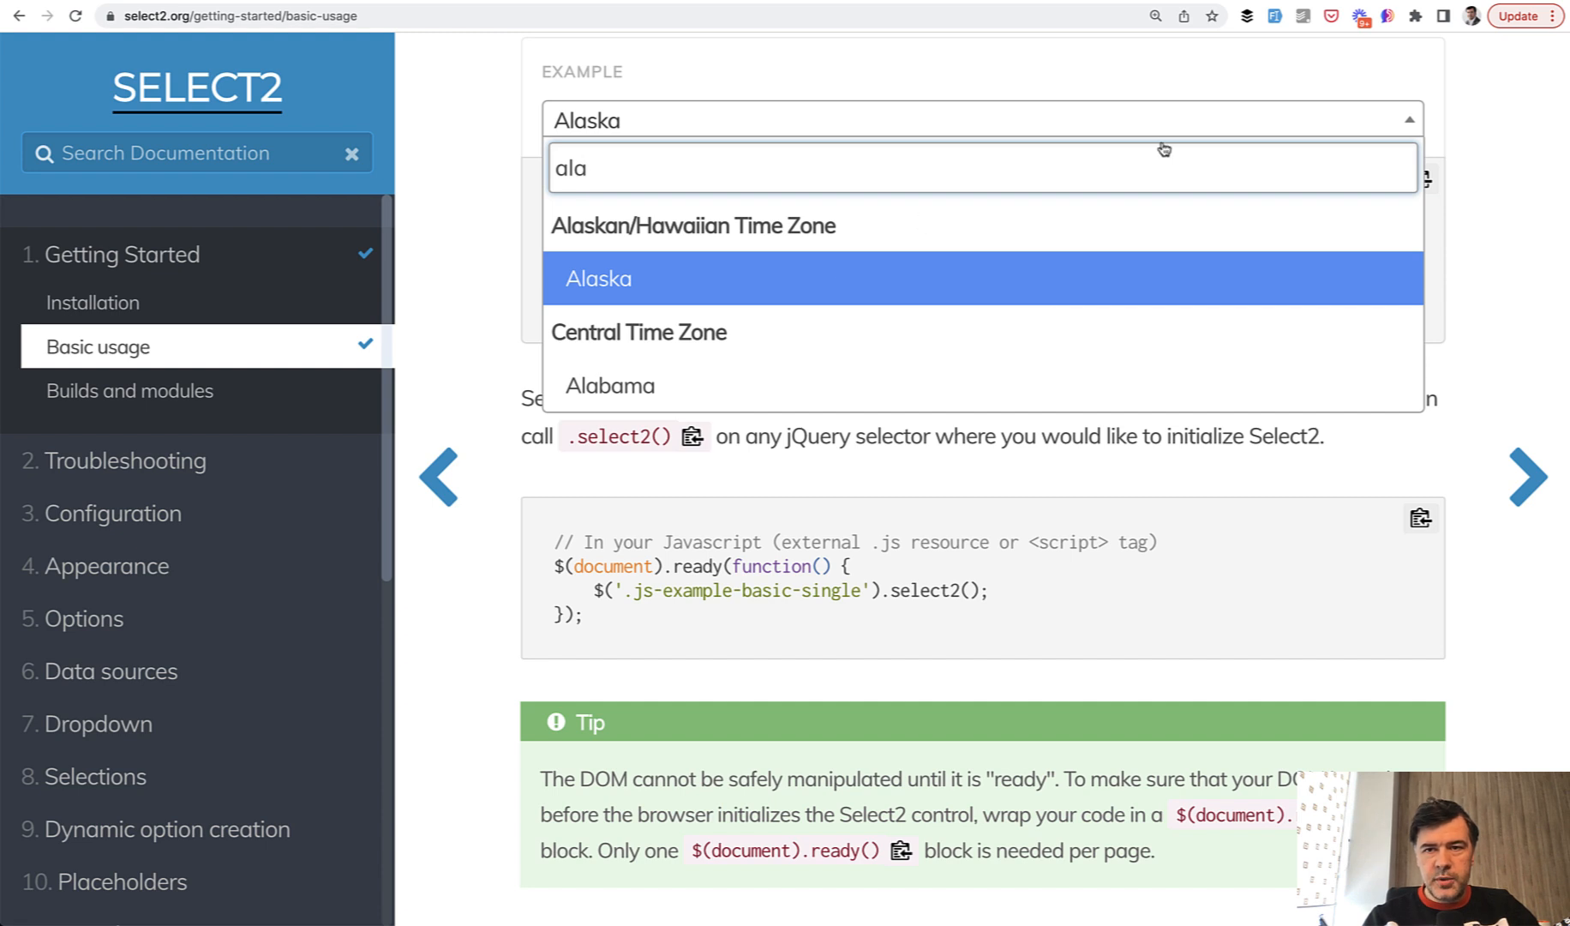
Navigate from the vue-select2 repo to vue3-select2-component and reach its npm install instructions.
{"action": "left_click", "coordinate": [240, 17]}
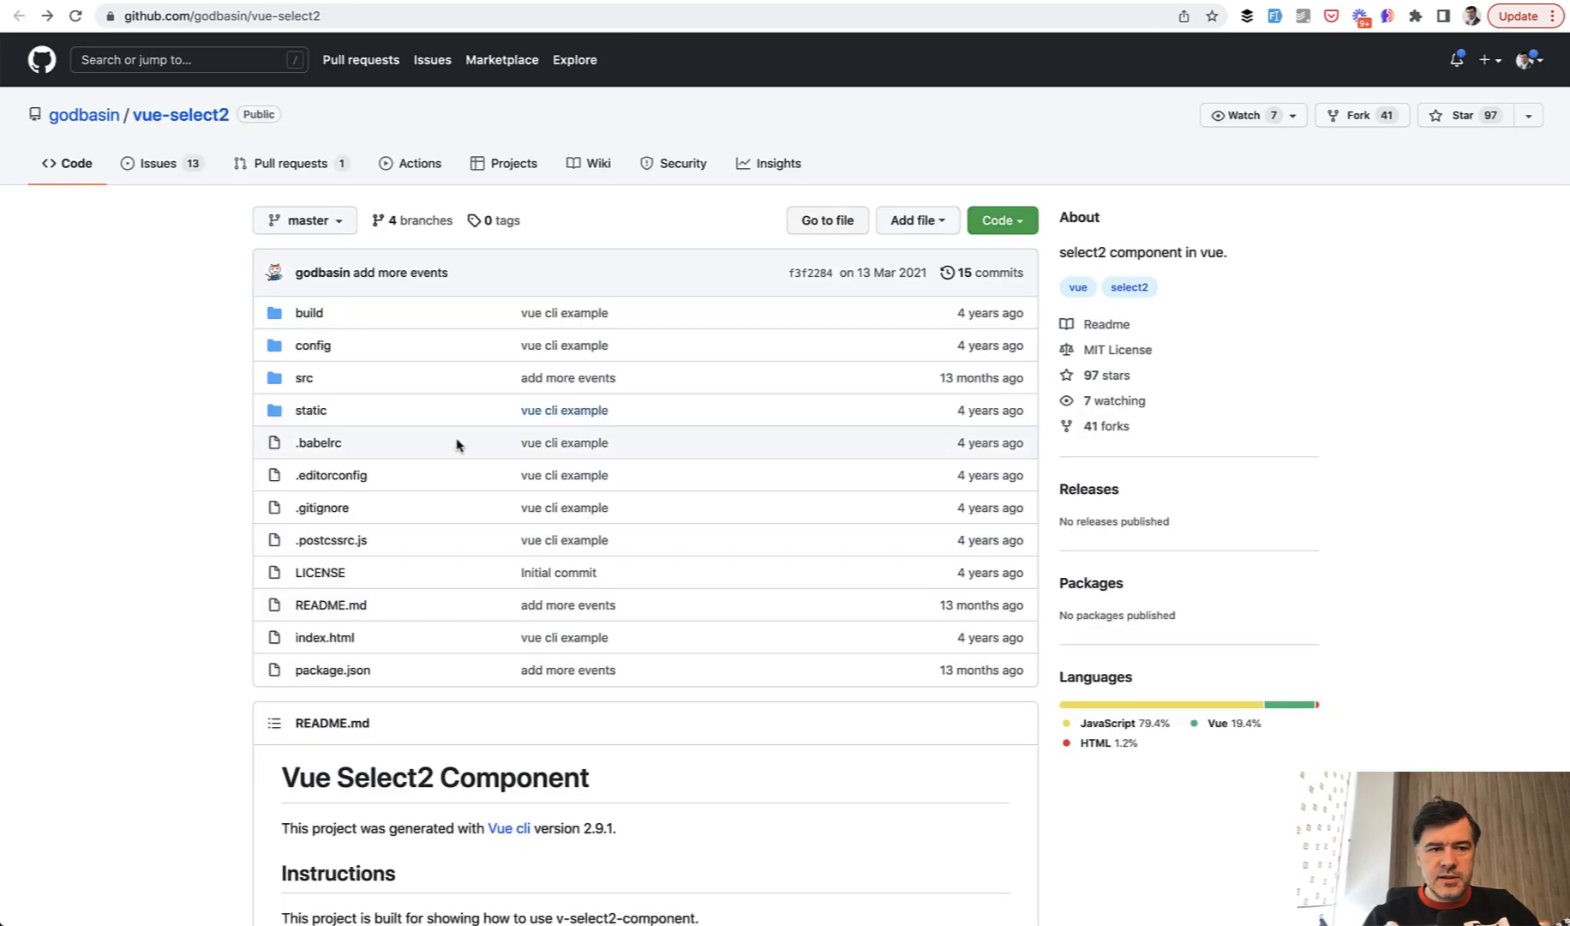
{"action": "mouse_move", "coordinate": [62, 461]}
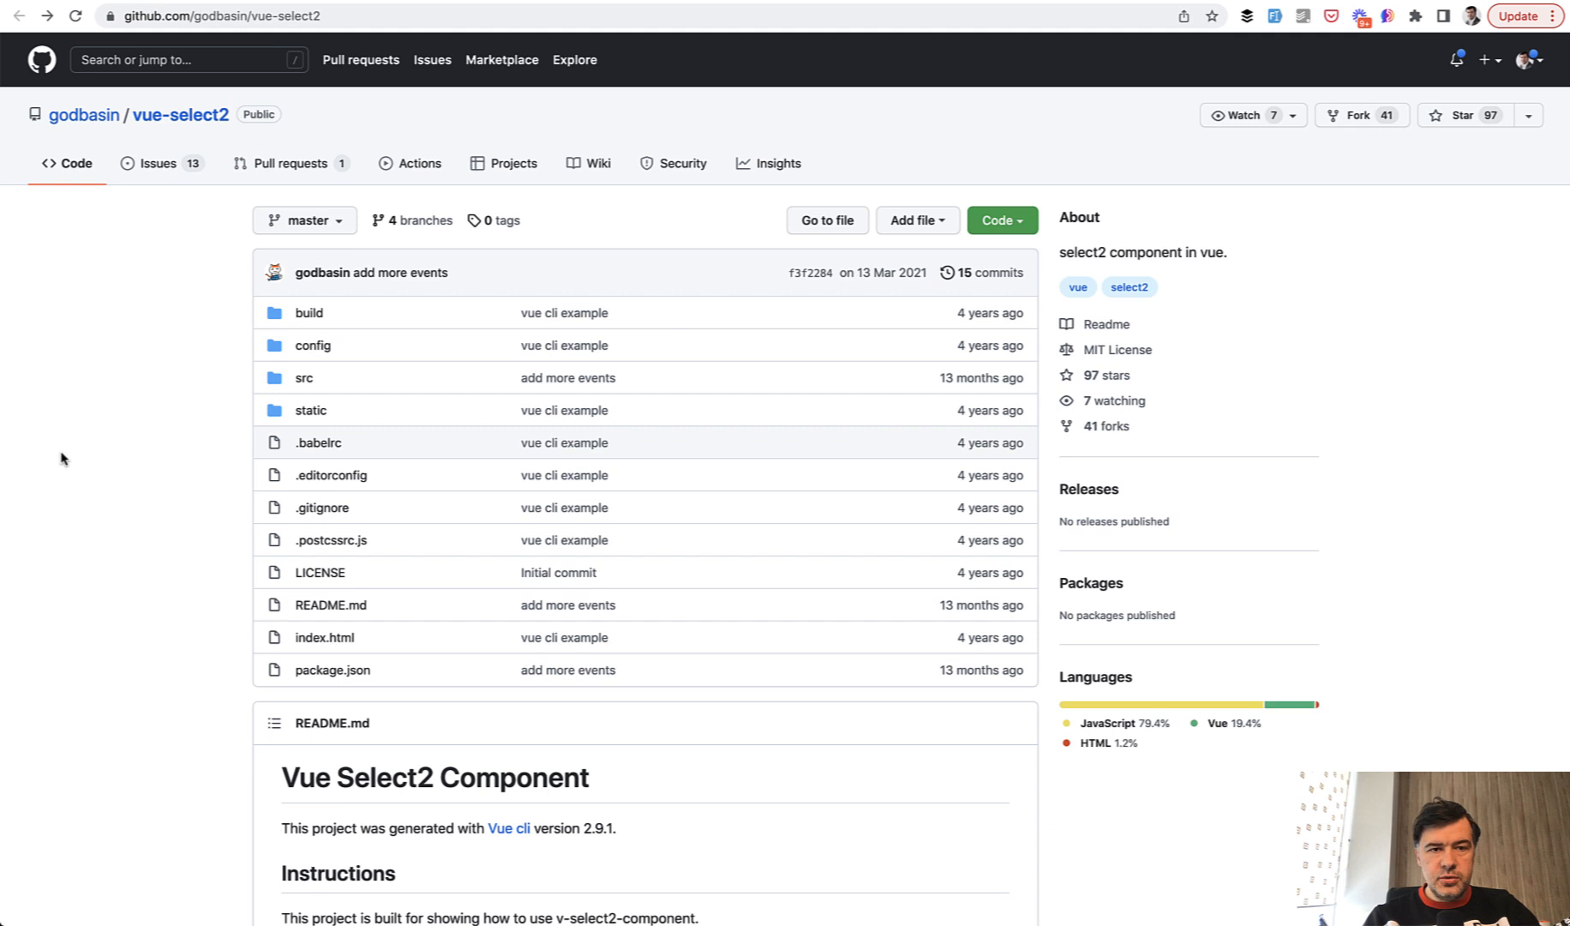
{"action": "scroll", "scroll_direction": "down", "scroll_amount": 3}
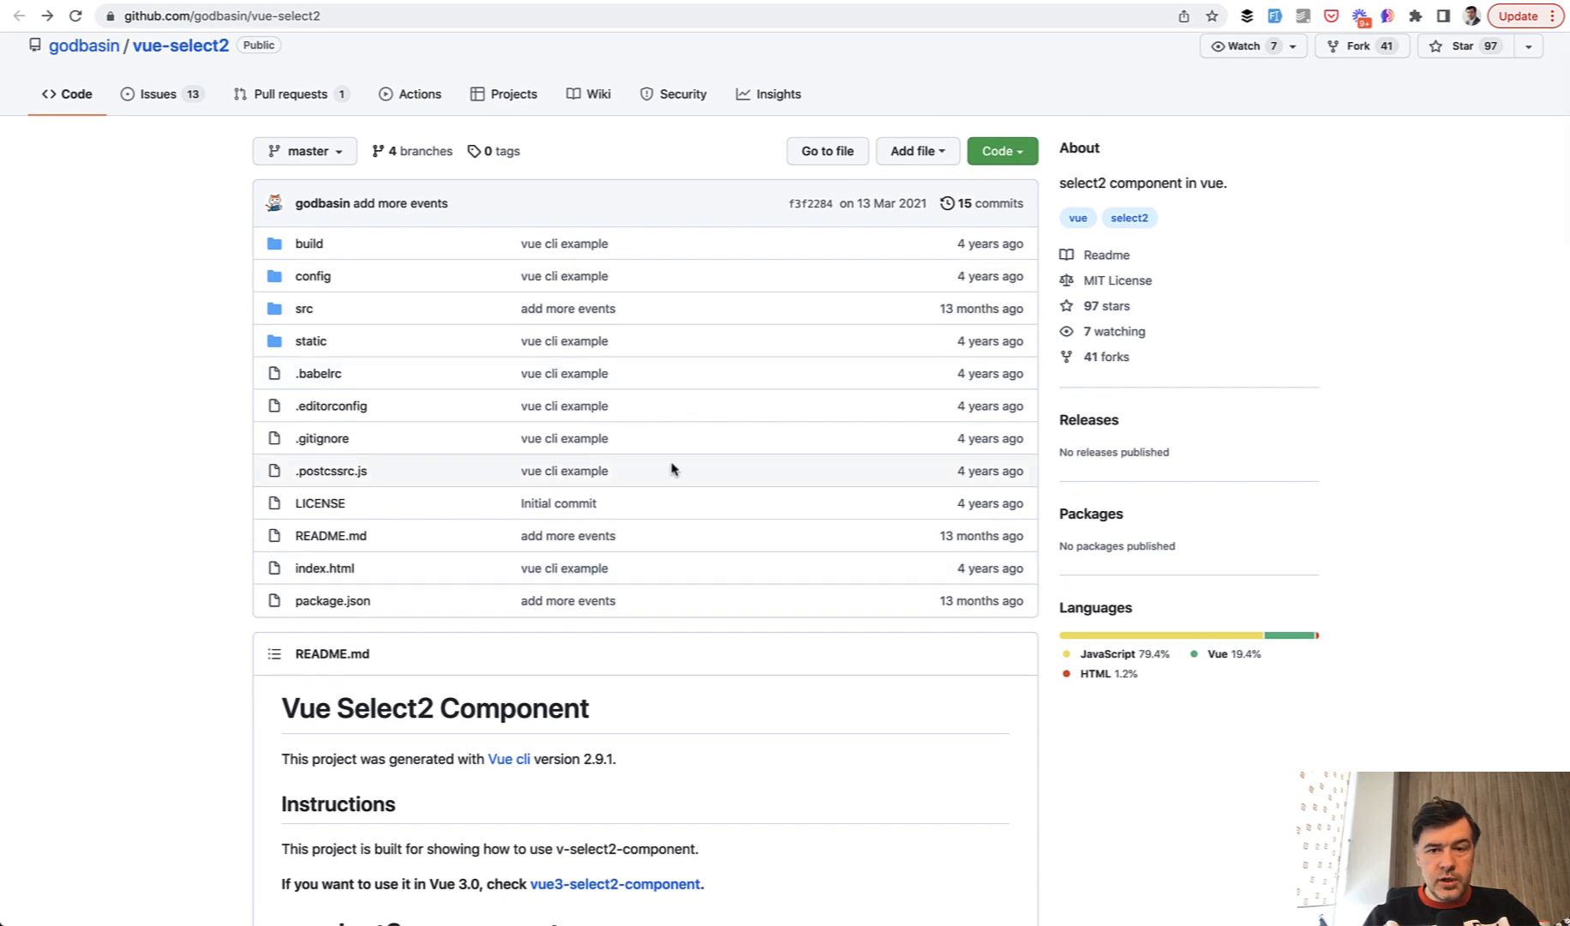
{"action": "scroll", "scroll_direction": "down", "scroll_amount": 3}
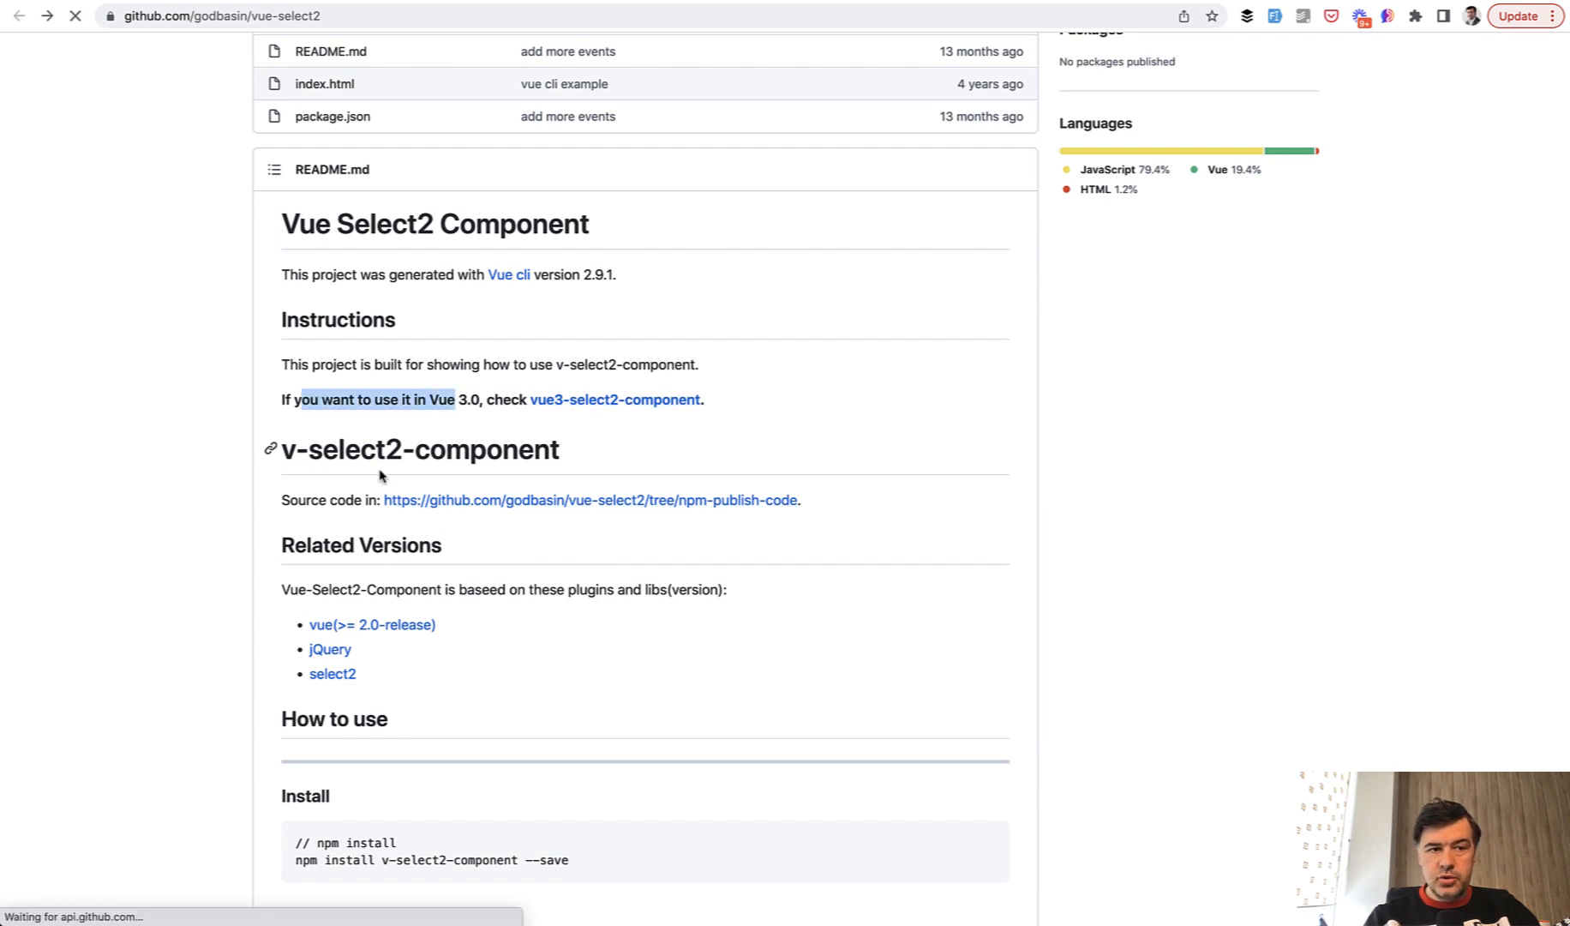
{"action": "left_click", "coordinate": [615, 399]}
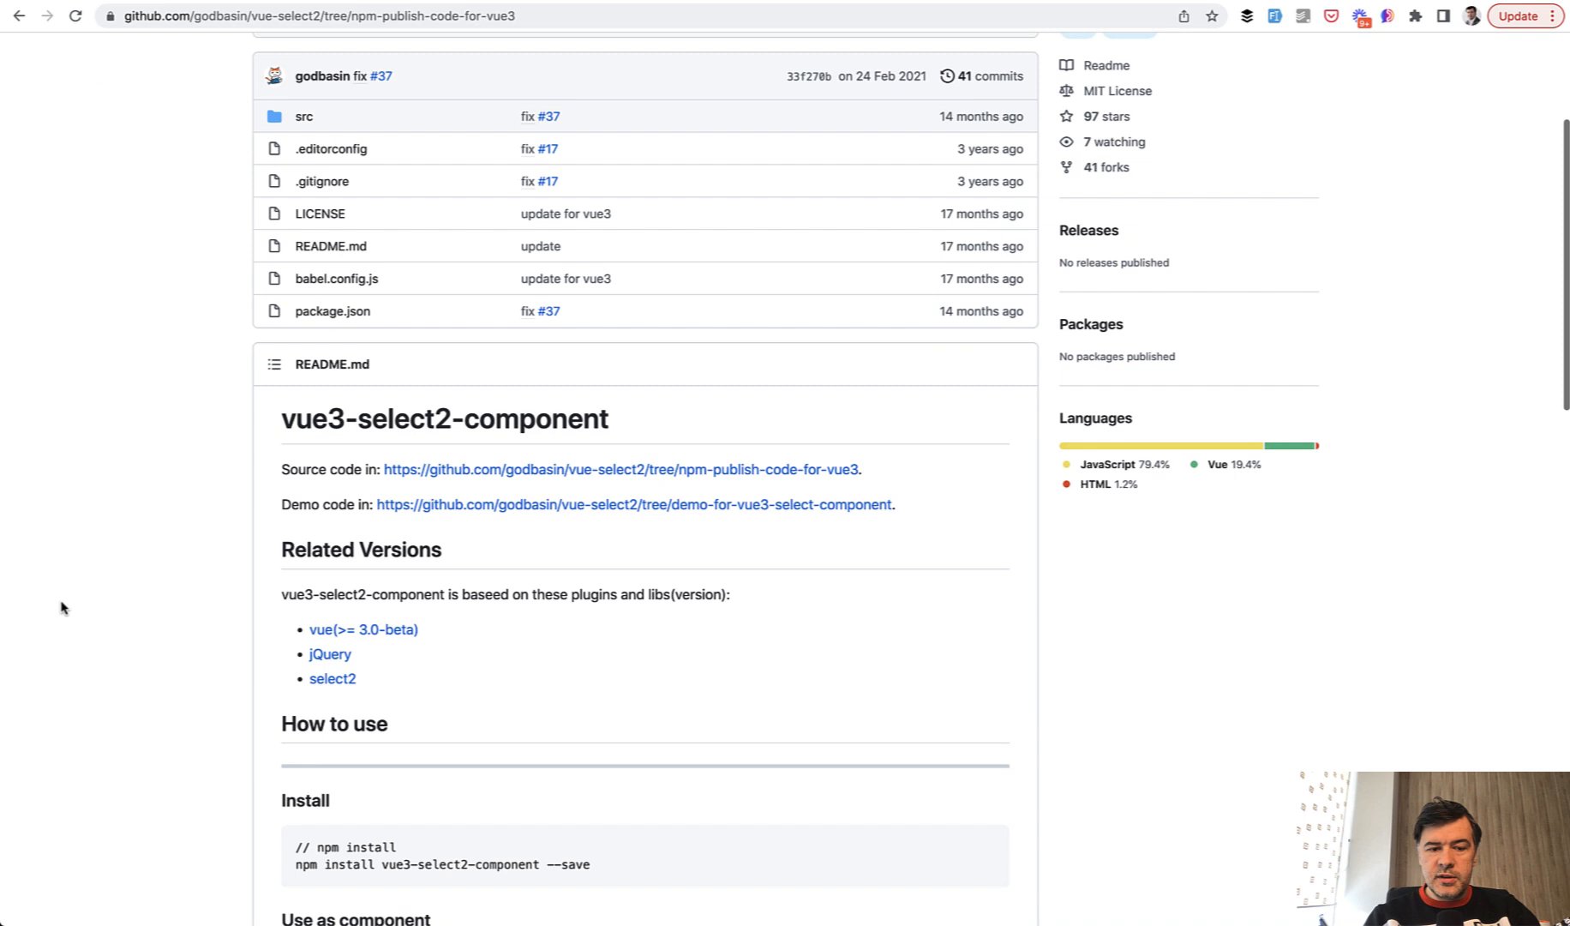
{"action": "scroll", "scroll_direction": "down", "scroll_amount": 3}
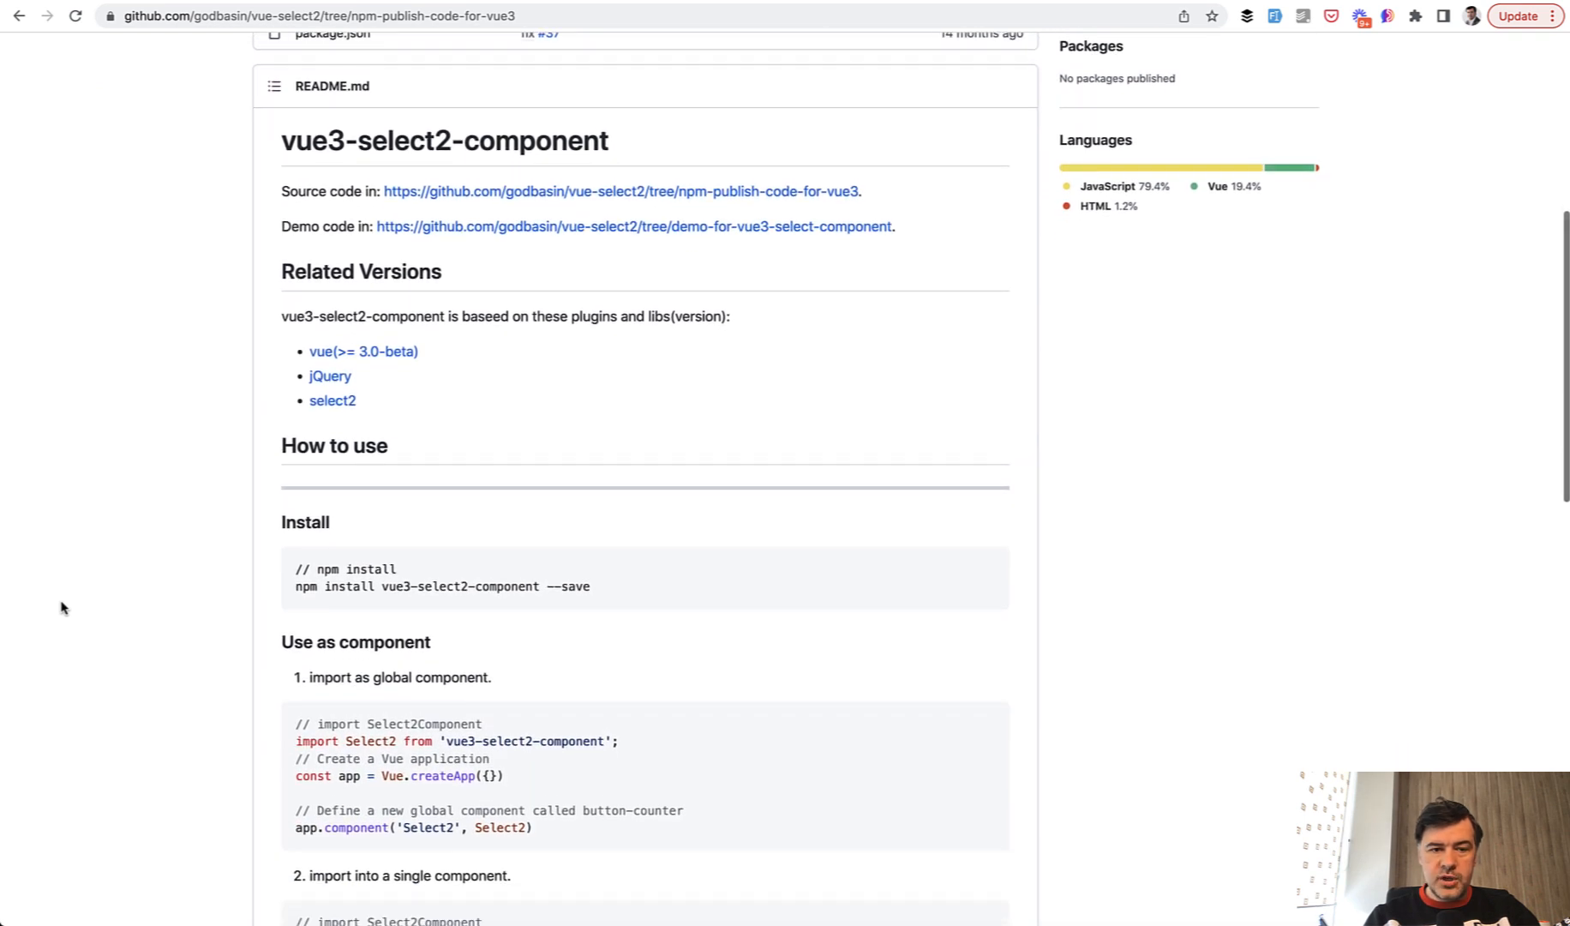
{"action": "scroll", "scroll_direction": "down", "scroll_amount": 3}
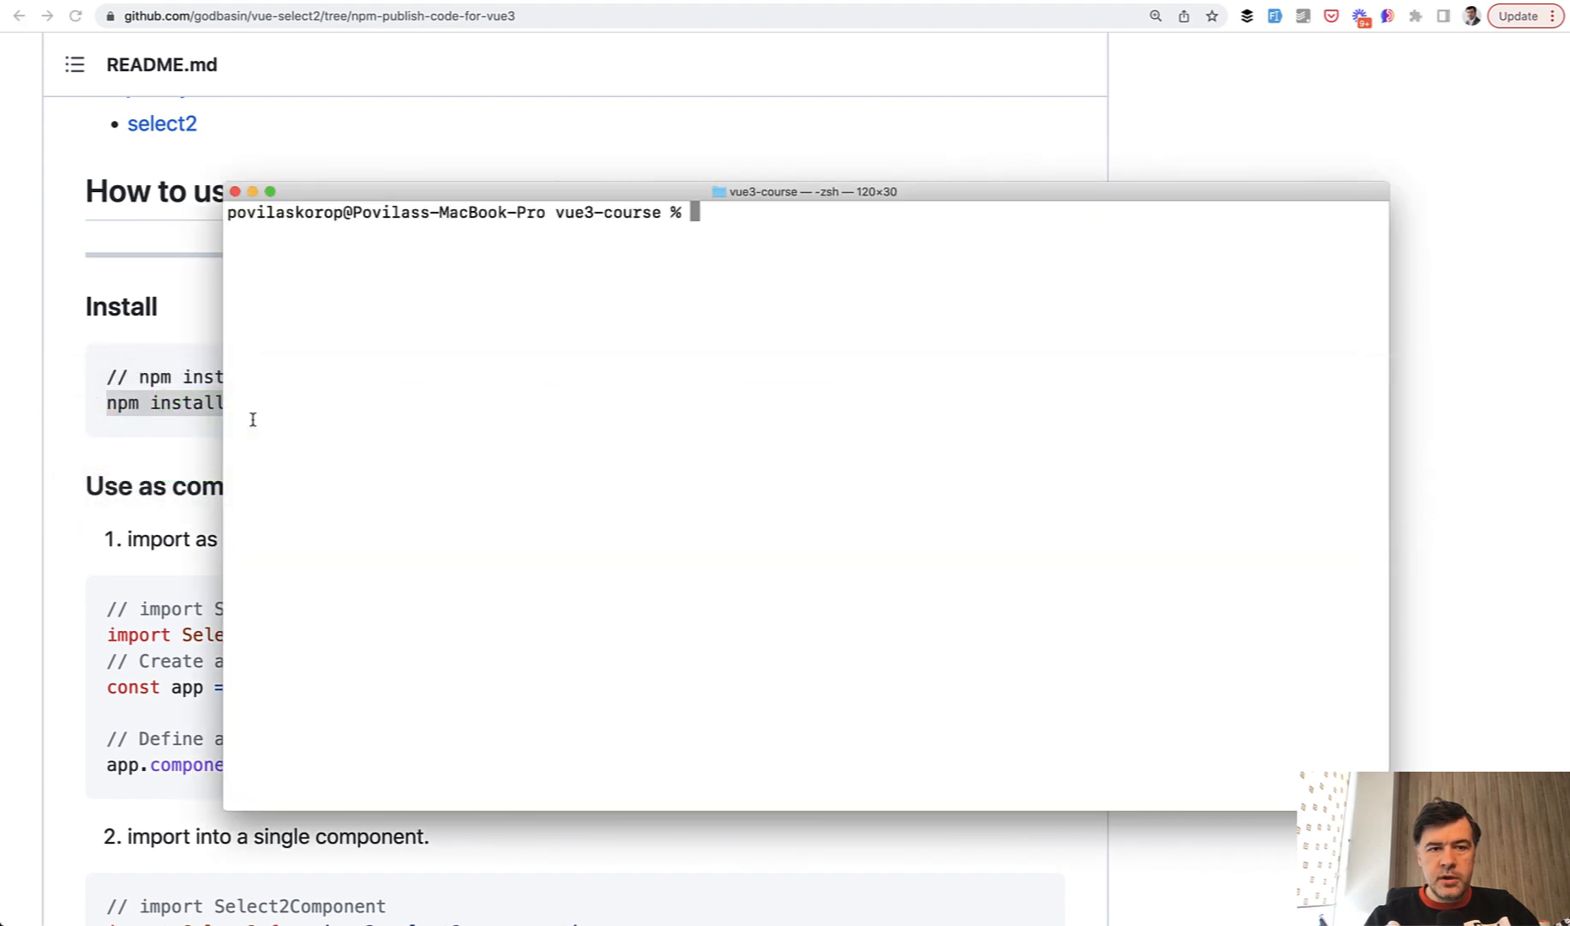
Run 'npm install vue3-select2-component --save' in the vue3-course project.
{"action": "type", "text": "npm install vue3-select2-component --save"}
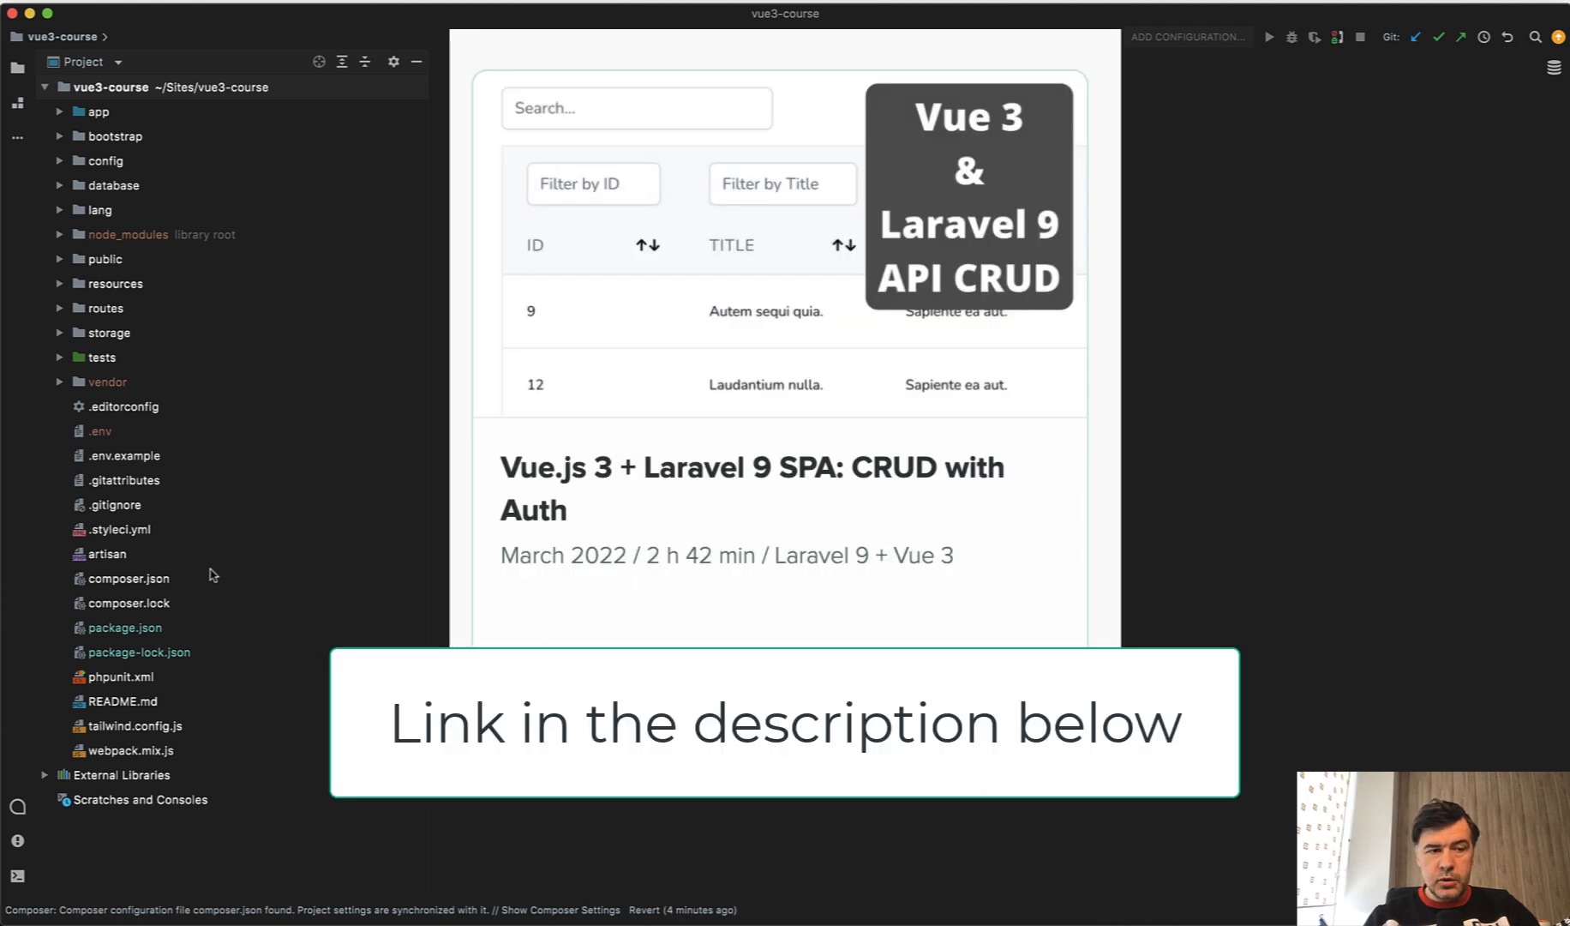
{"action": "mouse_move", "coordinate": [190, 545]}
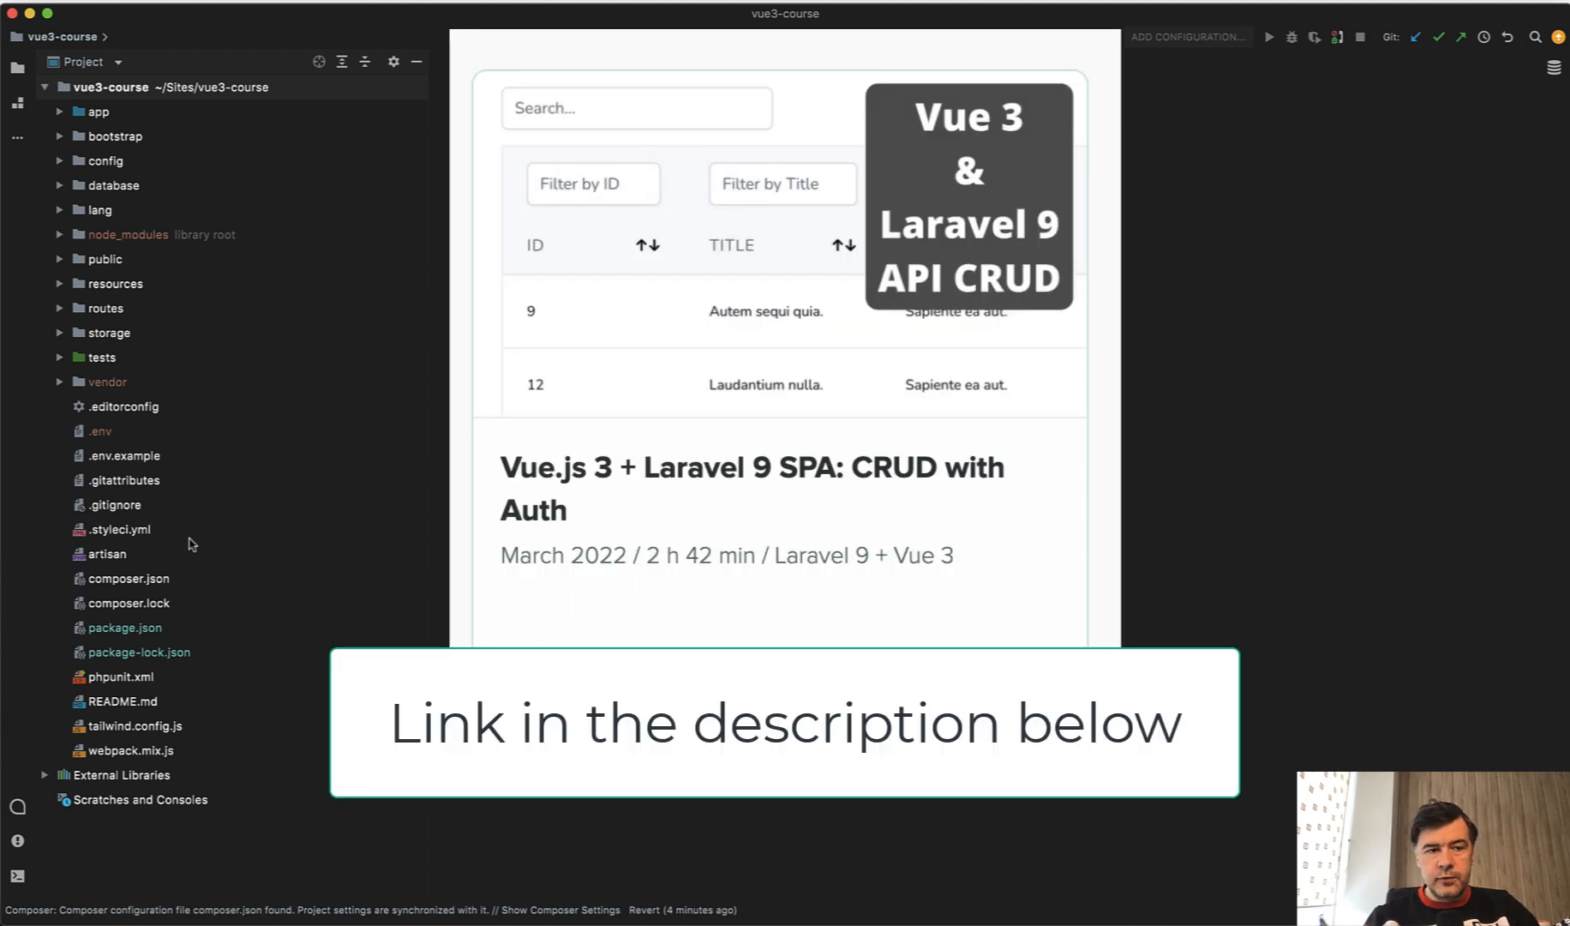
Add 'import Select2 from vue3-select2-component' after the imports in resources/js/app.js.
{"action": "left_click", "coordinate": [60, 283]}
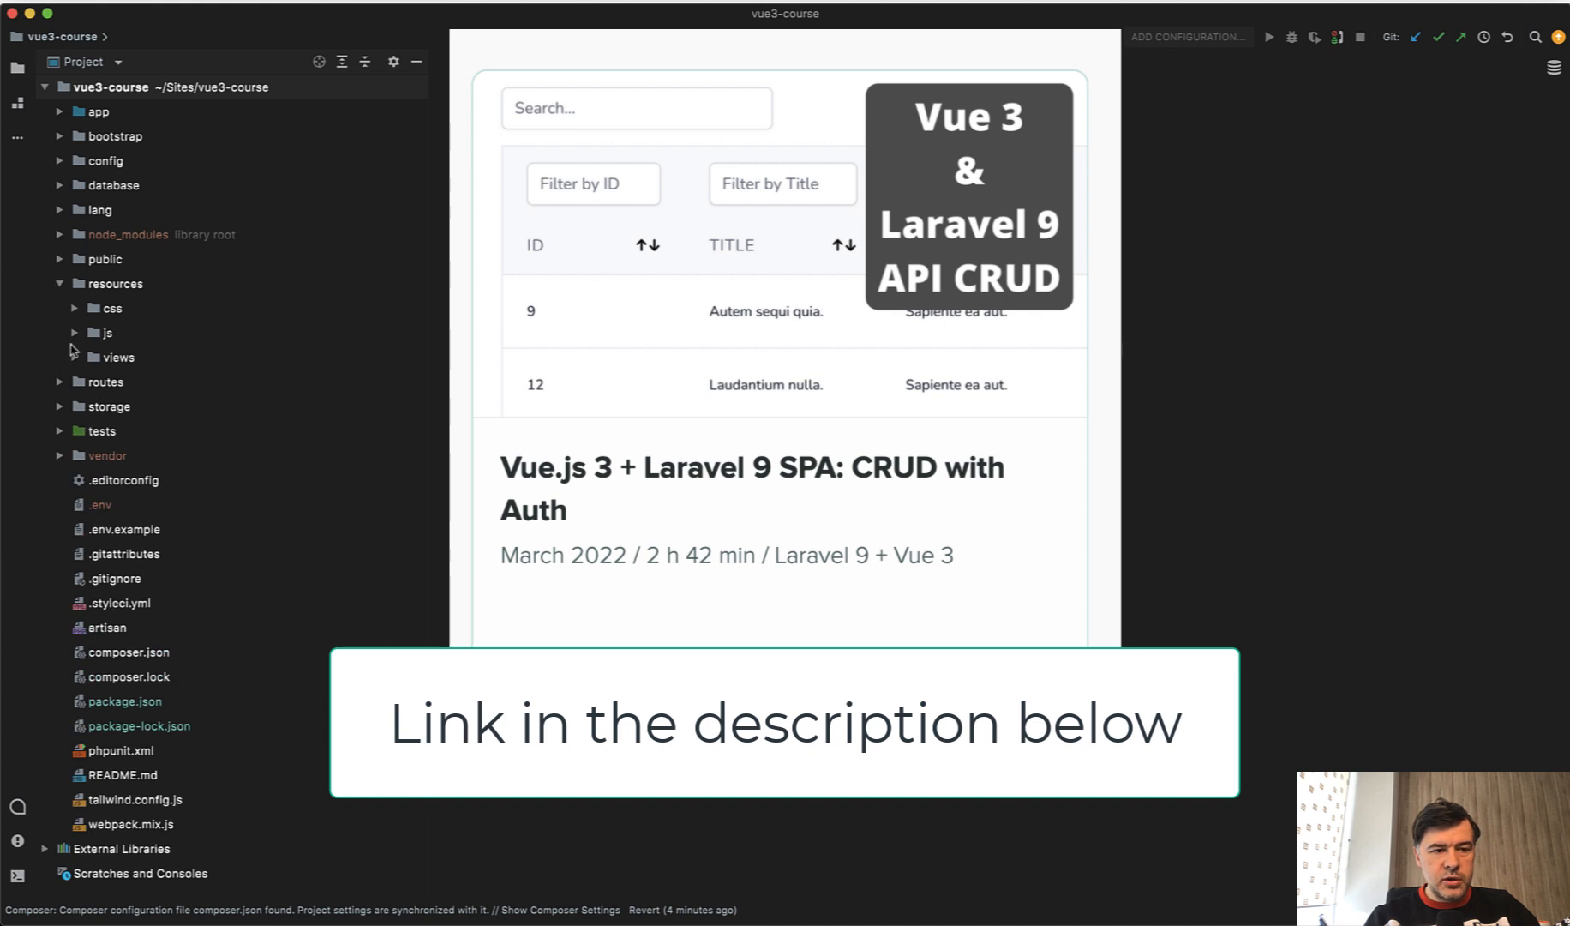
{"action": "left_click", "coordinate": [74, 333]}
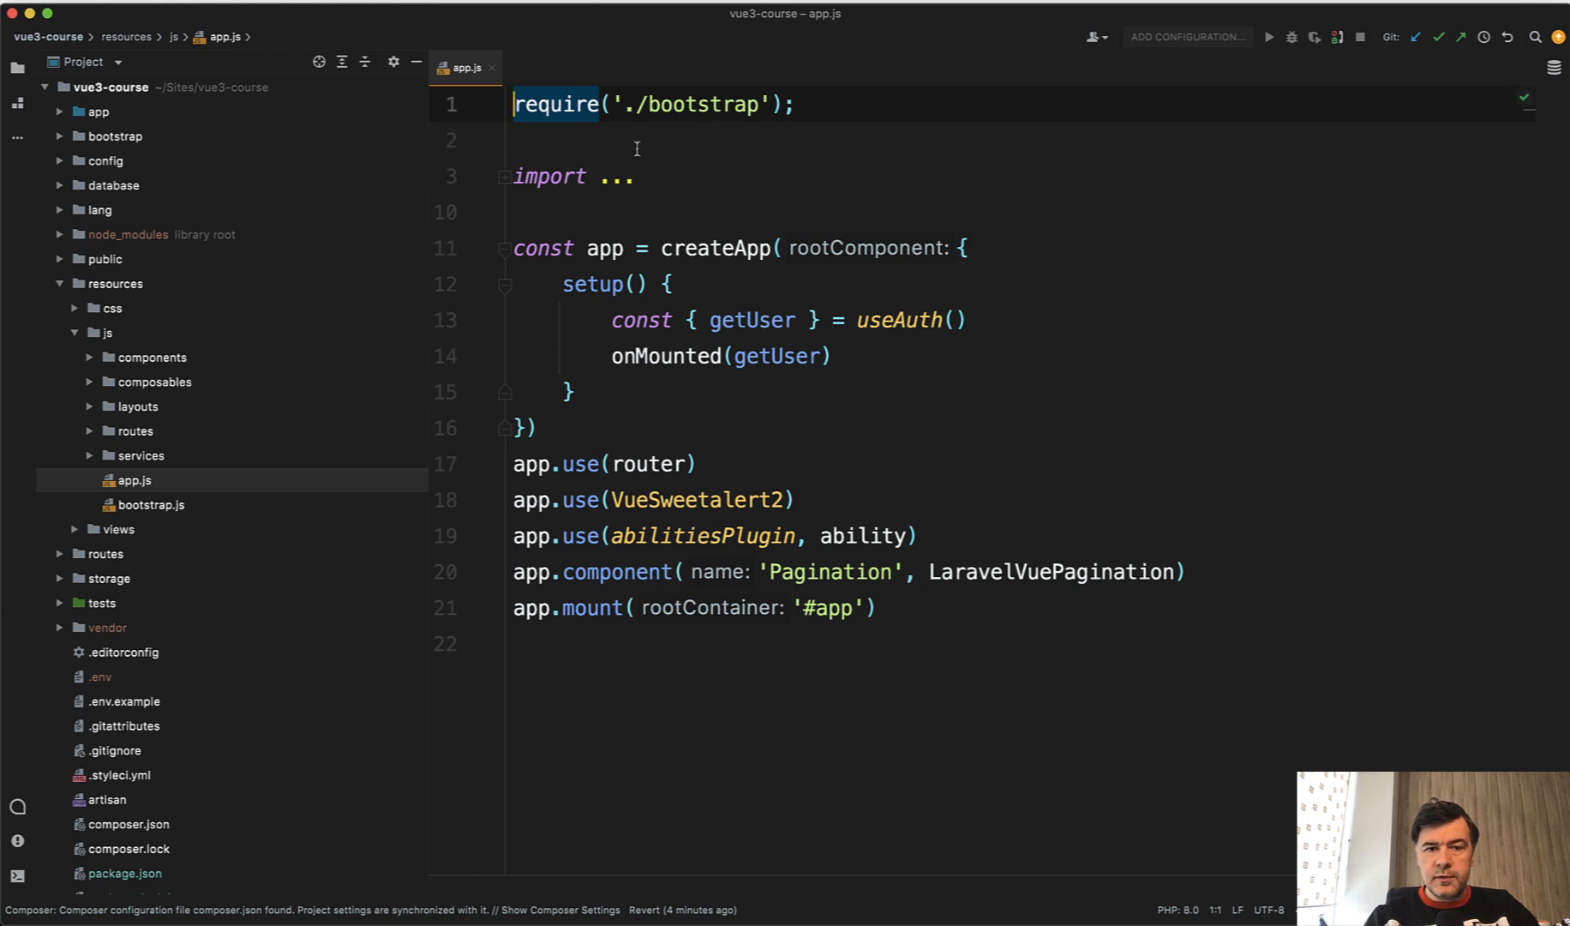
{"action": "left_click", "coordinate": [501, 177]}
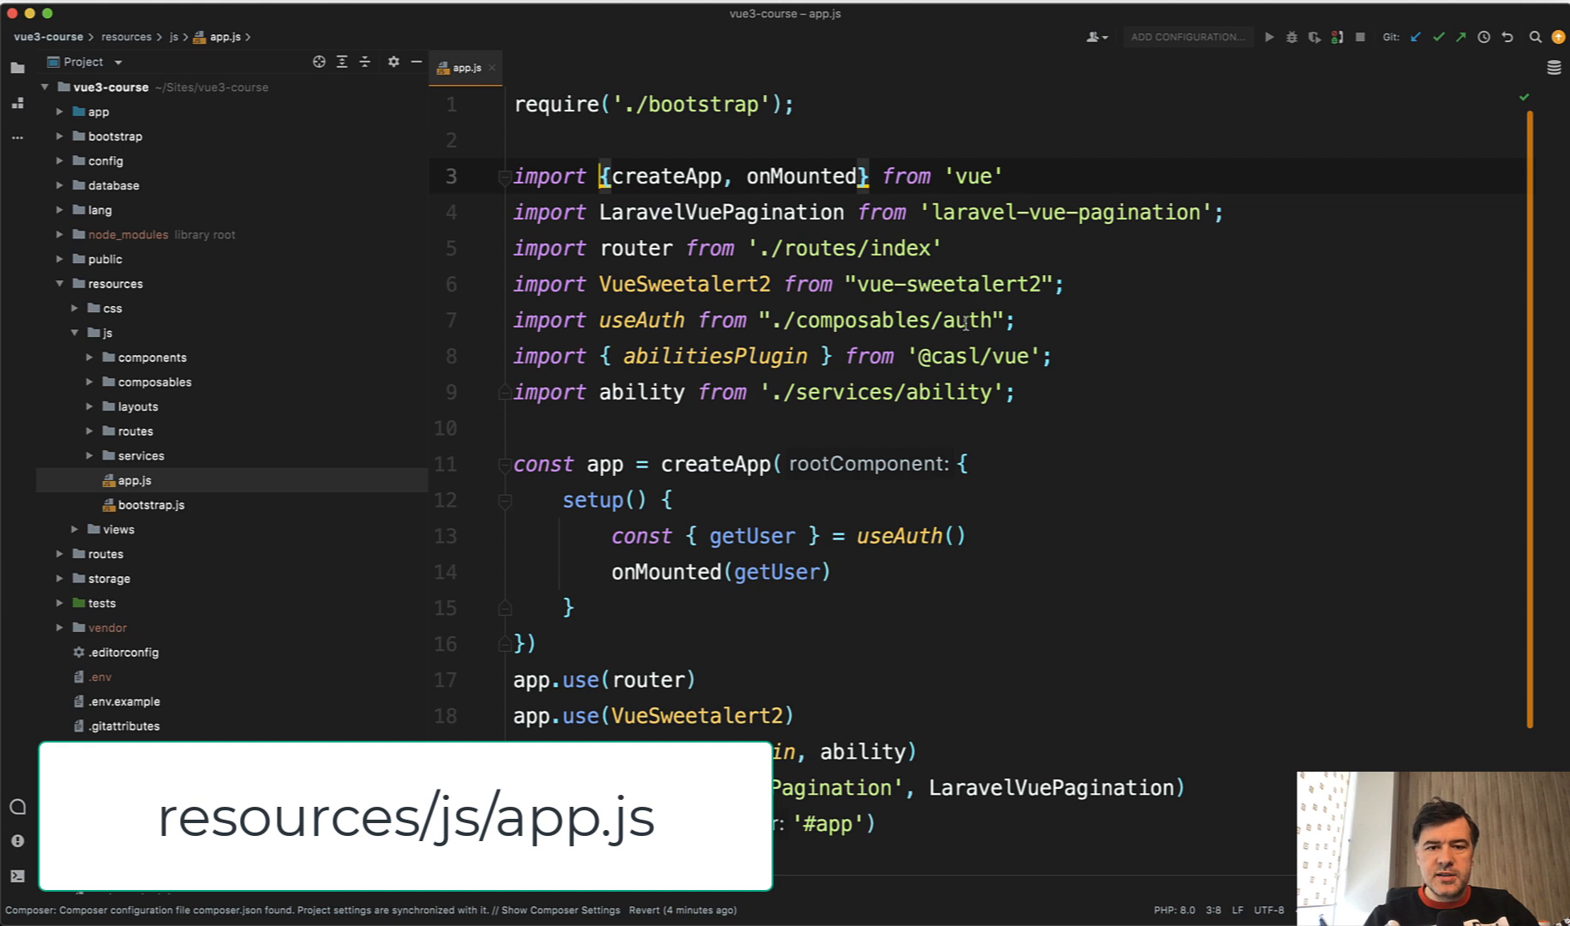
{"action": "left_click", "coordinate": [749, 429]}
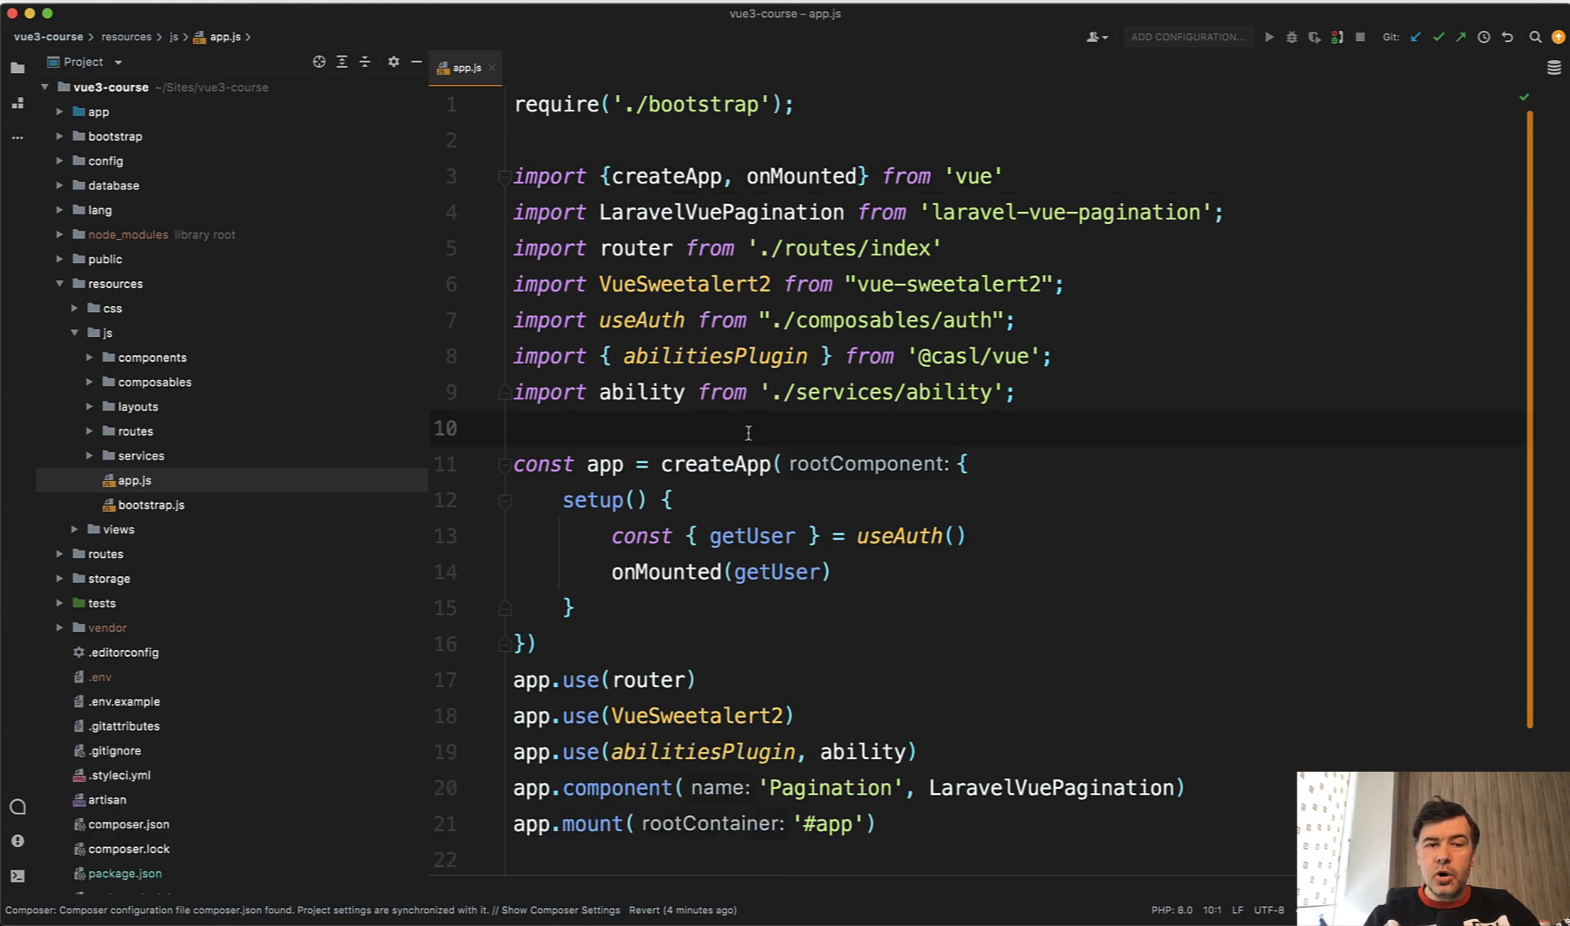
{"action": "scroll", "scroll_direction": "down", "scroll_amount": 3}
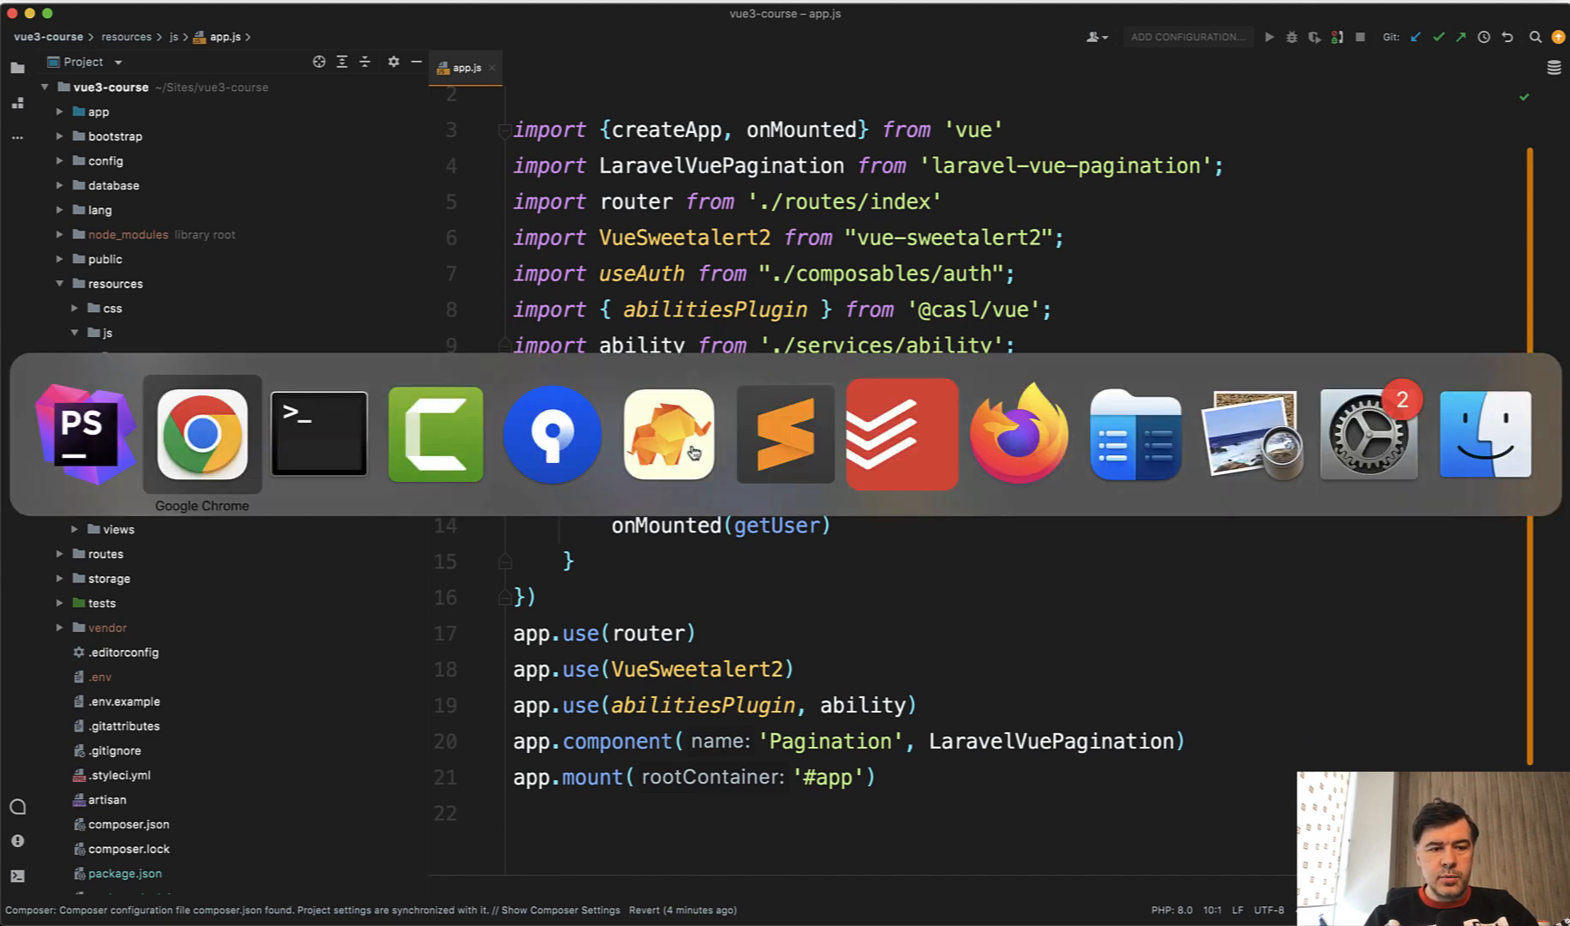
{"action": "left_click", "coordinate": [202, 434]}
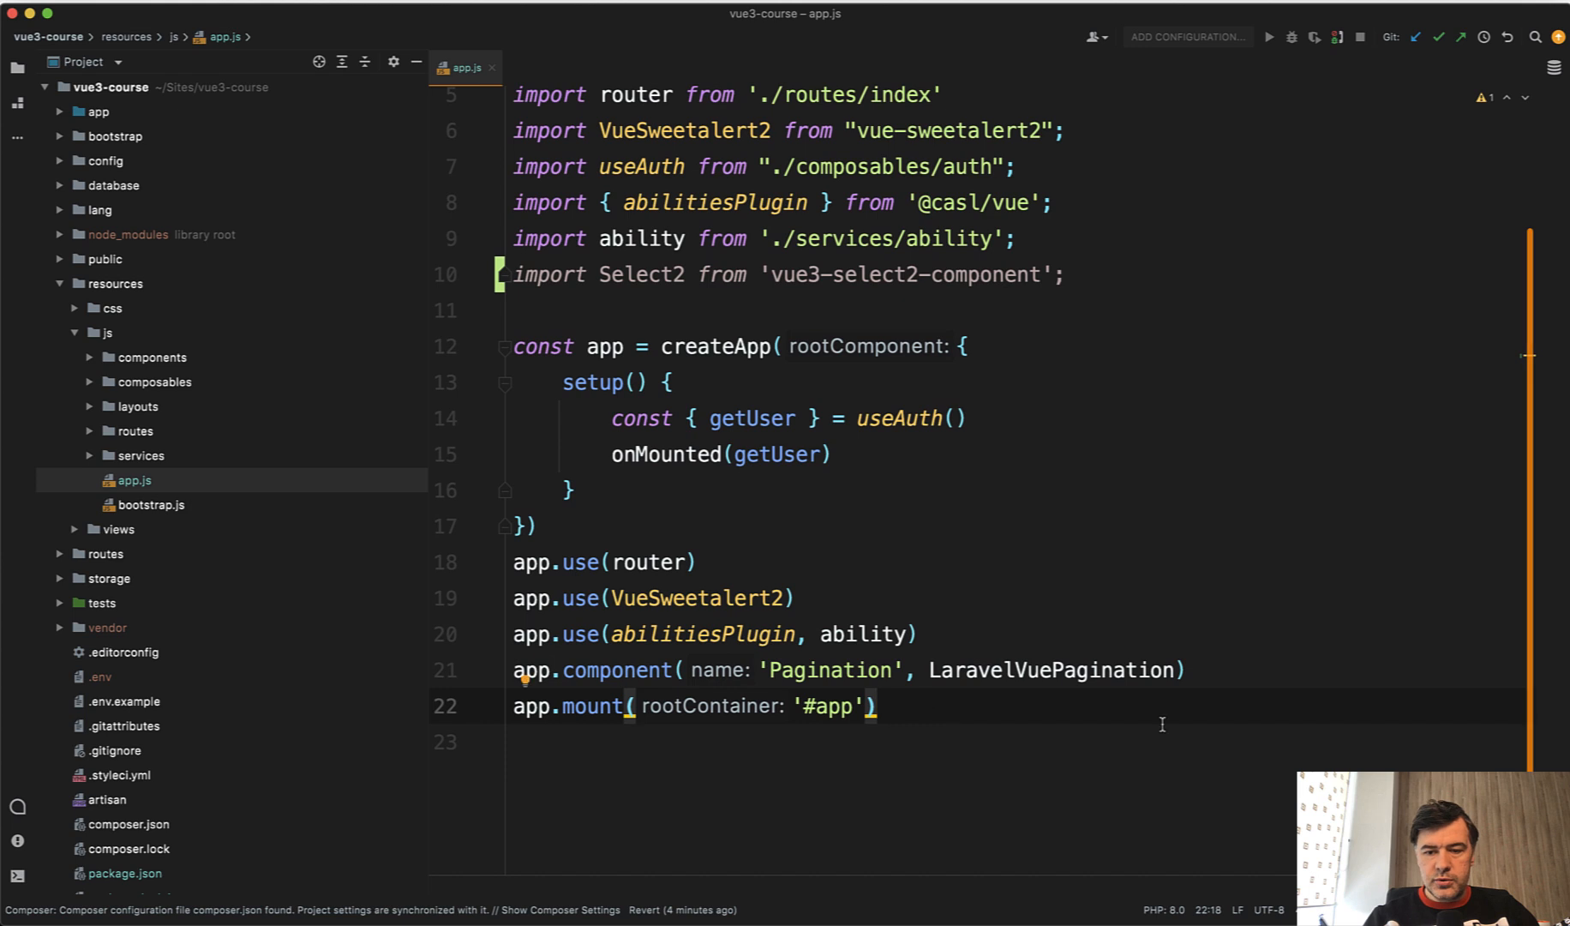
Register Select2 globally with app.component('Select2', Select2) above app.mount.
{"action": "type", "text": "app.component( name: 'Select2', Select2)"}
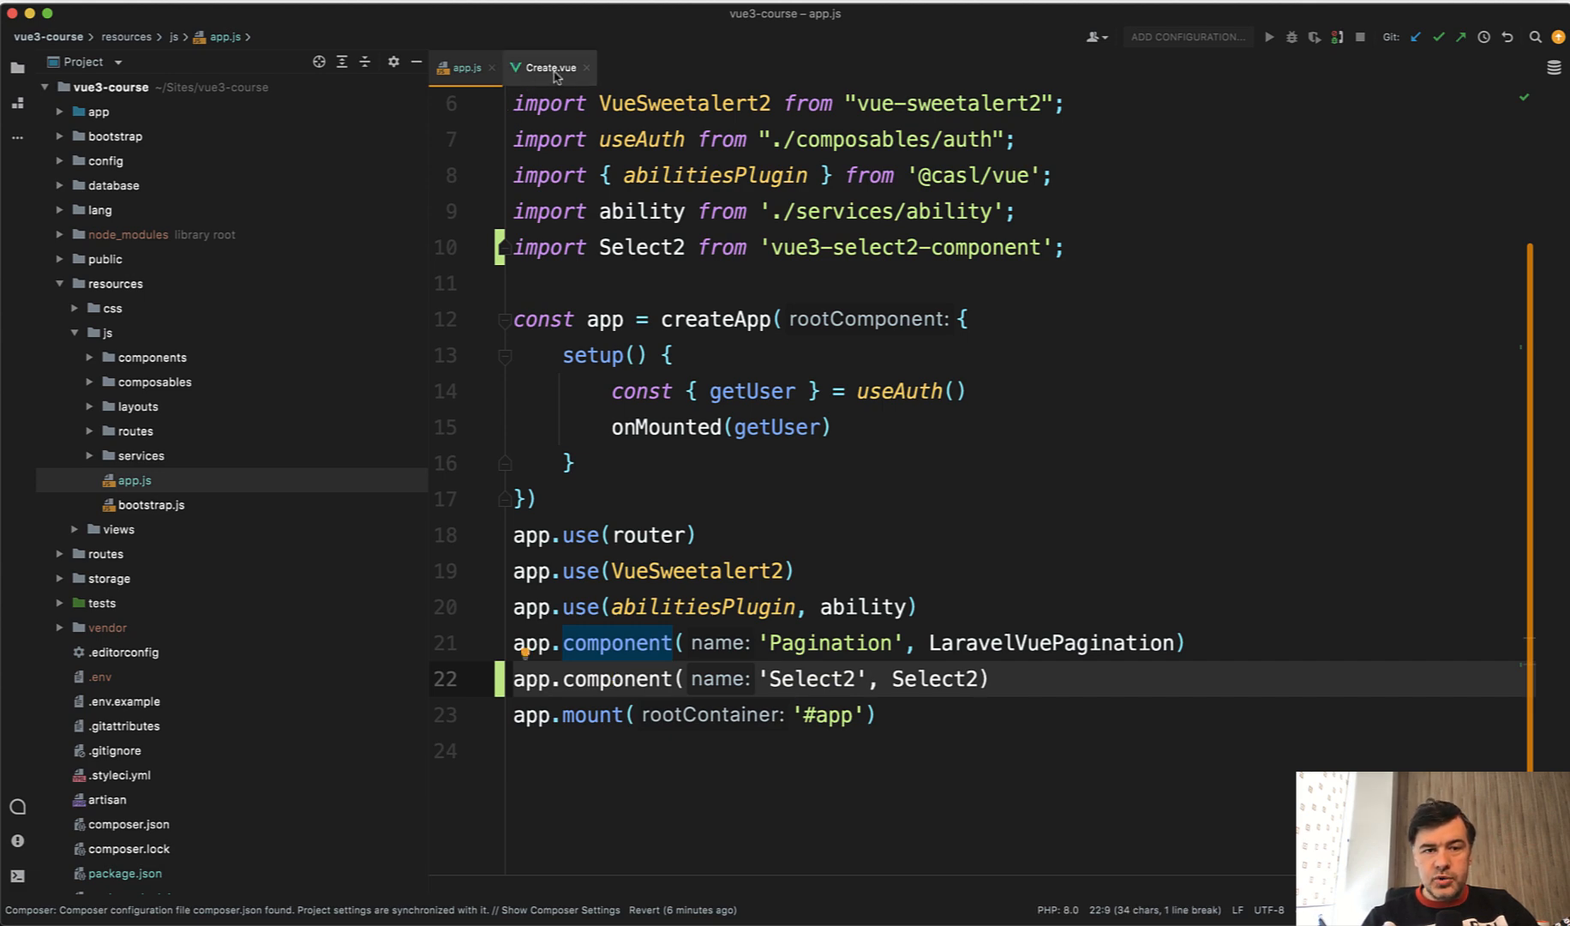
Bring the Category select block with its looped options into view in Create.vue.
{"action": "left_click", "coordinate": [548, 68]}
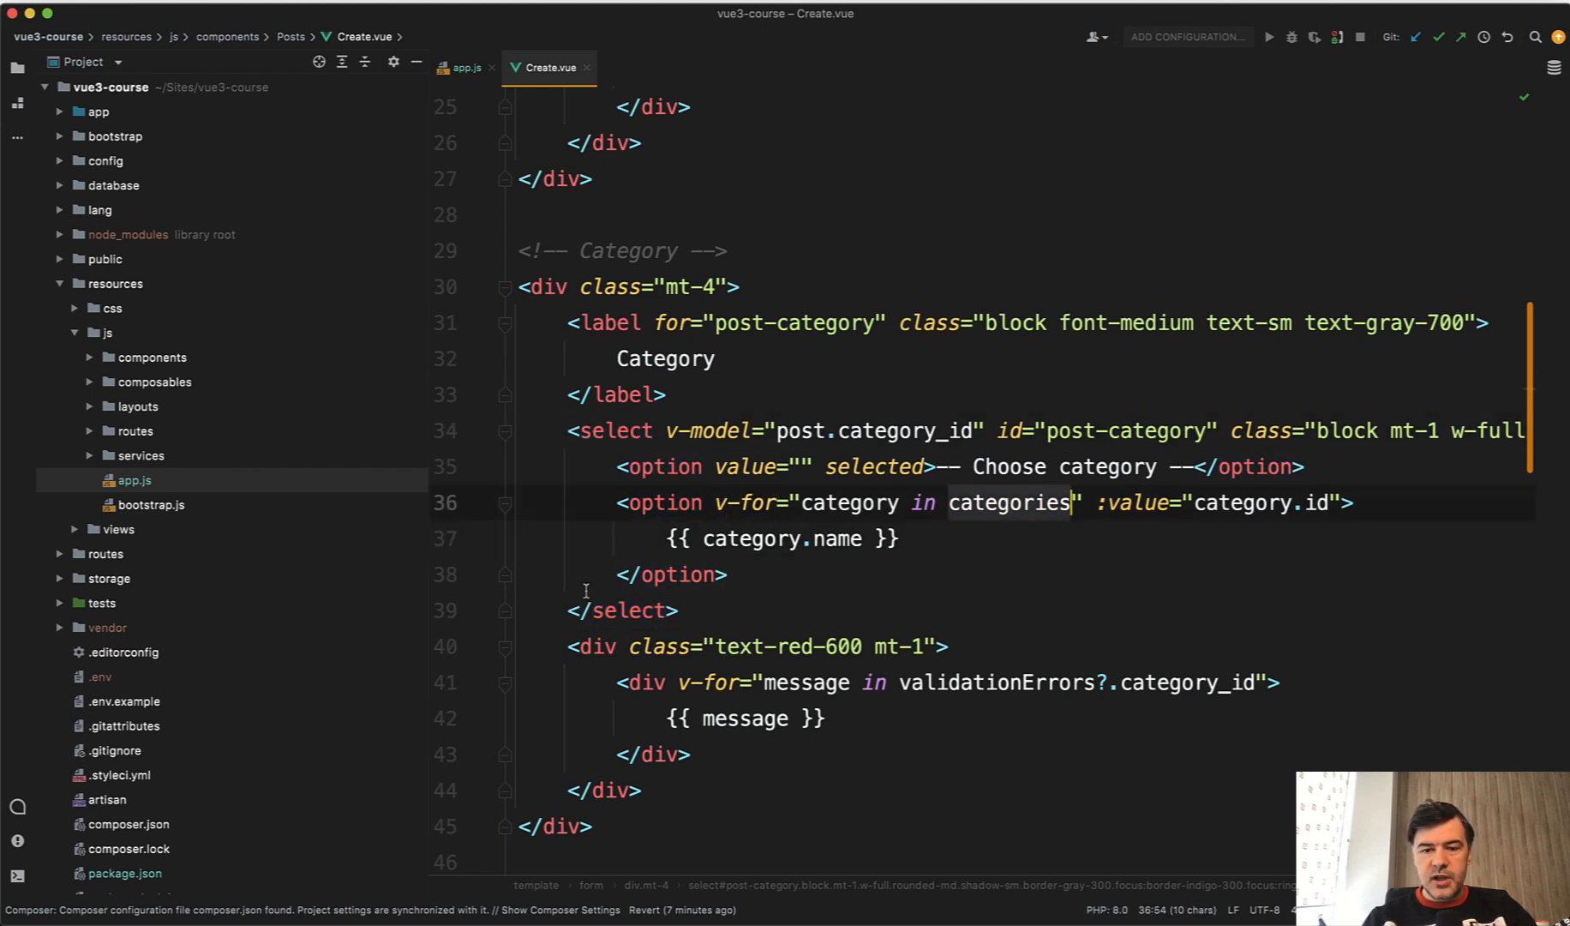
{"action": "scroll", "scroll_direction": "down", "scroll_amount": 3}
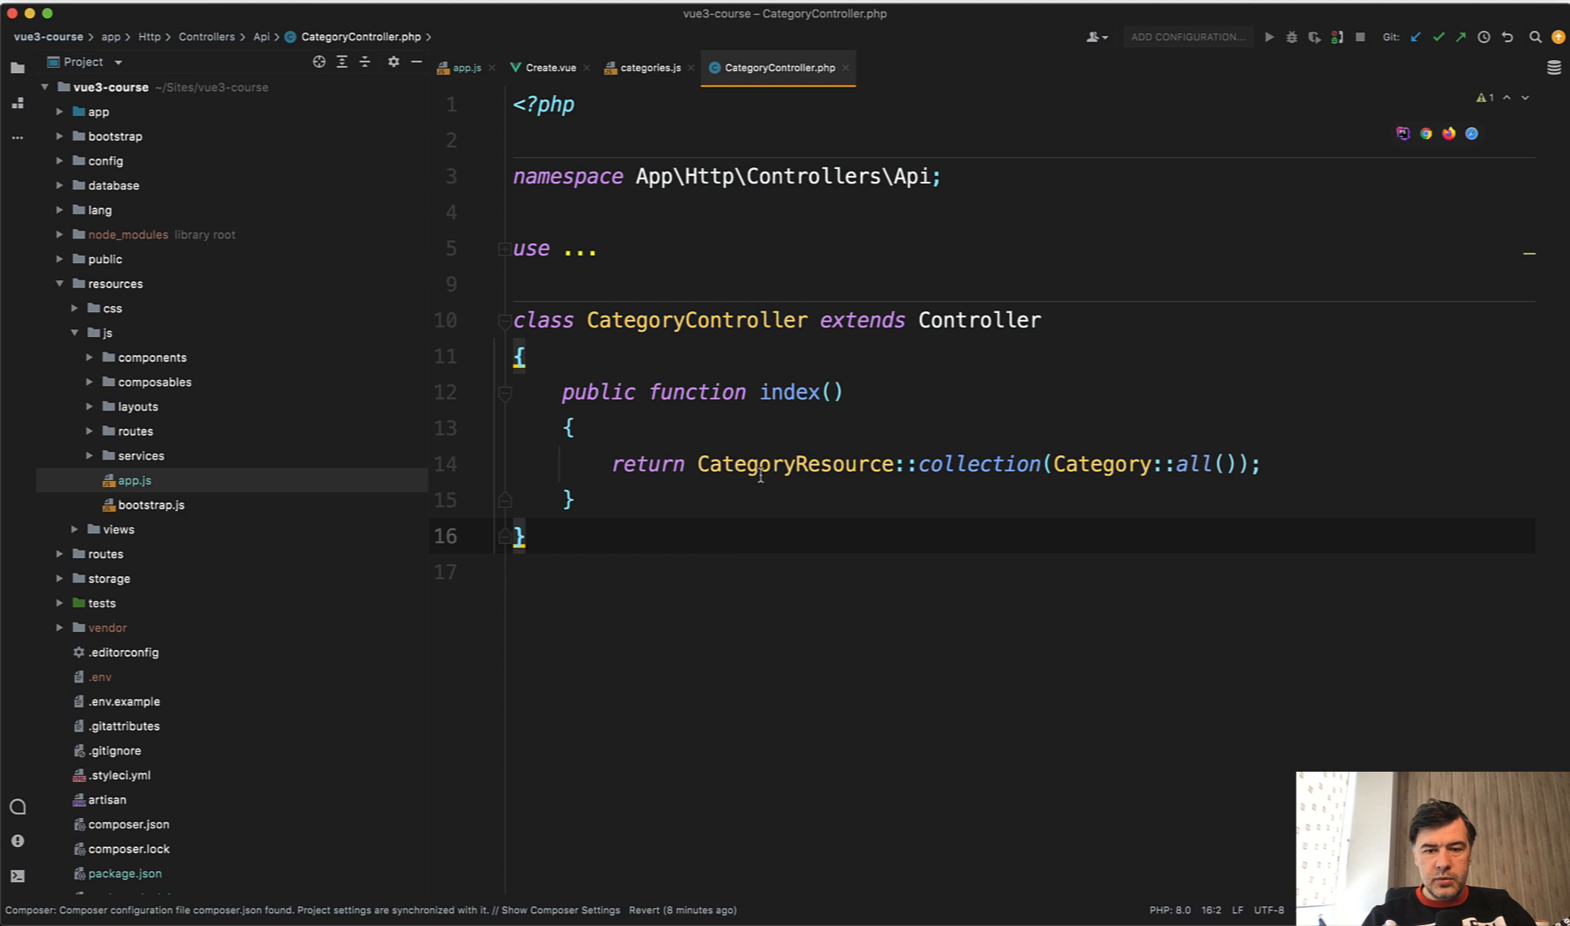
{"action": "mouse_move", "coordinate": [764, 471]}
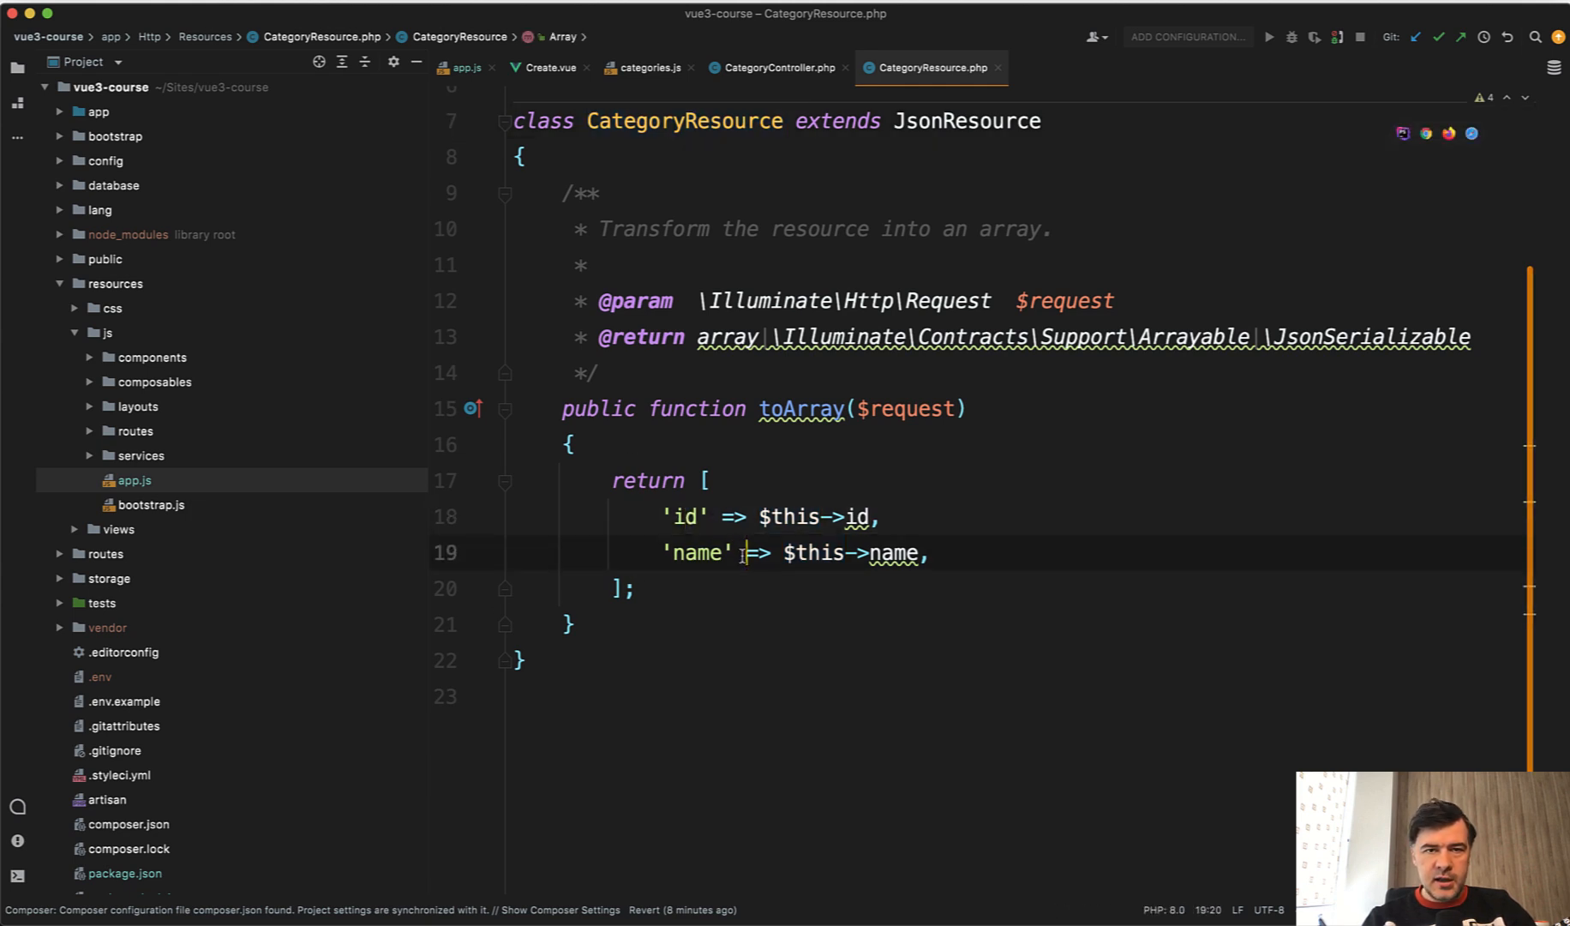
Check that CategoryResource's toArray returns only id and name.
{"action": "left_click", "coordinate": [547, 68]}
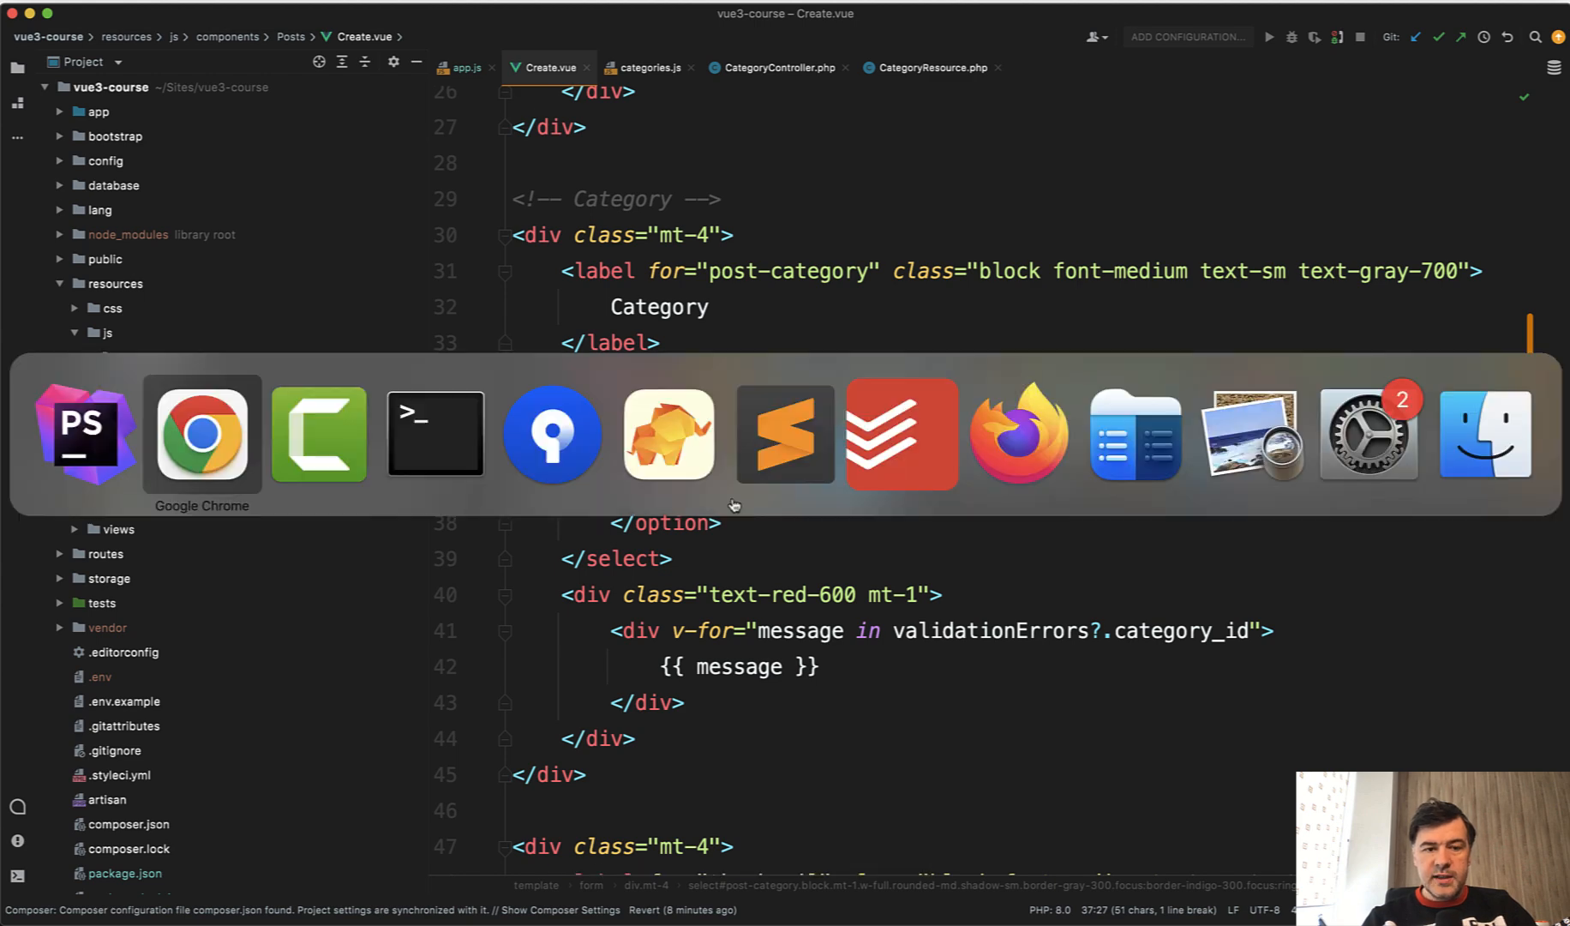
Insert a self-closing Select2 tag bound to post.category_id above the category select.
{"action": "left_click", "coordinate": [203, 436]}
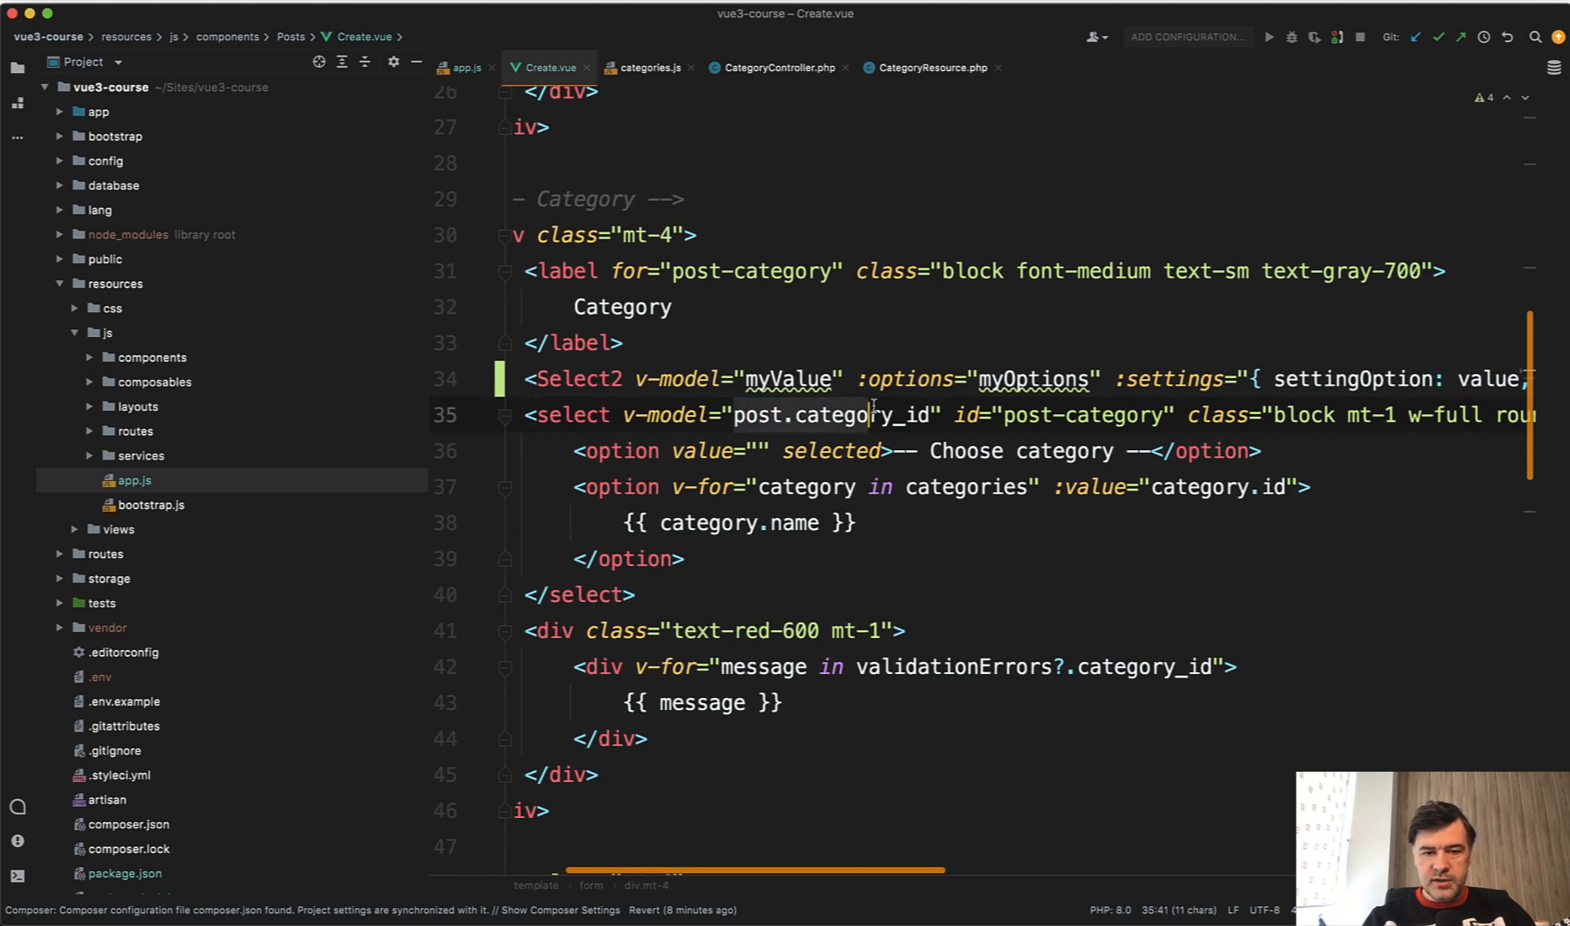
{"action": "double_click", "coordinate": [787, 379]}
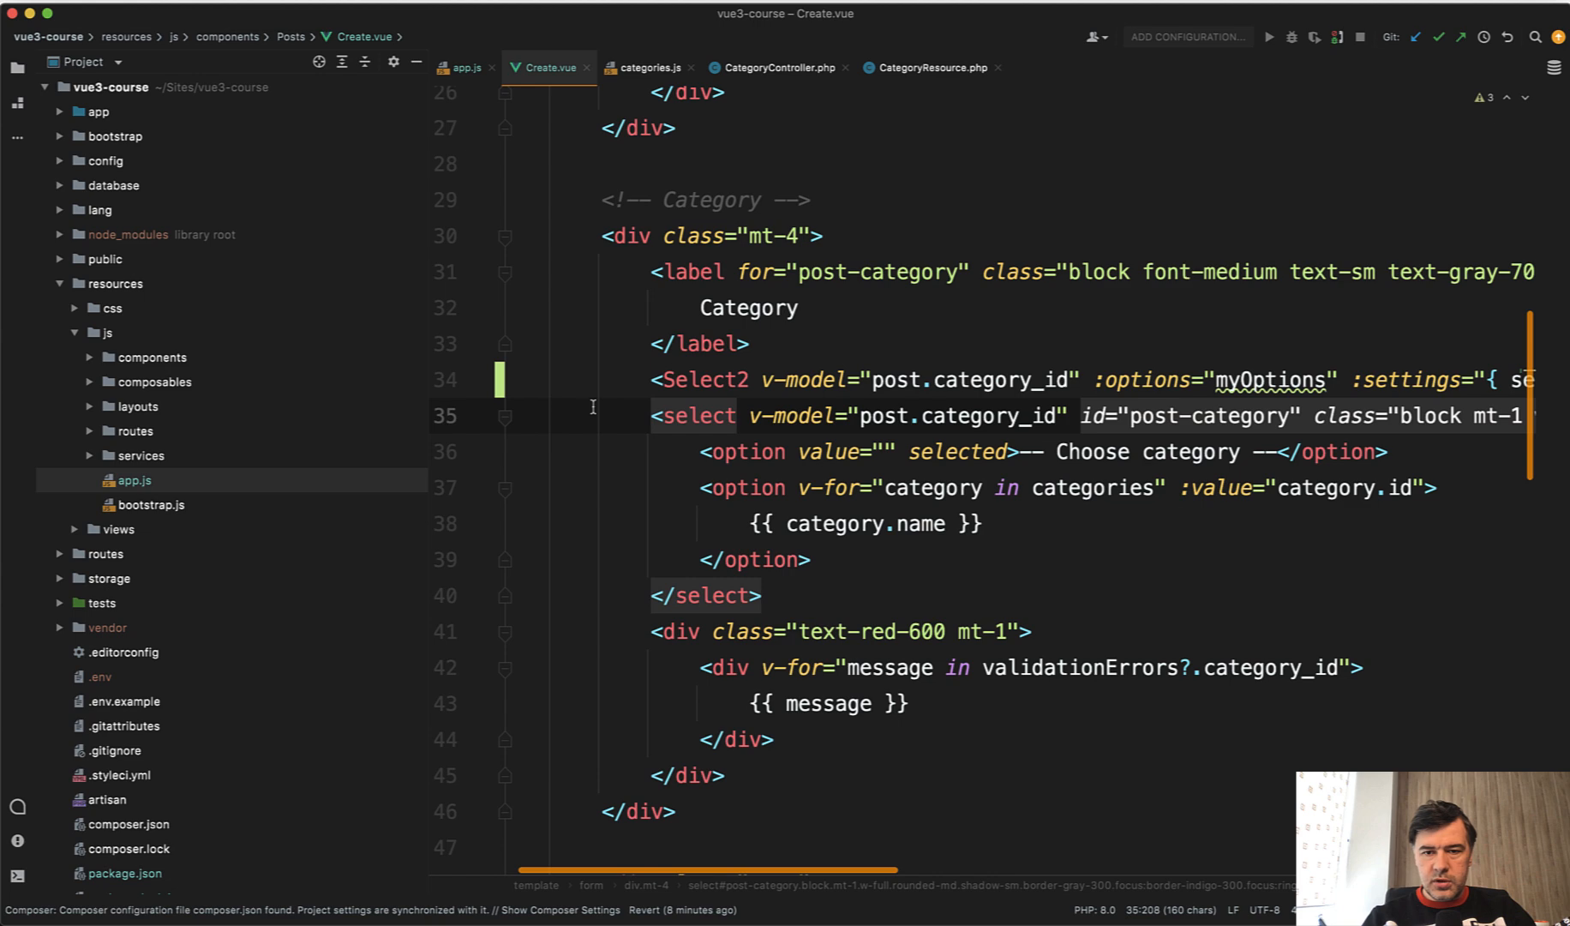
{"action": "scroll", "scroll_direction": "right", "scroll_amount": 3}
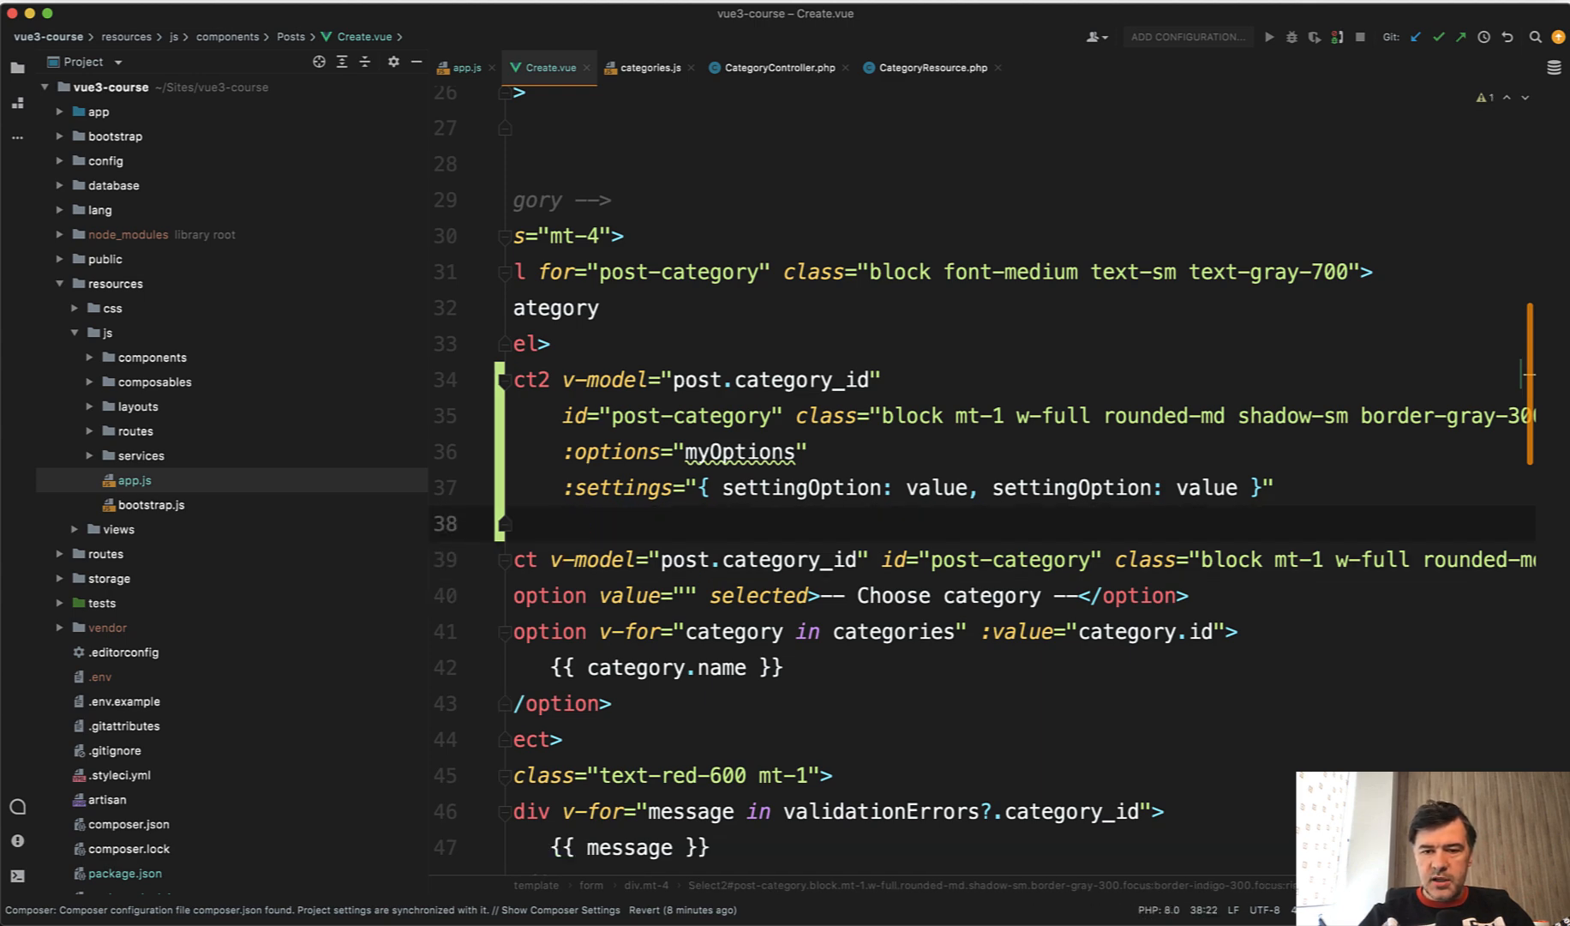
{"action": "type", "text": "/>"}
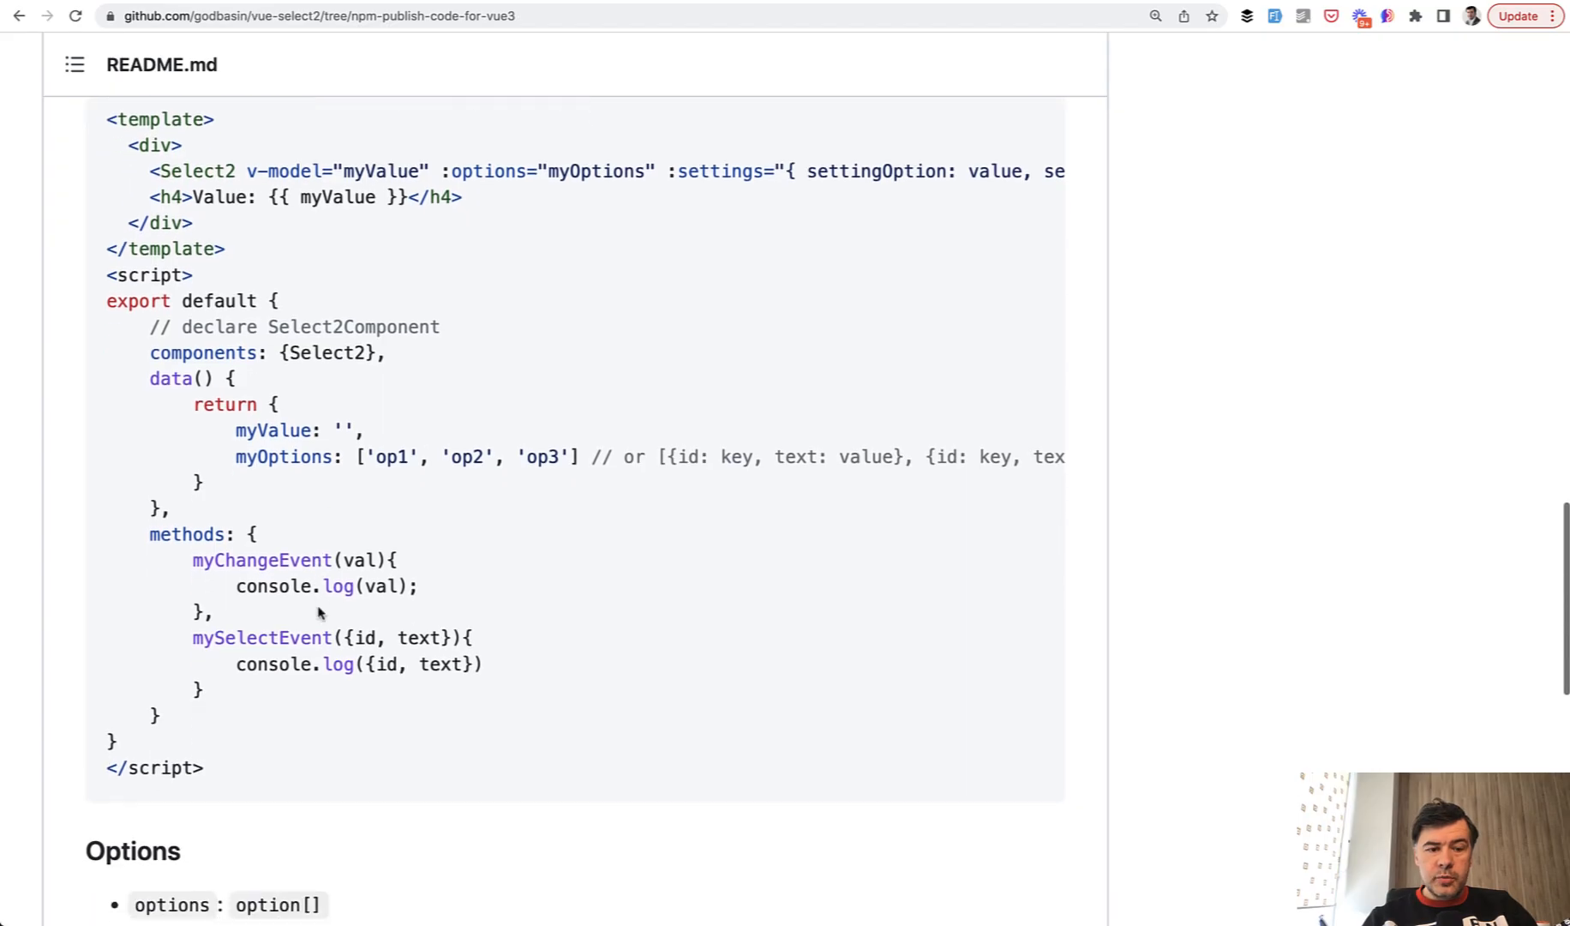
Review the README's id/text option format for Select2, then return to Create.vue.
{"action": "scroll", "scroll_direction": "down", "scroll_amount": 3}
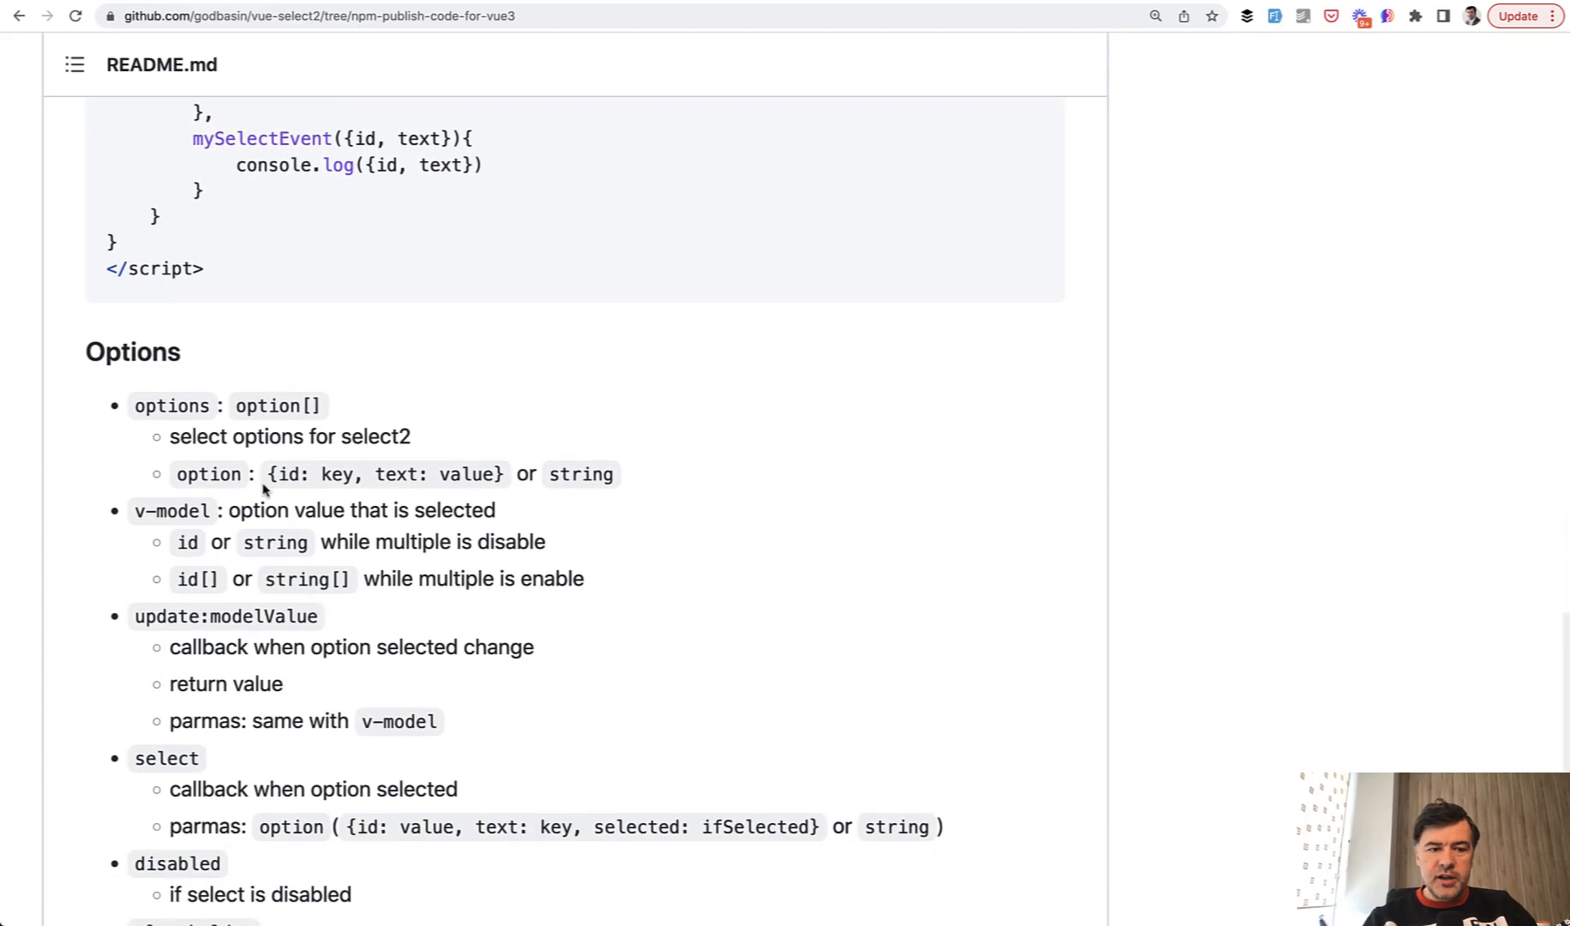
{"action": "double_click", "coordinate": [292, 475]}
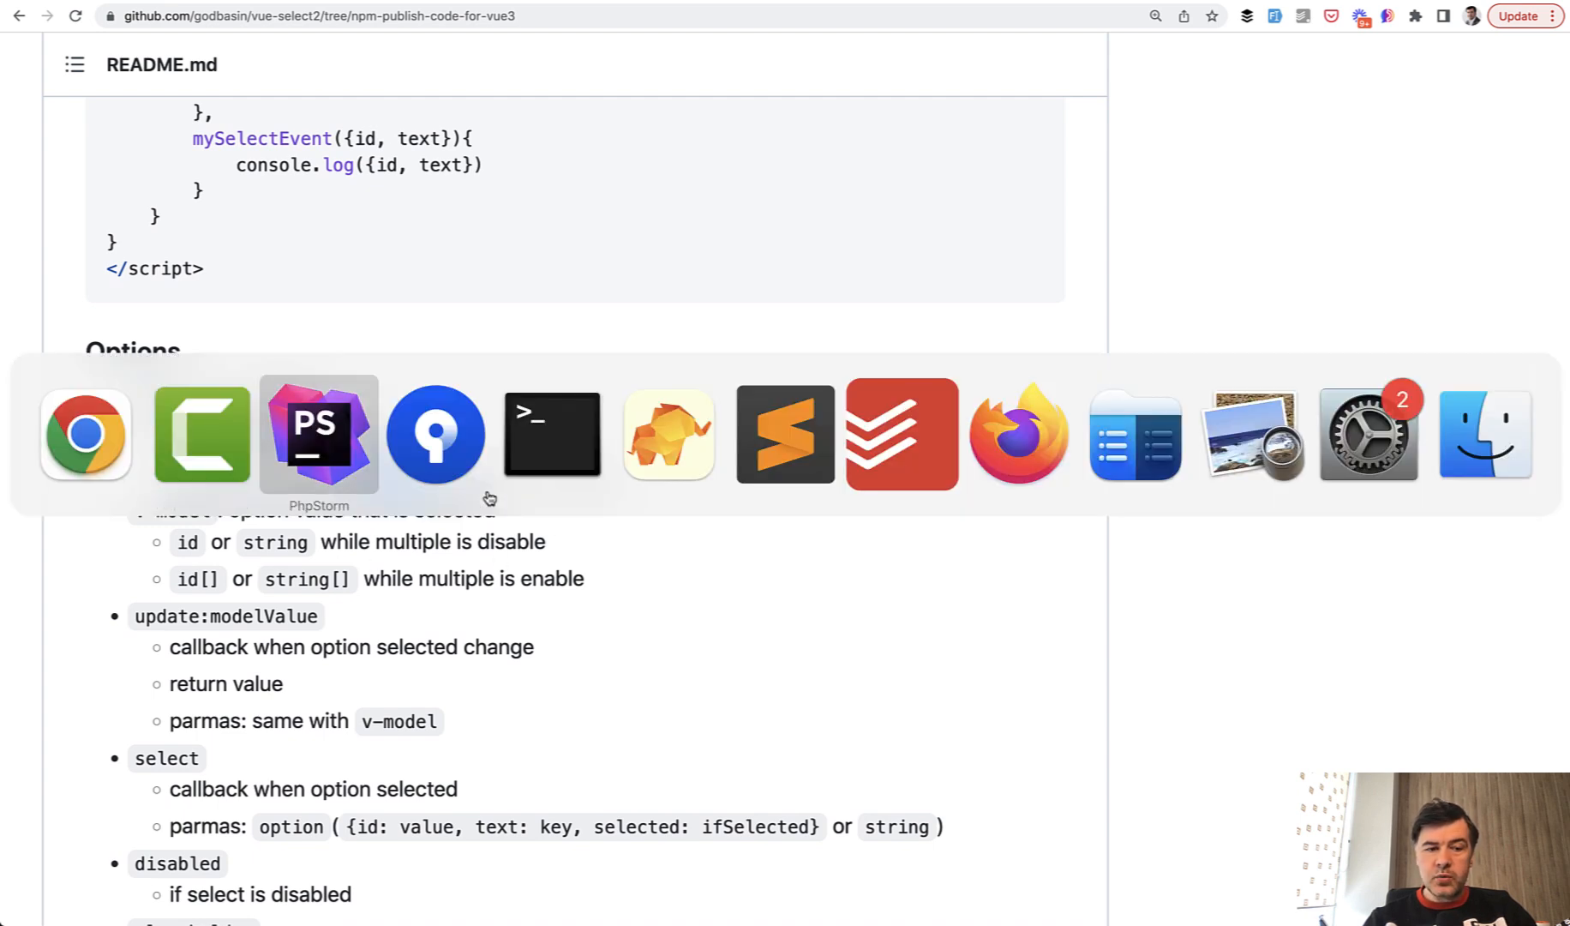
{"action": "left_click", "coordinate": [319, 435]}
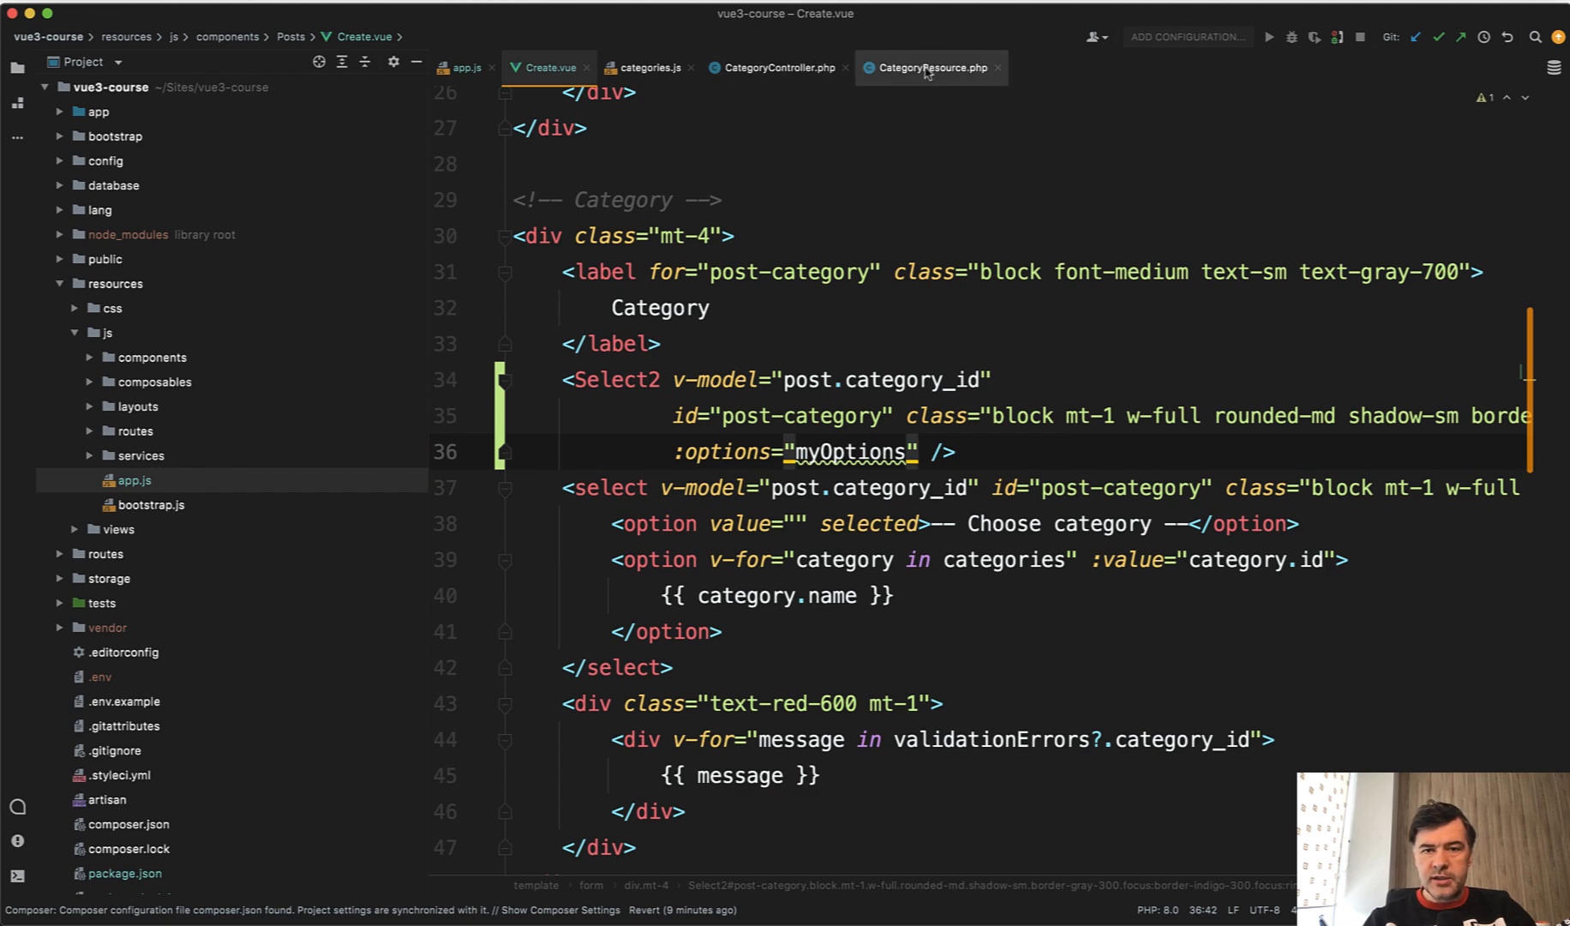
Rename 'name' to 'text' in CategoryResource and set :options="categories" on the Select2 tag.
{"action": "left_click", "coordinate": [932, 69]}
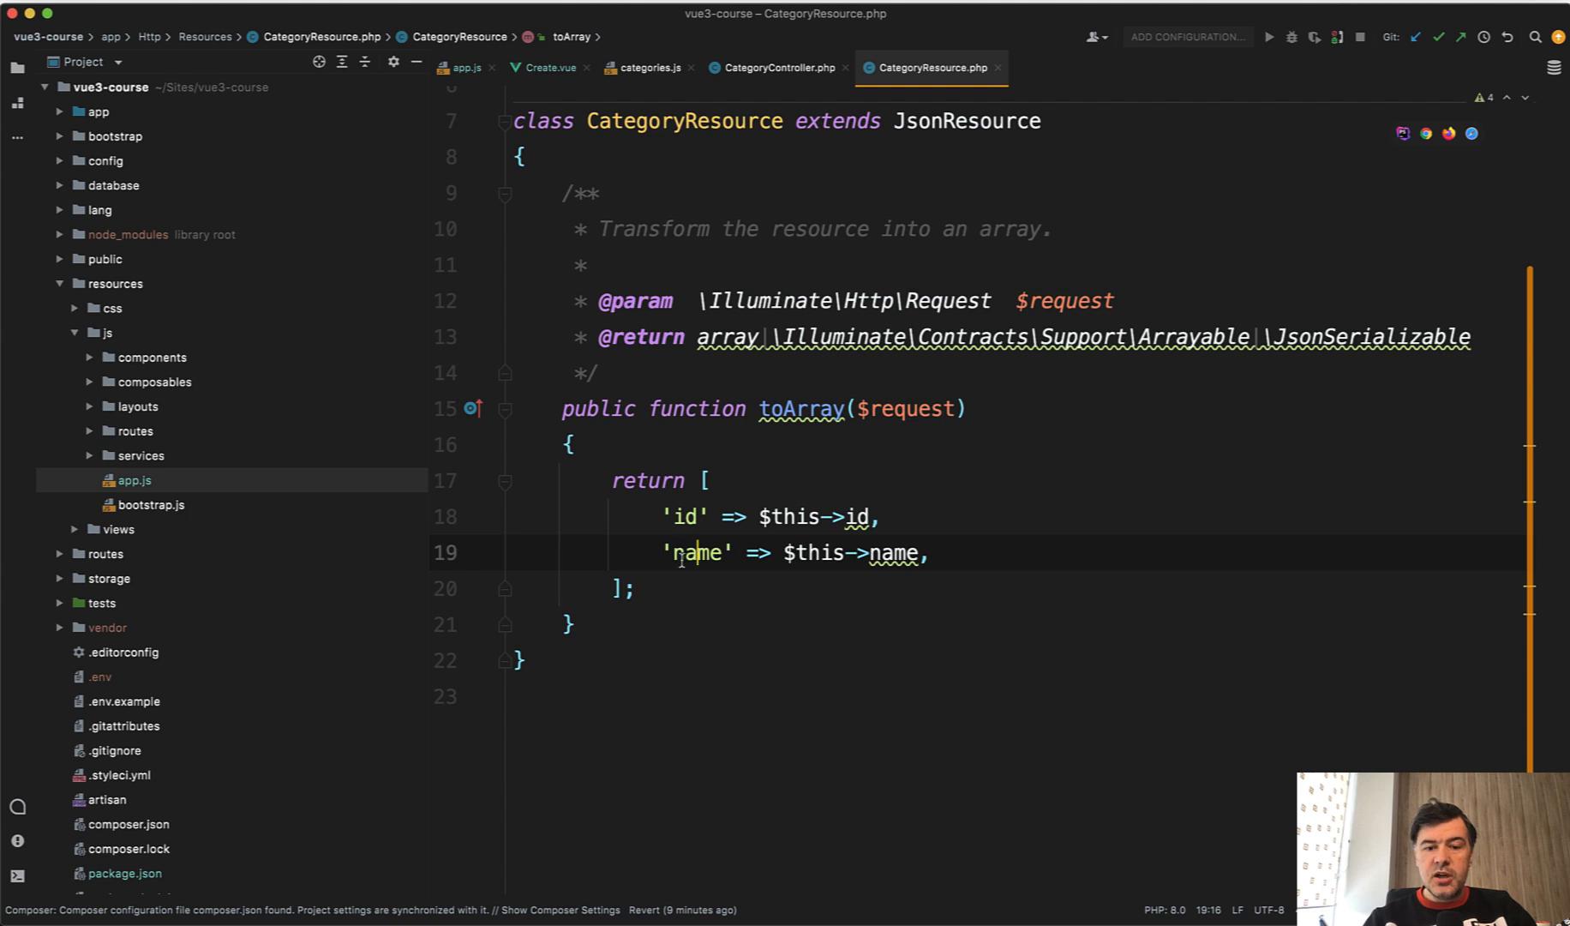
{"action": "type", "text": "text"}
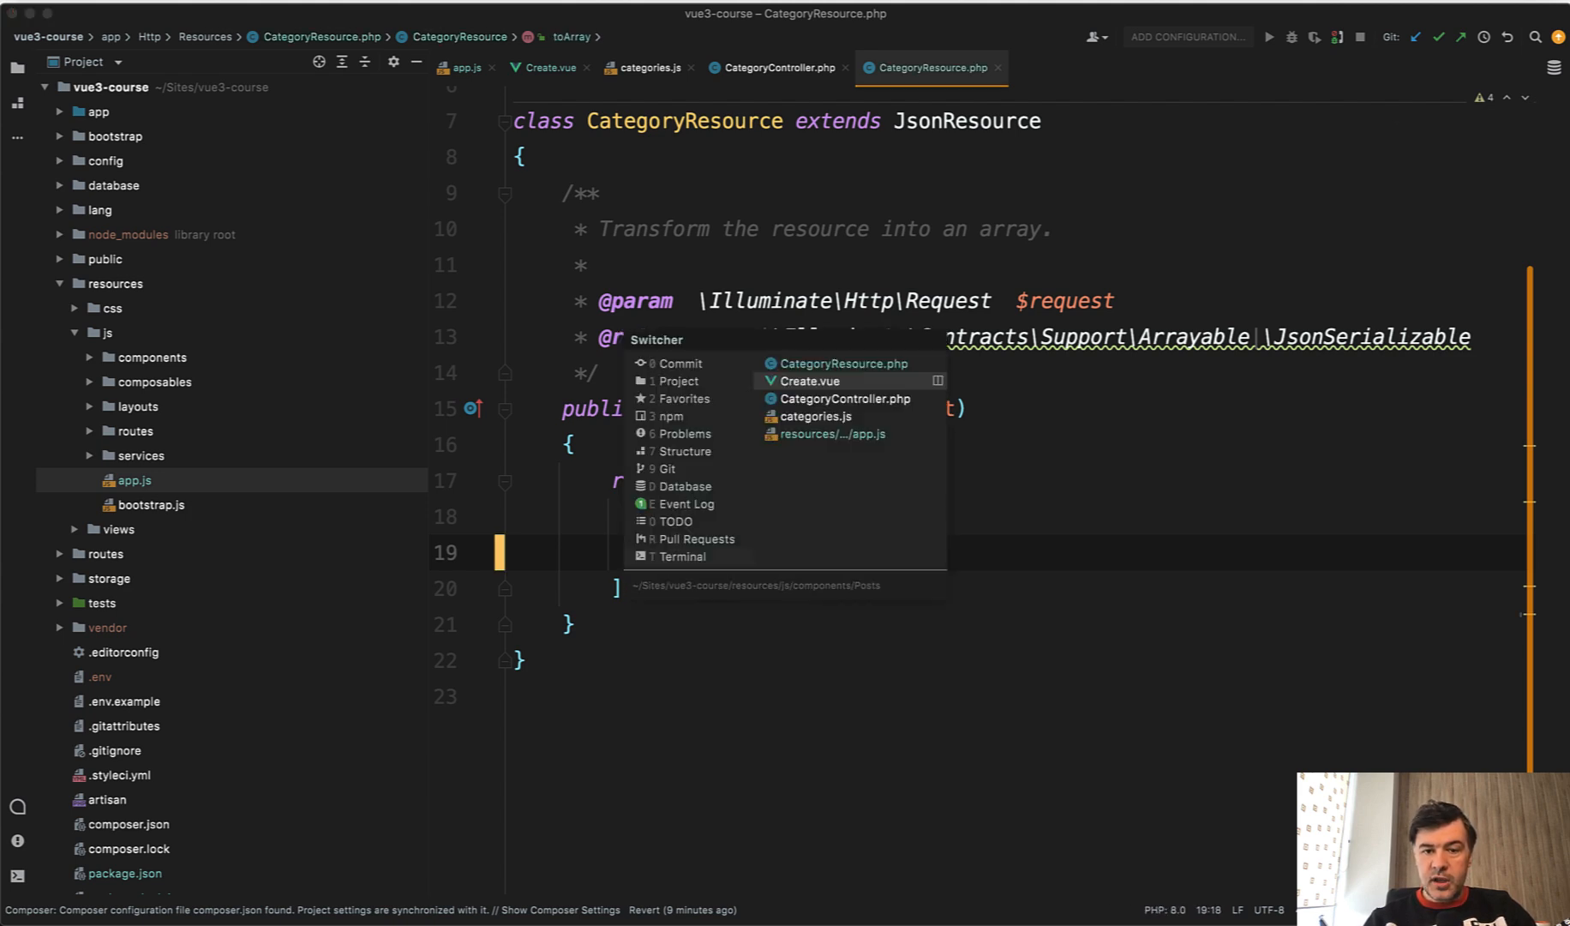
{"action": "left_click", "coordinate": [809, 380]}
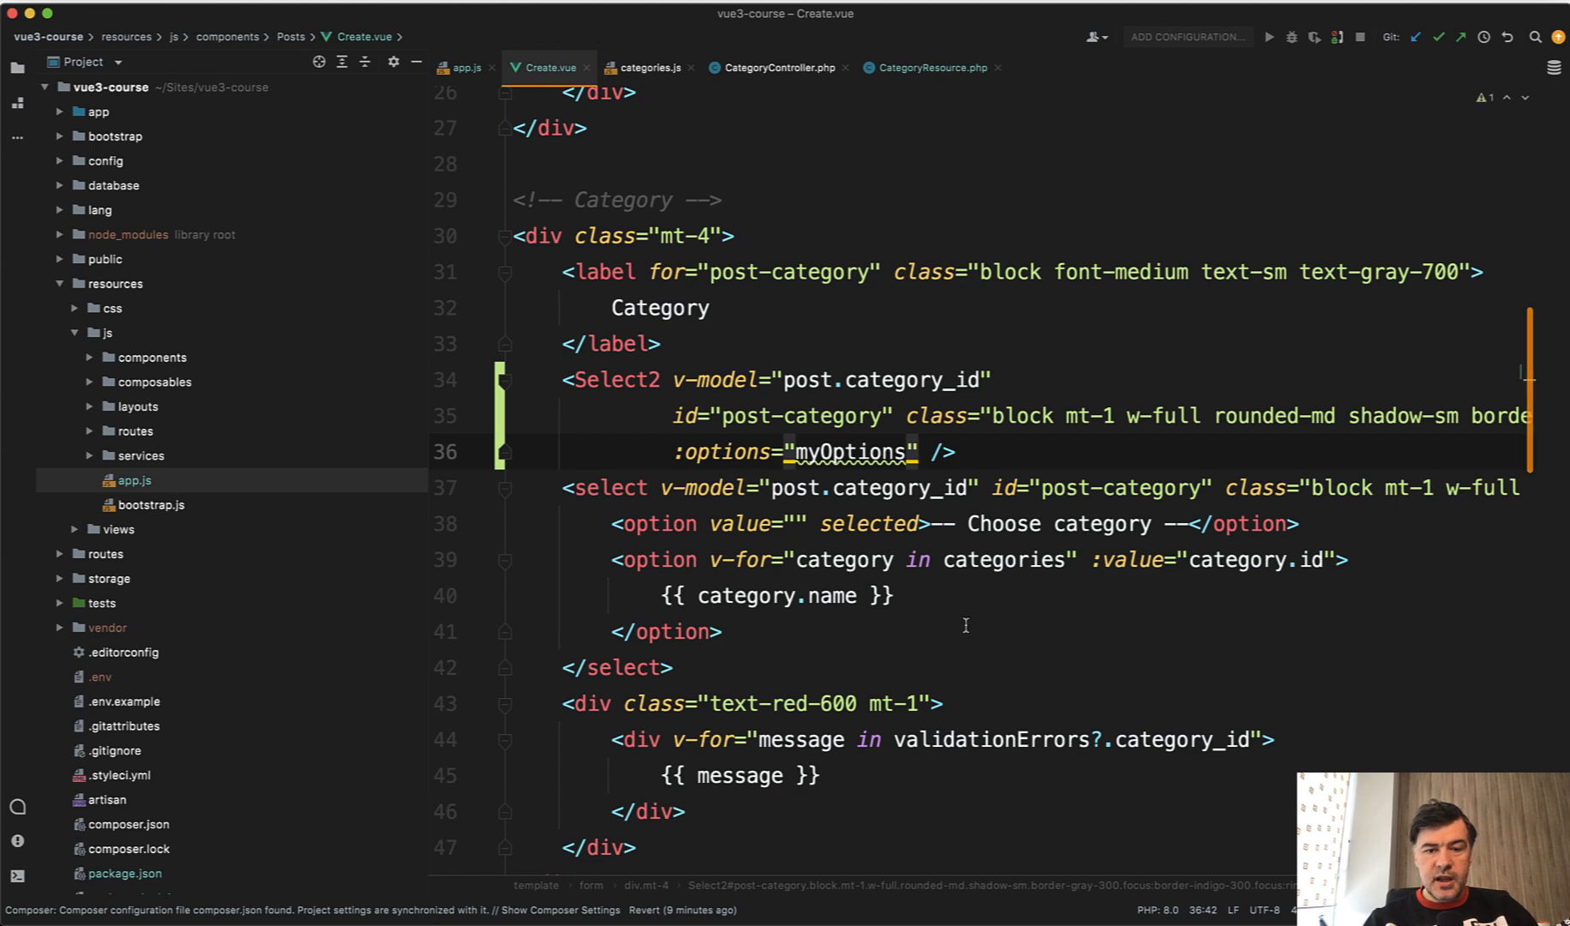
{"action": "type", "text": "c"}
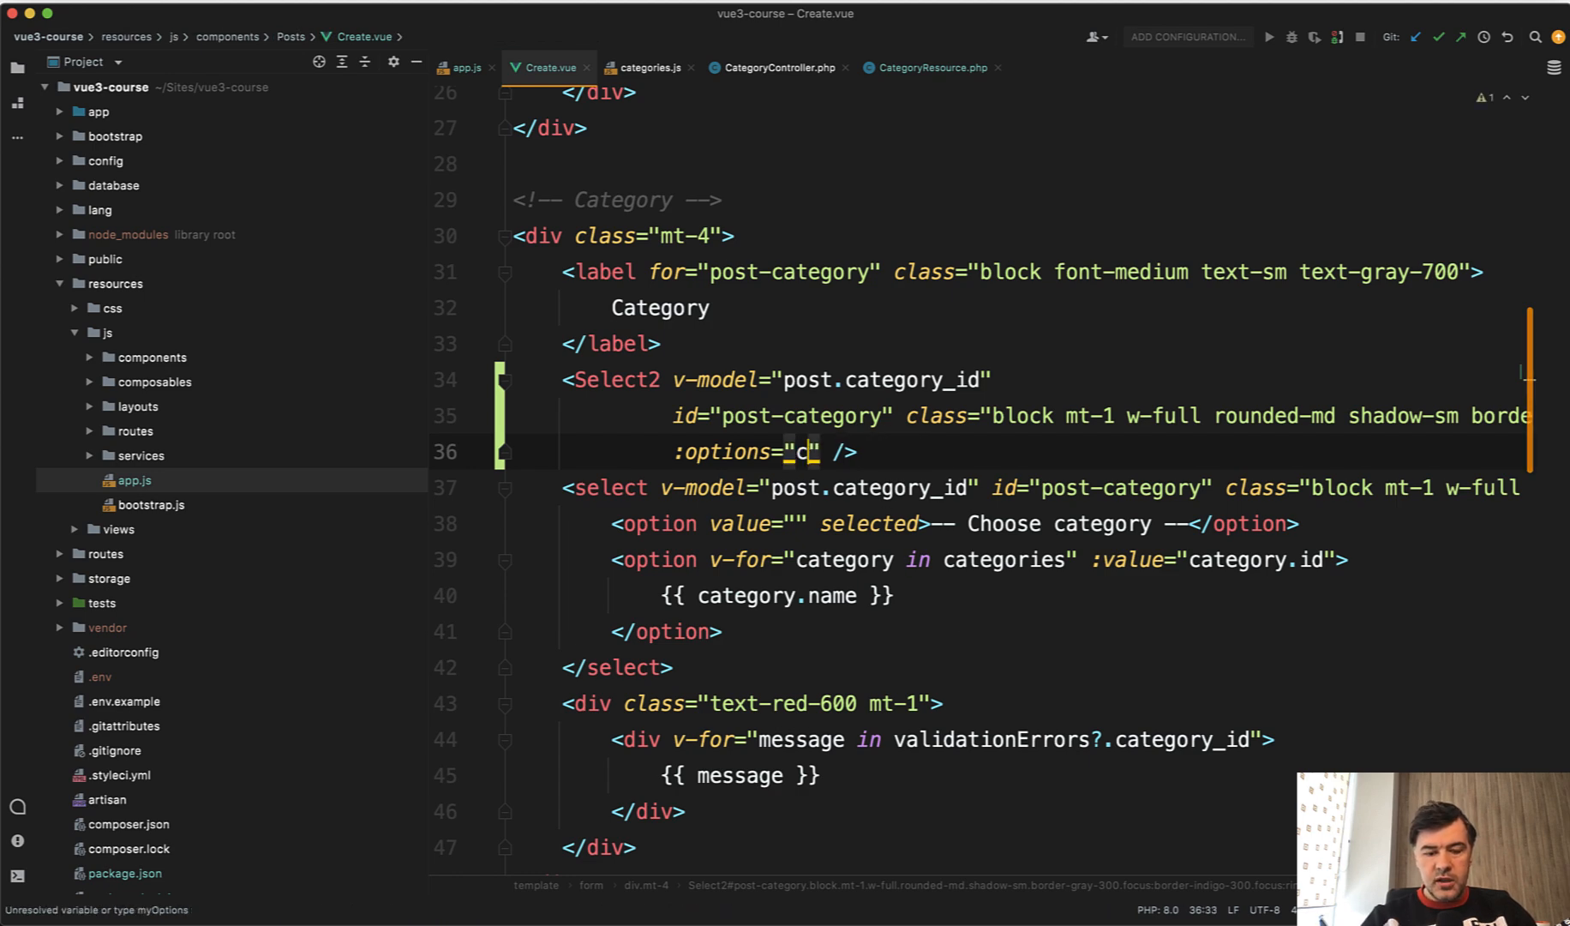
{"action": "type", "text": "ategories"}
{"action": "type", "text": "npm run w"}
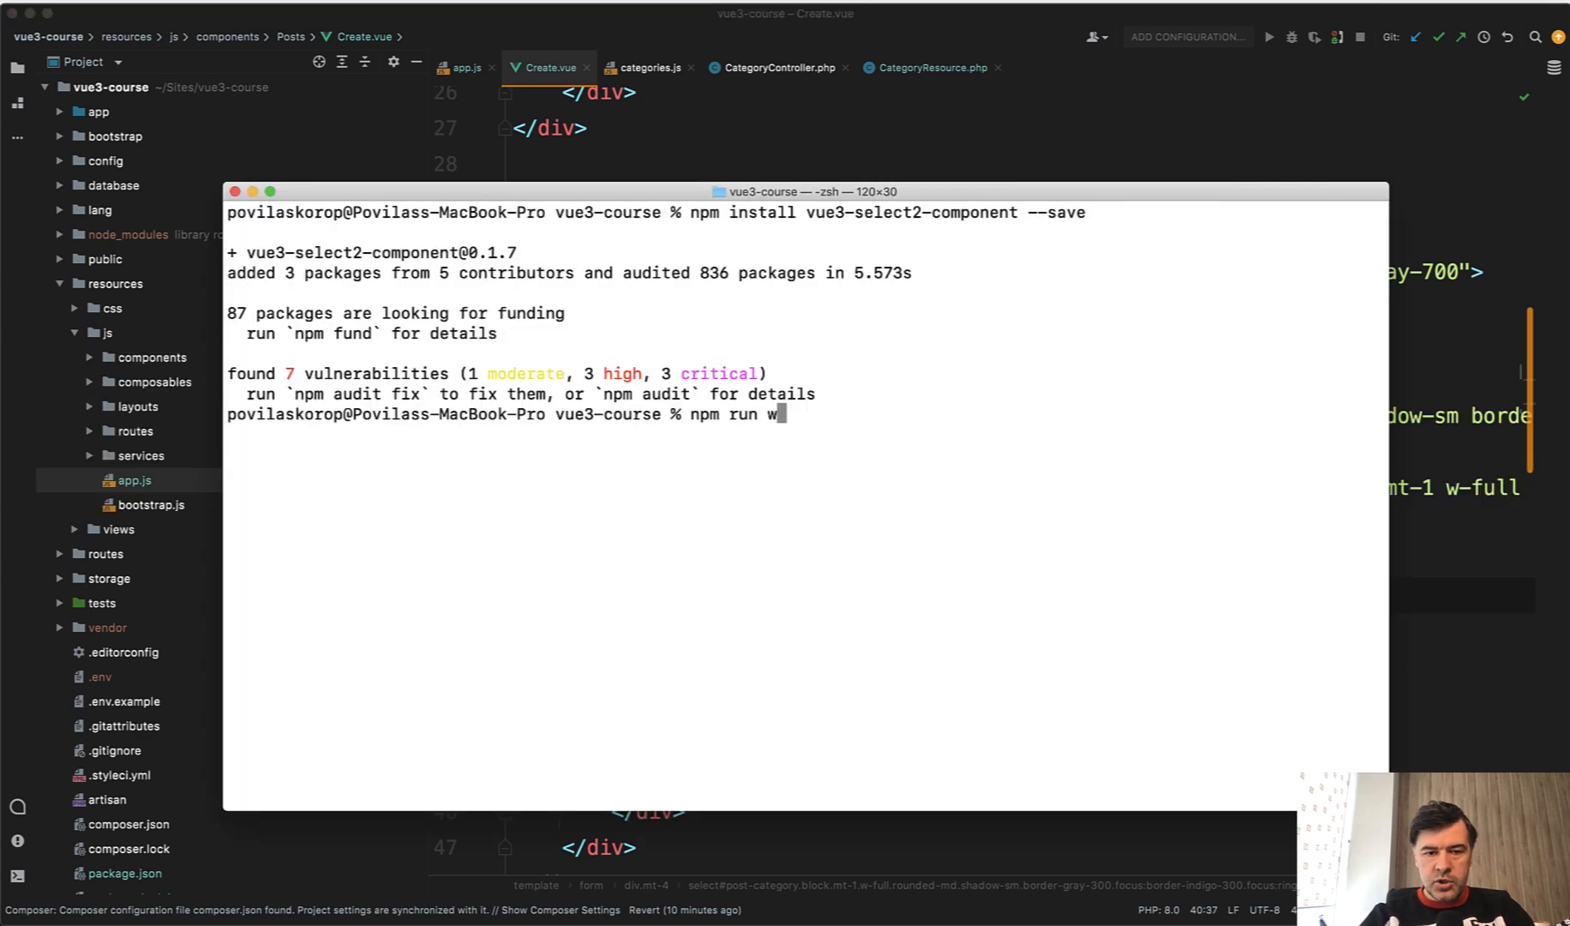
Start the npm run watch build for vue3-course.
{"action": "key", "text": "Enter"}
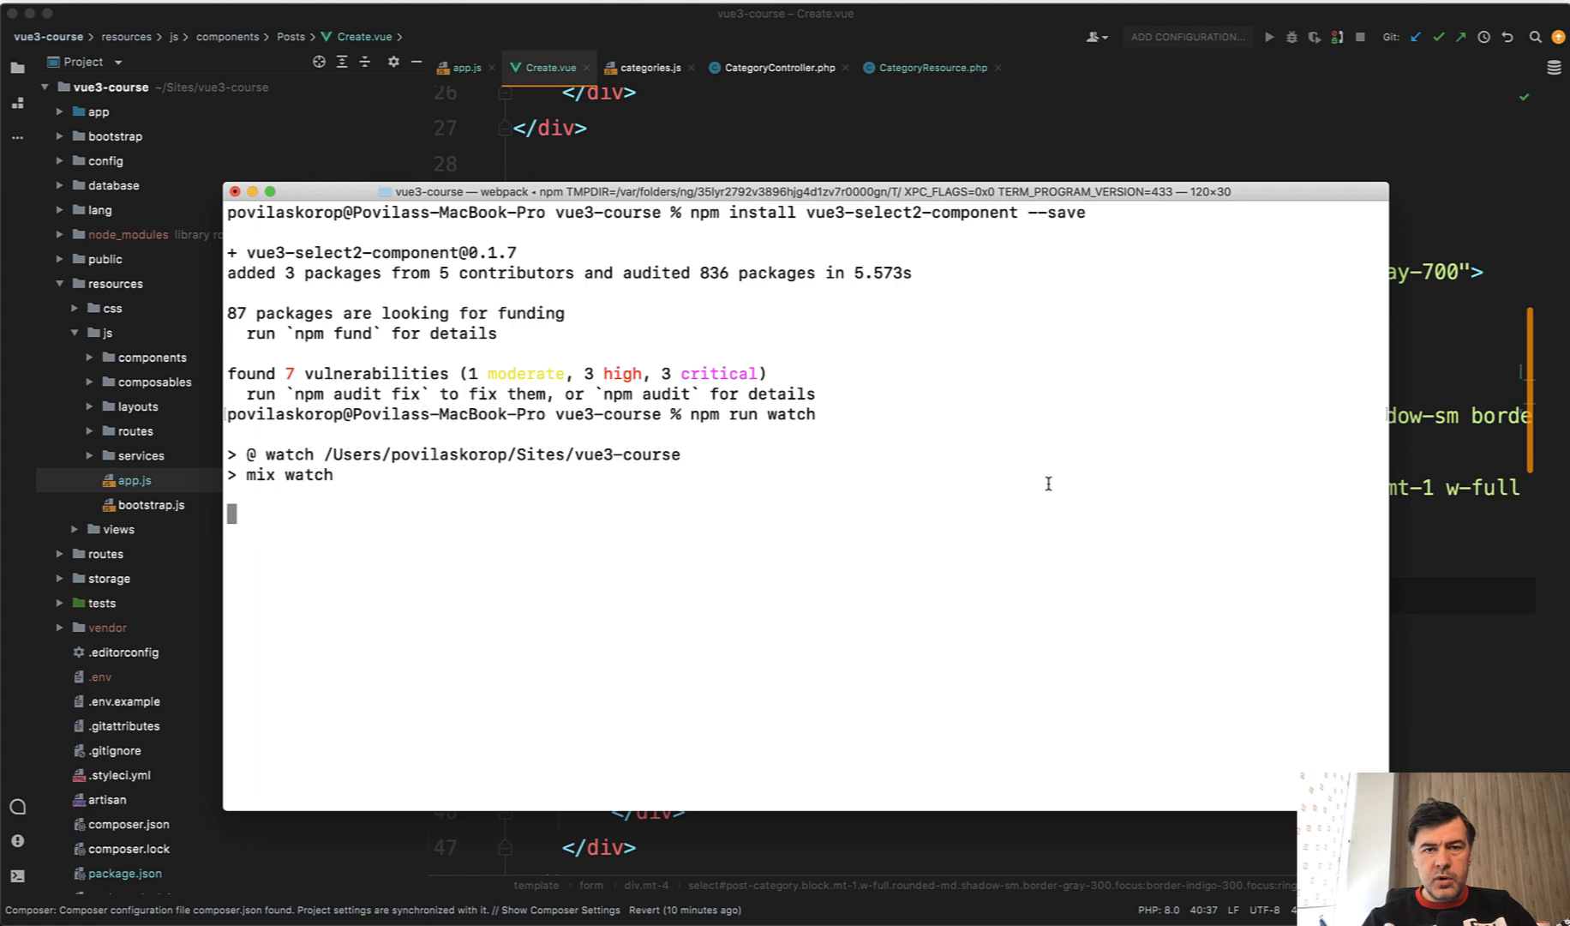
{"action": "mouse_move", "coordinate": [918, 561]}
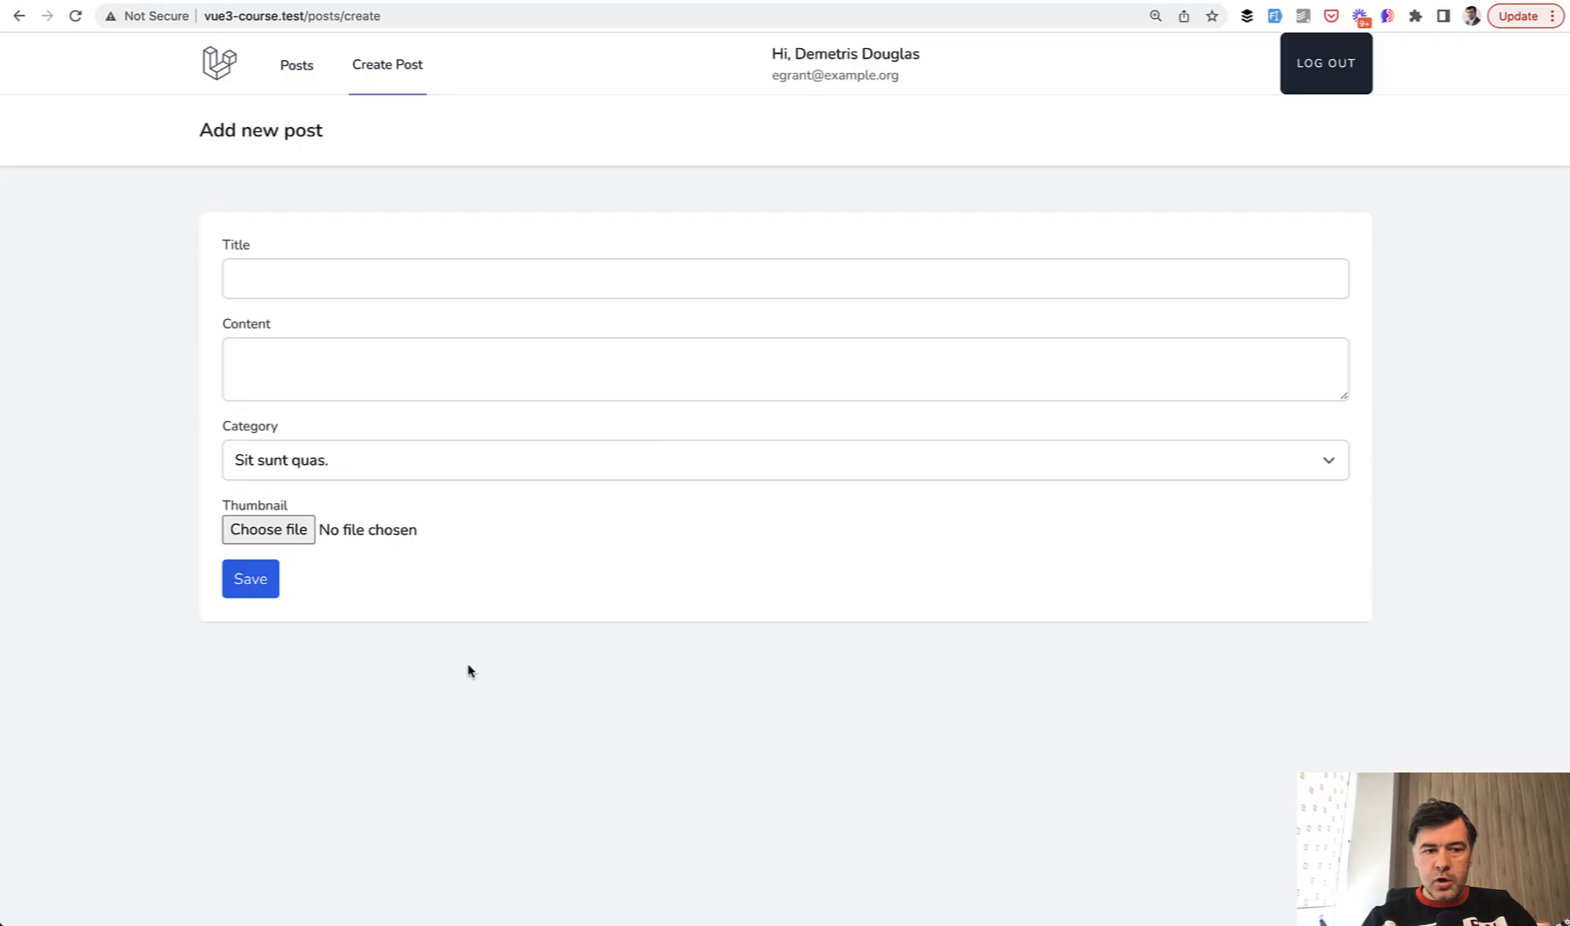
{"action": "mouse_move", "coordinate": [108, 498]}
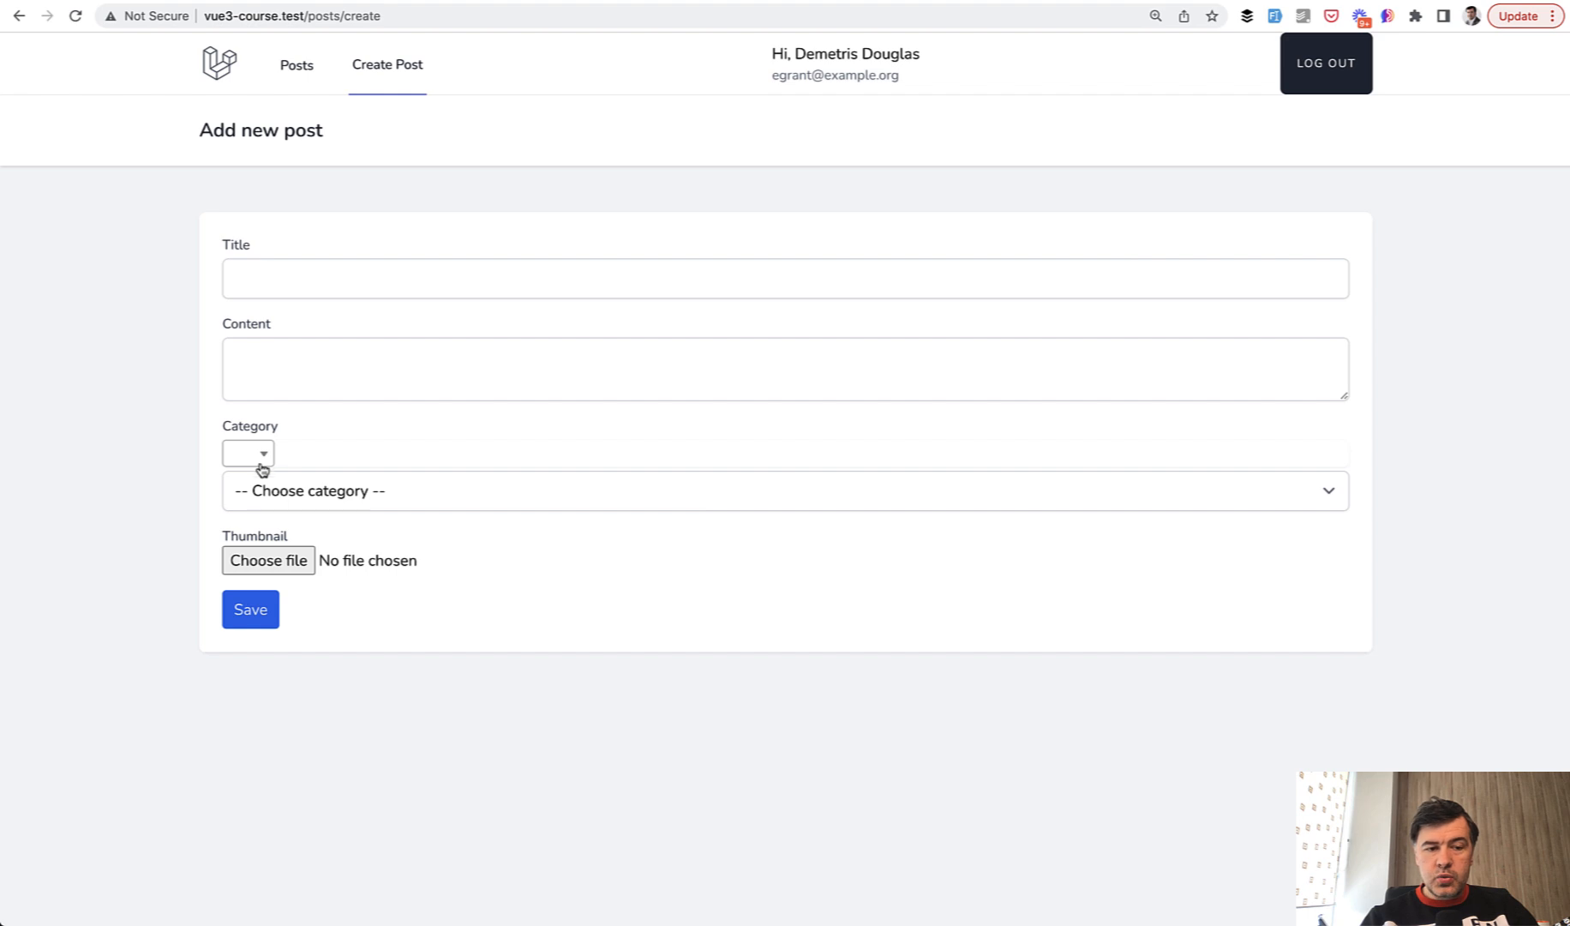
Try the new small Select2 category box on the reloaded create-post form.
{"action": "left_click", "coordinate": [247, 453]}
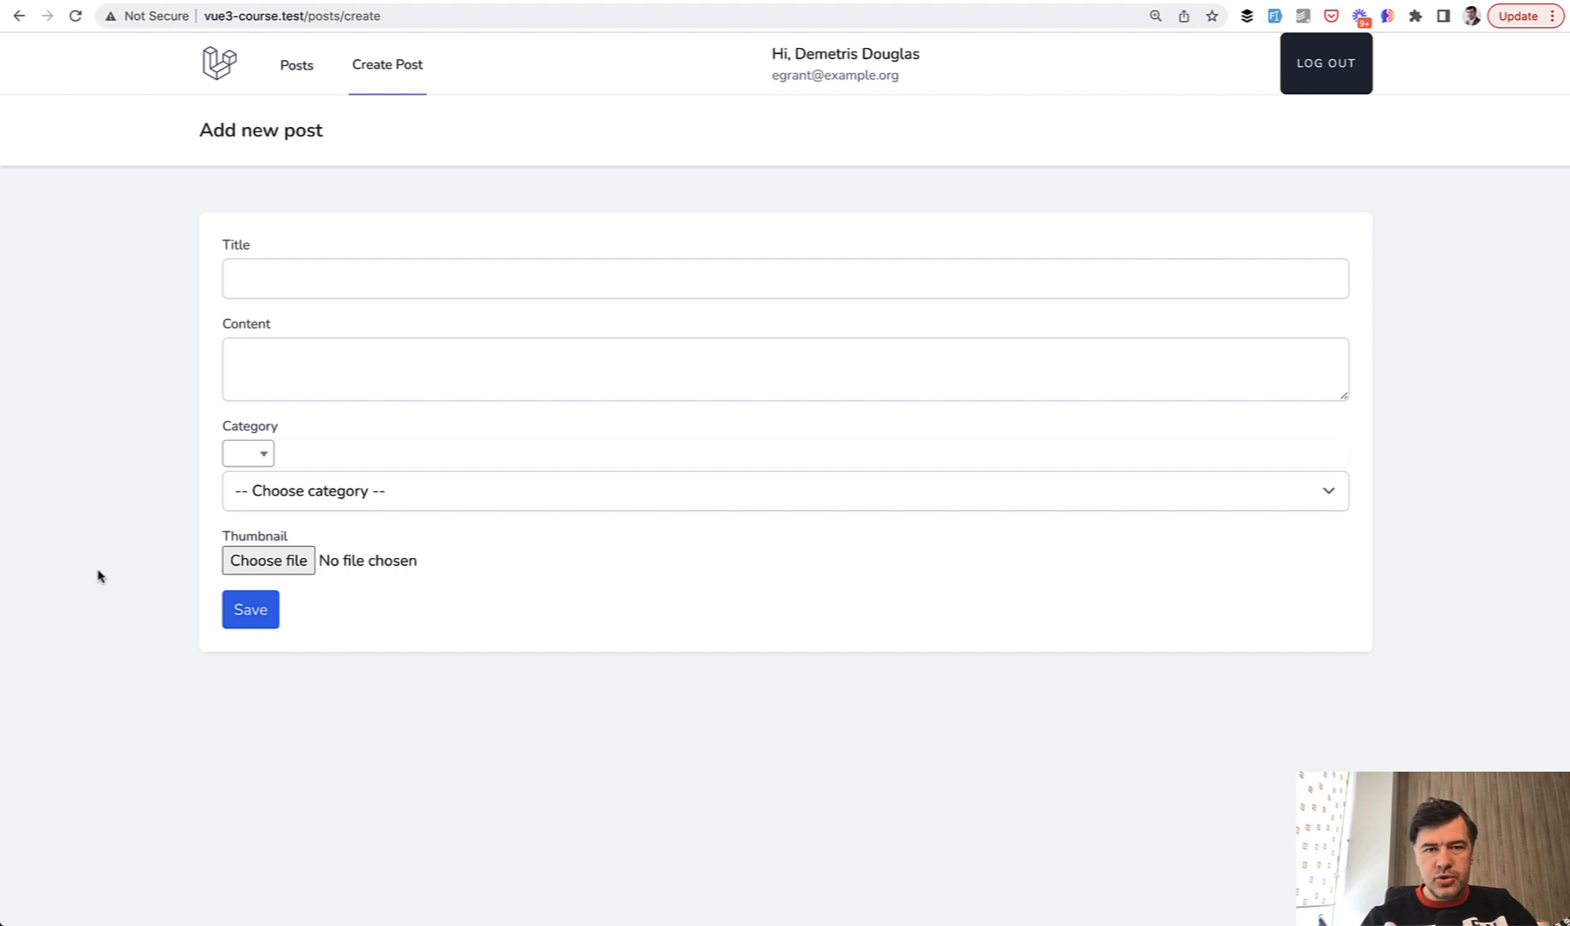
{"action": "mouse_move", "coordinate": [133, 549]}
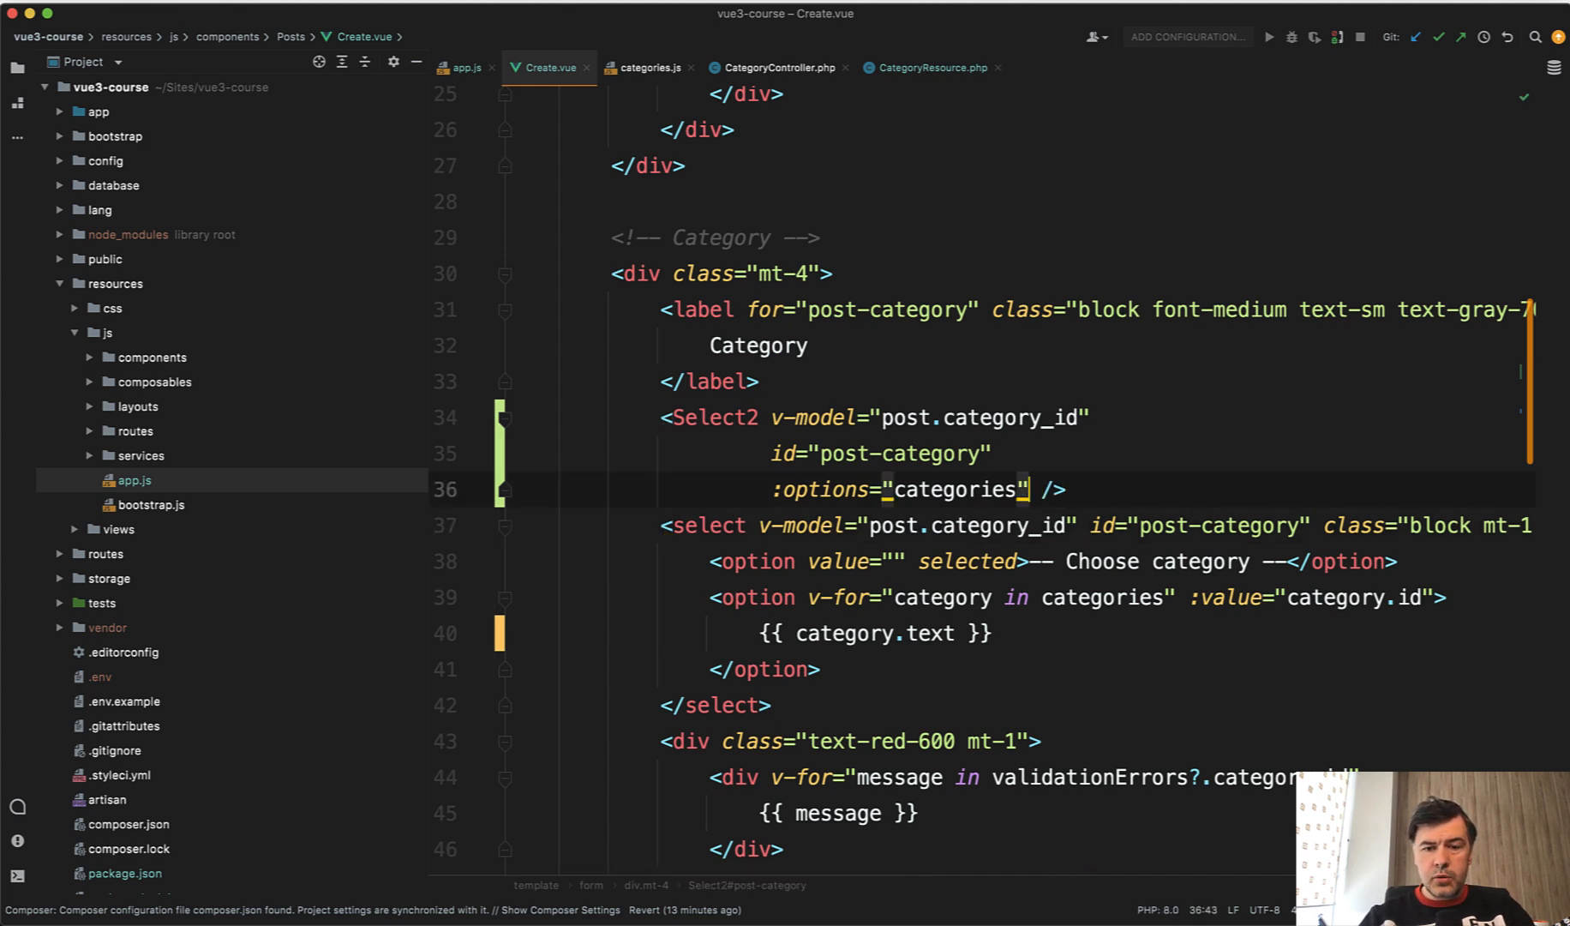
Add a :settings binding with a width option to the Select2 tag in Create.vue.
{"action": "type", "text": ":settings=\"{"}
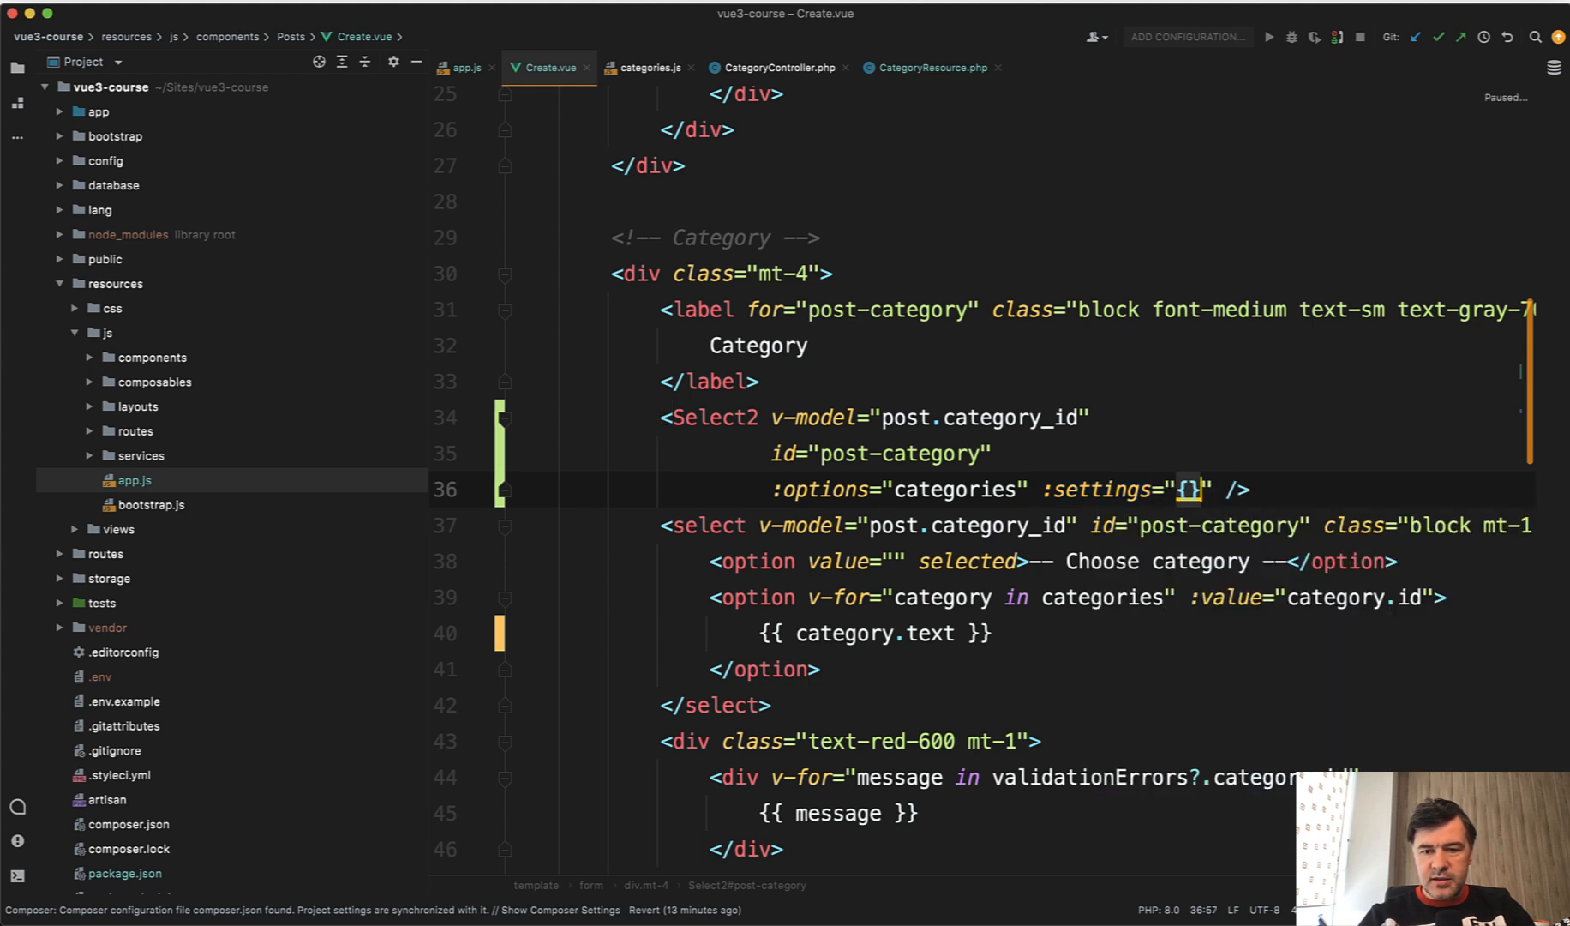
{"action": "type", "text": "widt"}
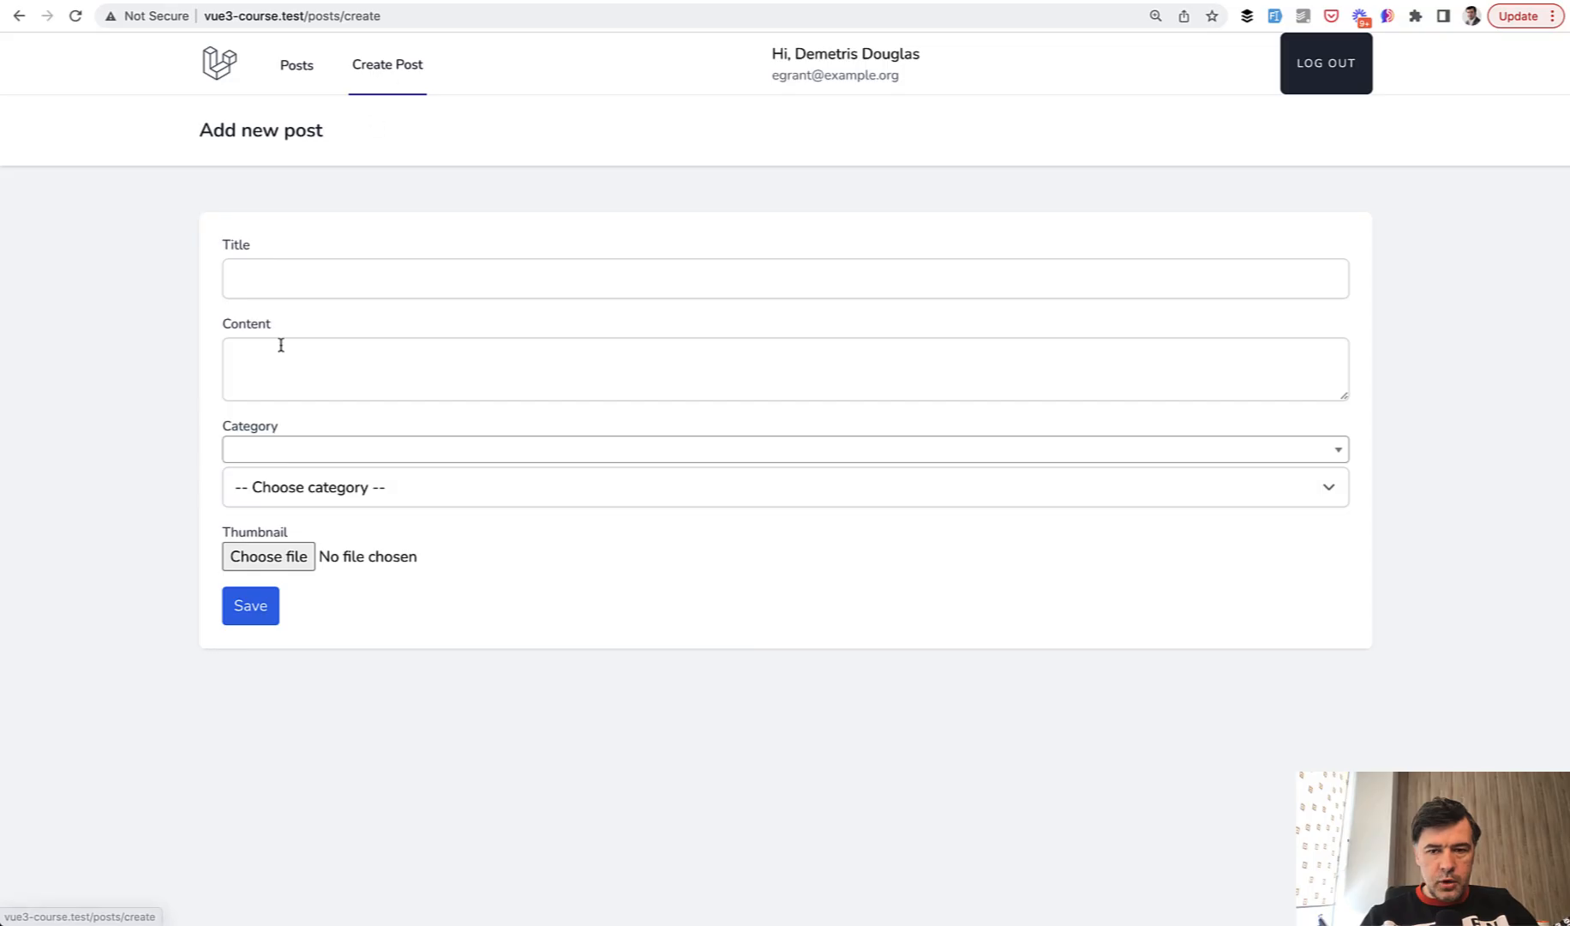
Search 'modi' in the full-width category box and pick a category from the results.
{"action": "left_click", "coordinate": [783, 470]}
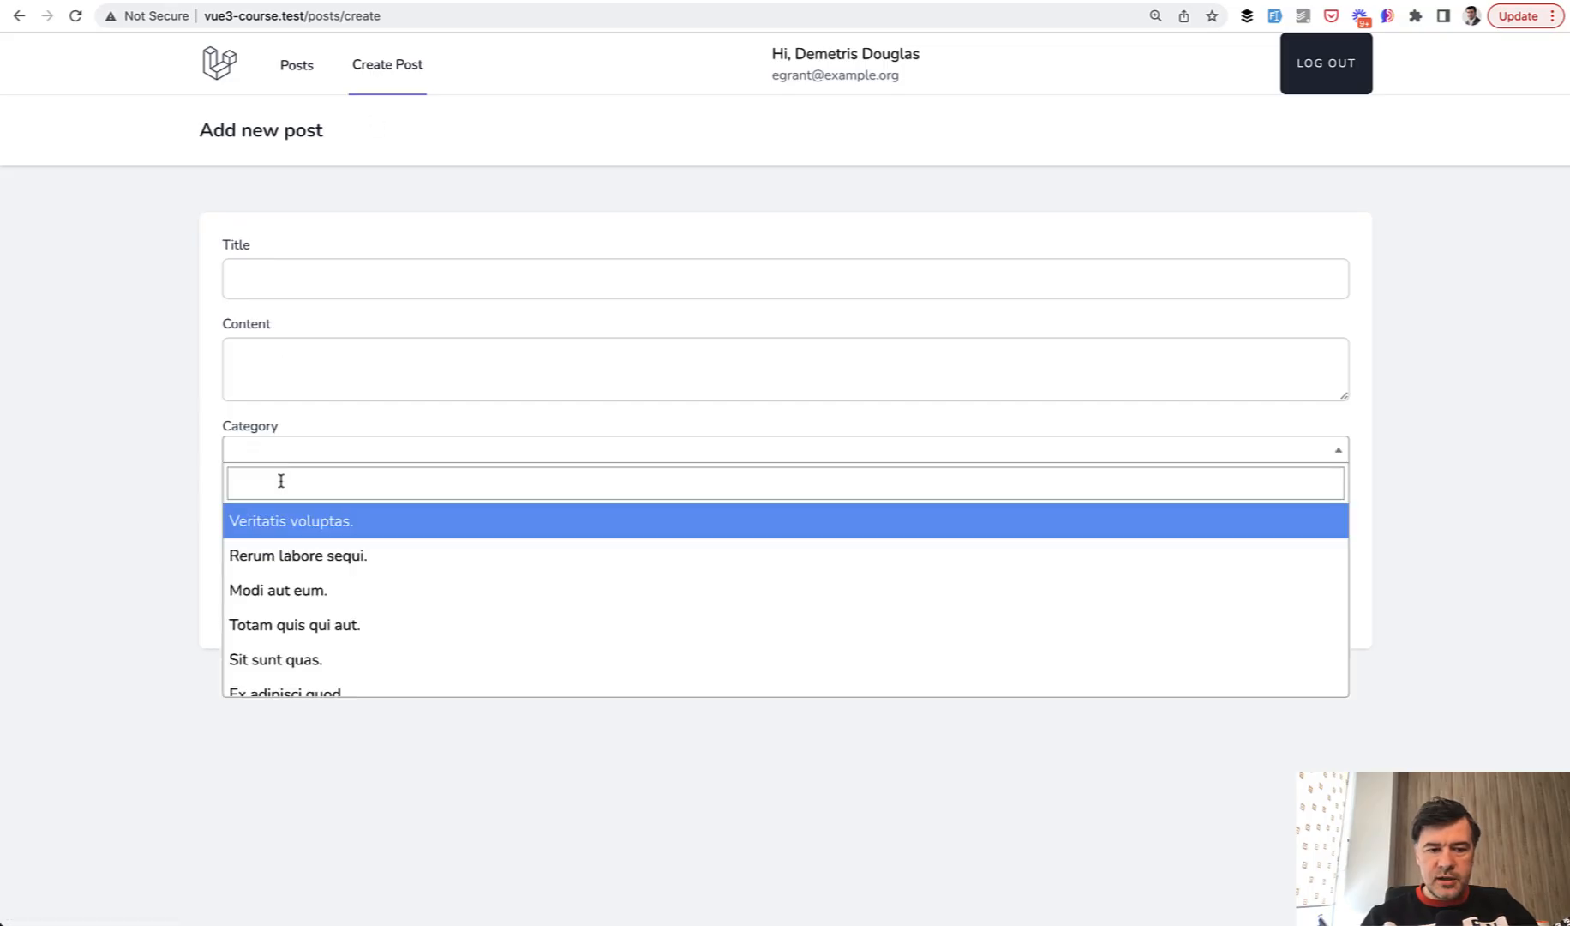
{"action": "type", "text": "modi"}
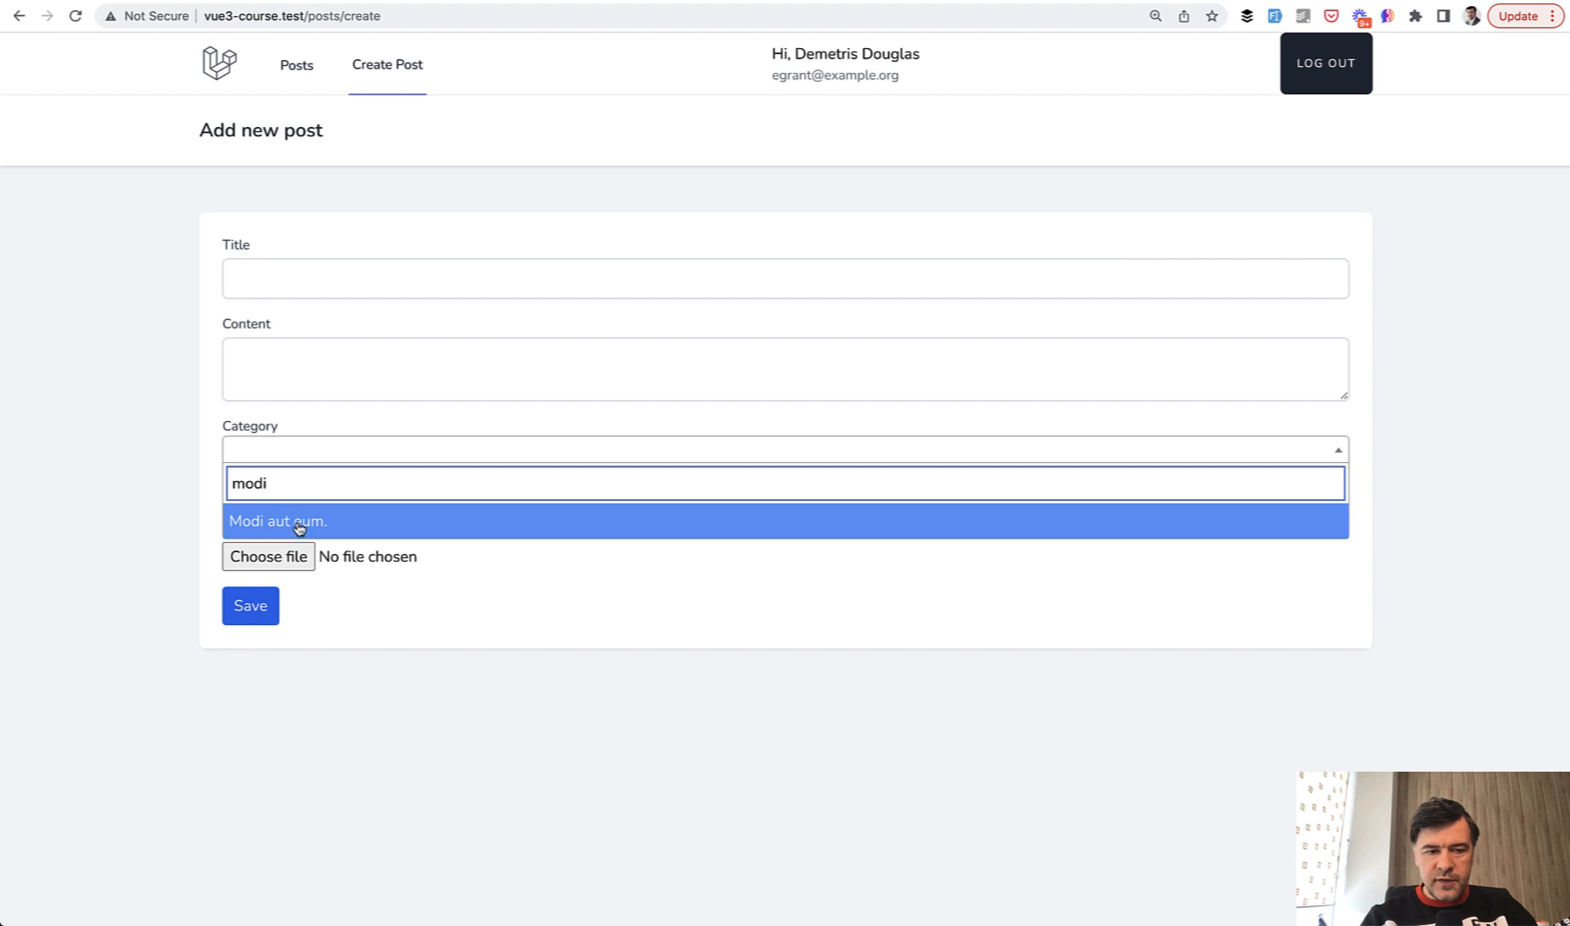
{"action": "left_click", "coordinate": [300, 522]}
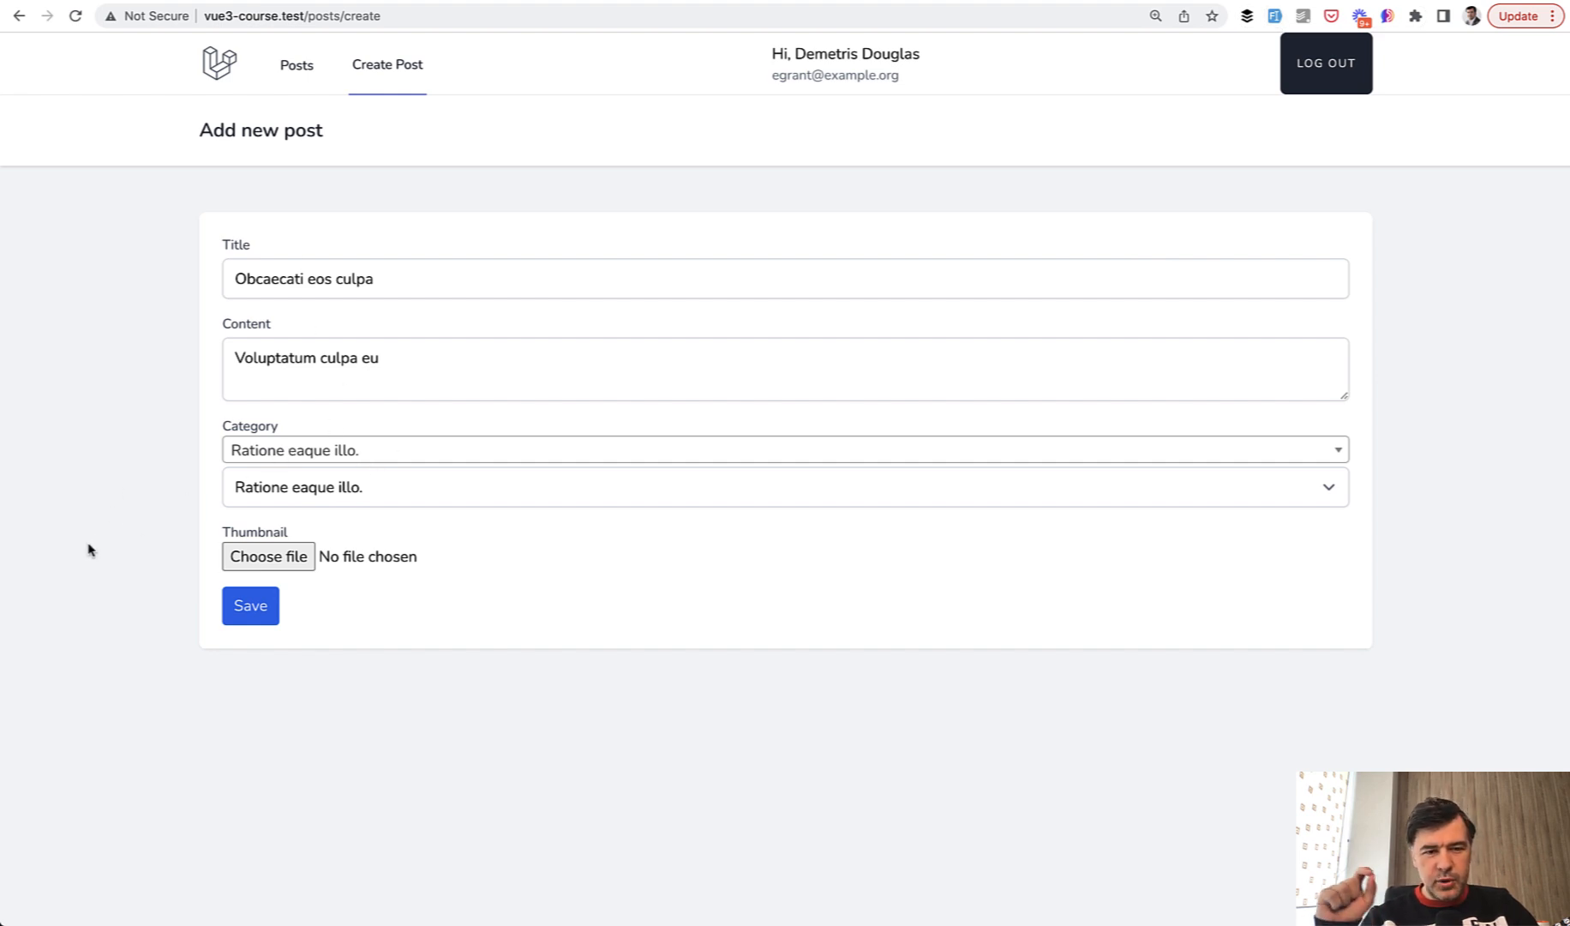
{"action": "mouse_move", "coordinate": [175, 480]}
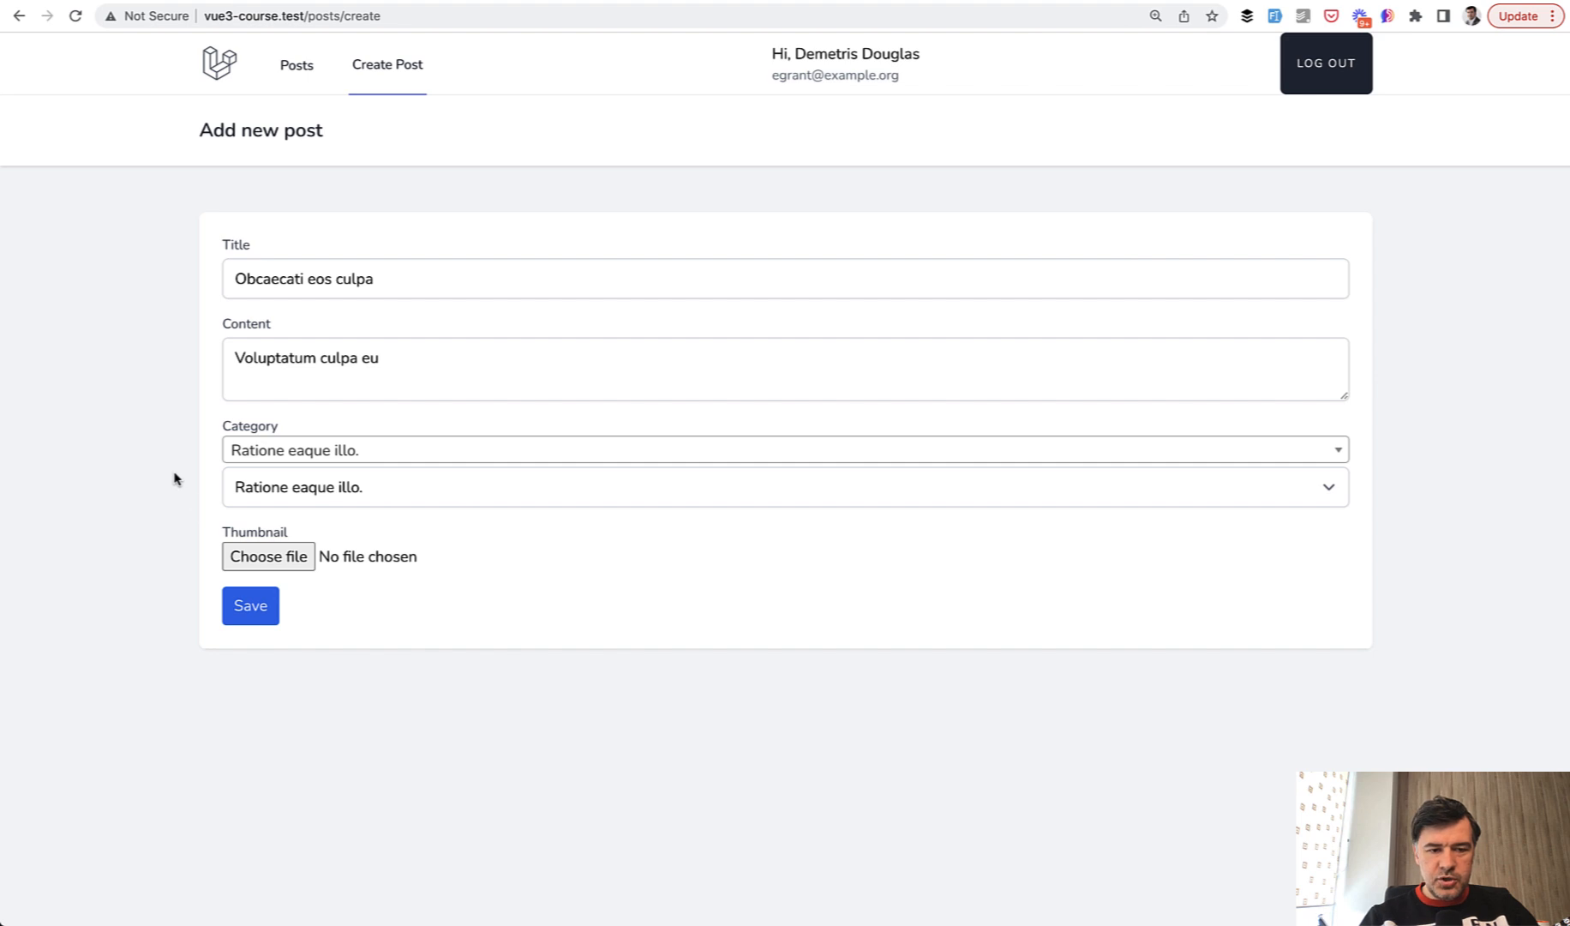
Save the new post 21 and check it tops the Posts table, then scroll the Select2 README.
{"action": "left_click", "coordinate": [251, 607]}
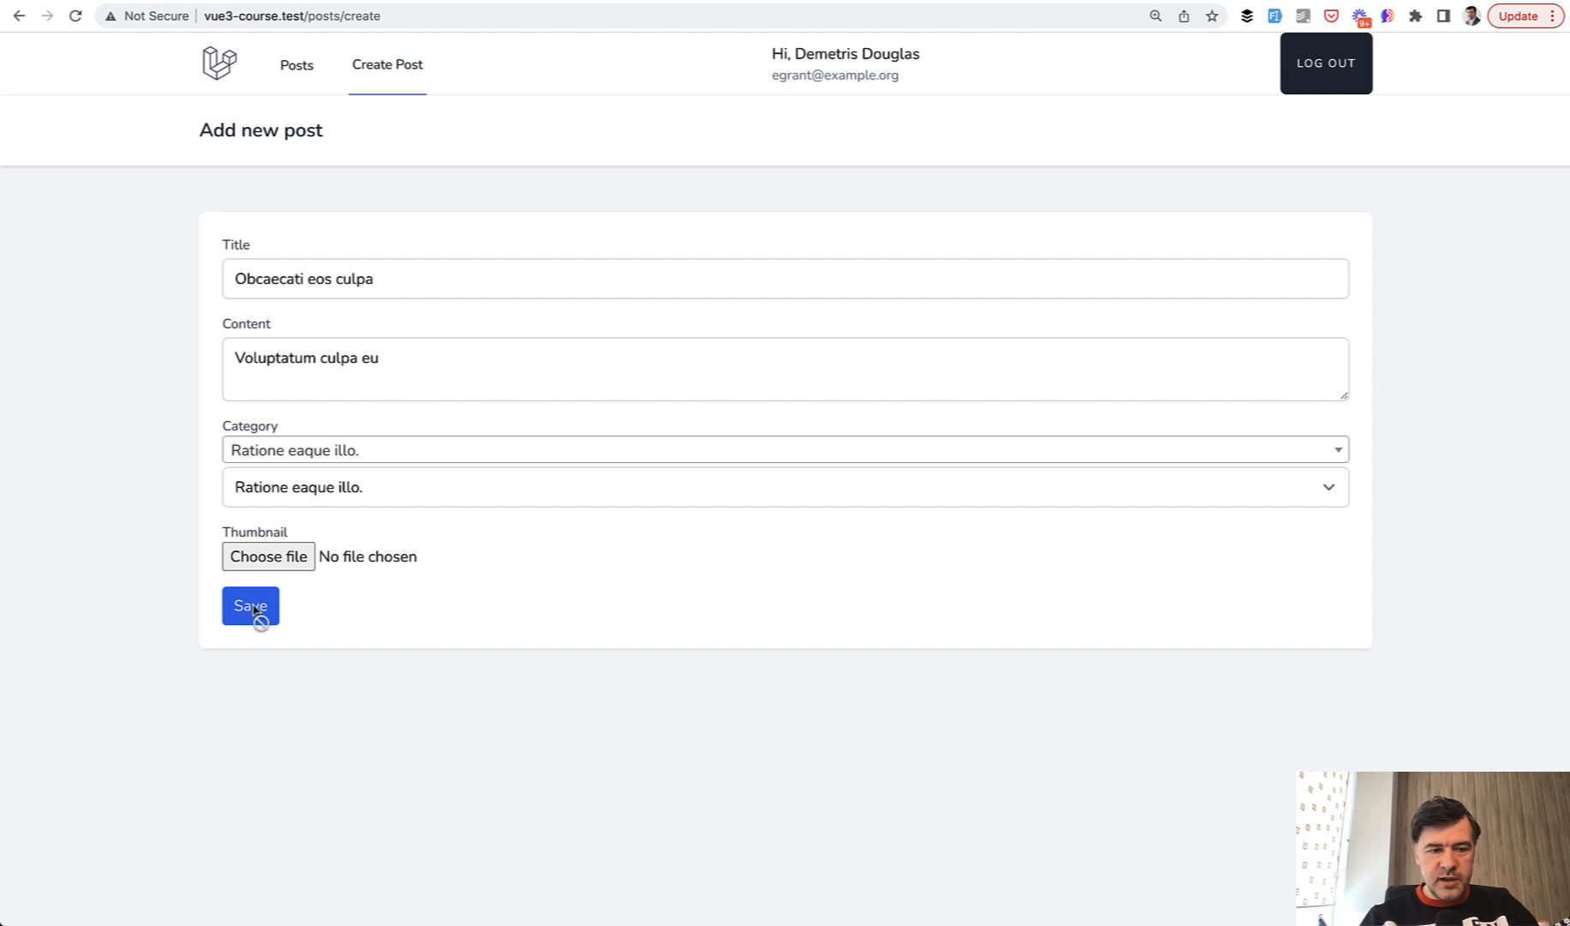
{"action": "left_click", "coordinate": [250, 607]}
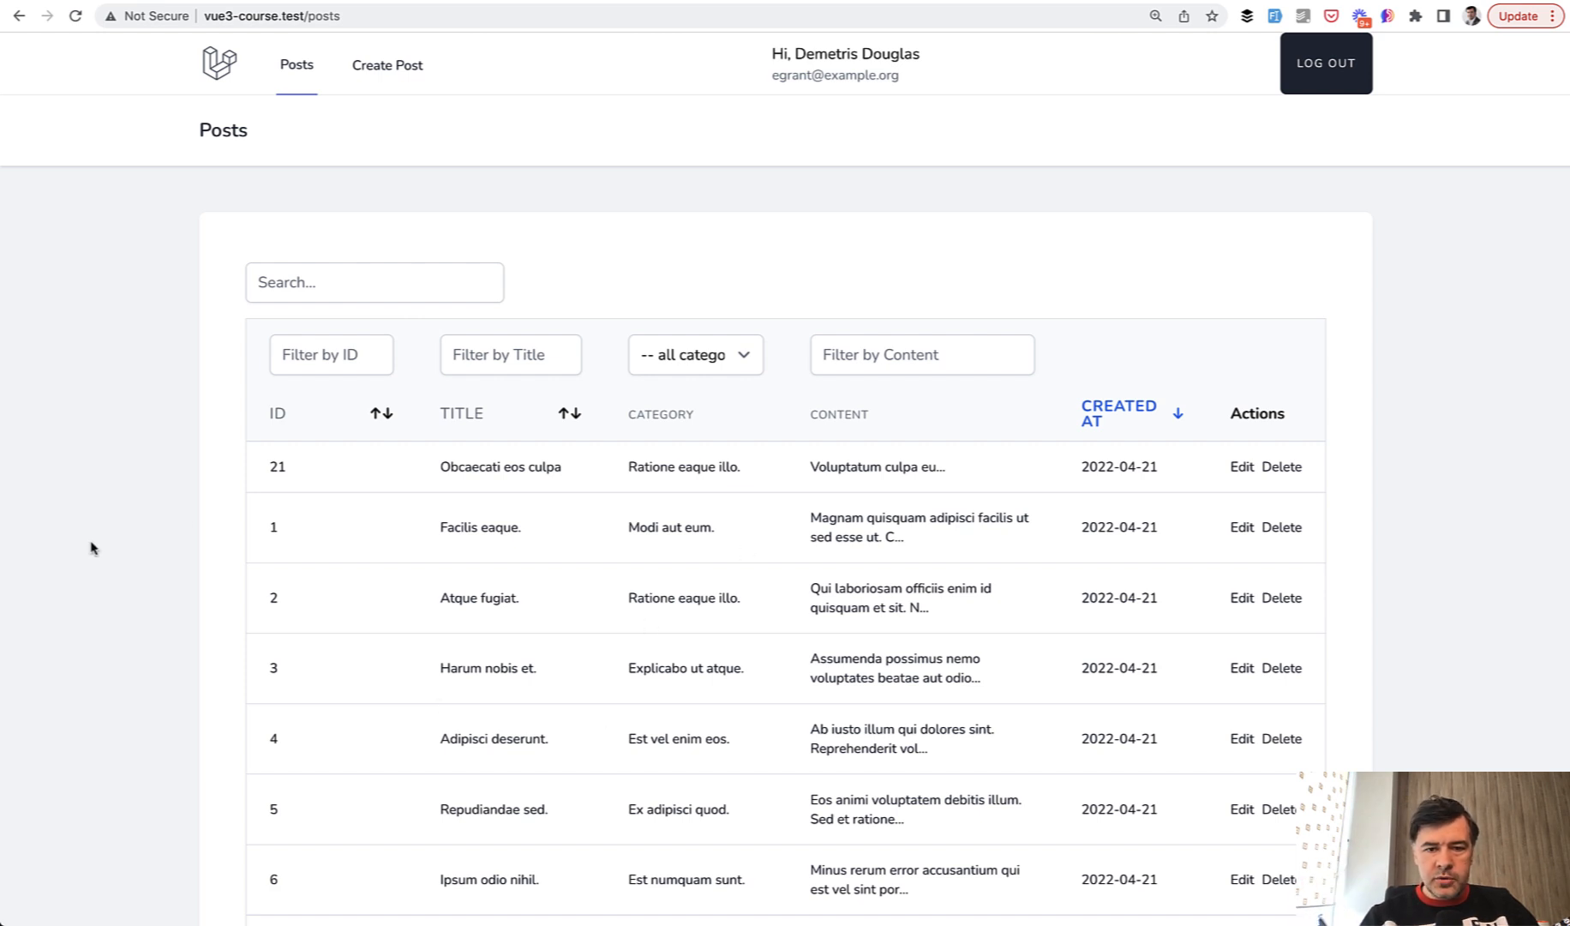
{"action": "mouse_move", "coordinate": [679, 172]}
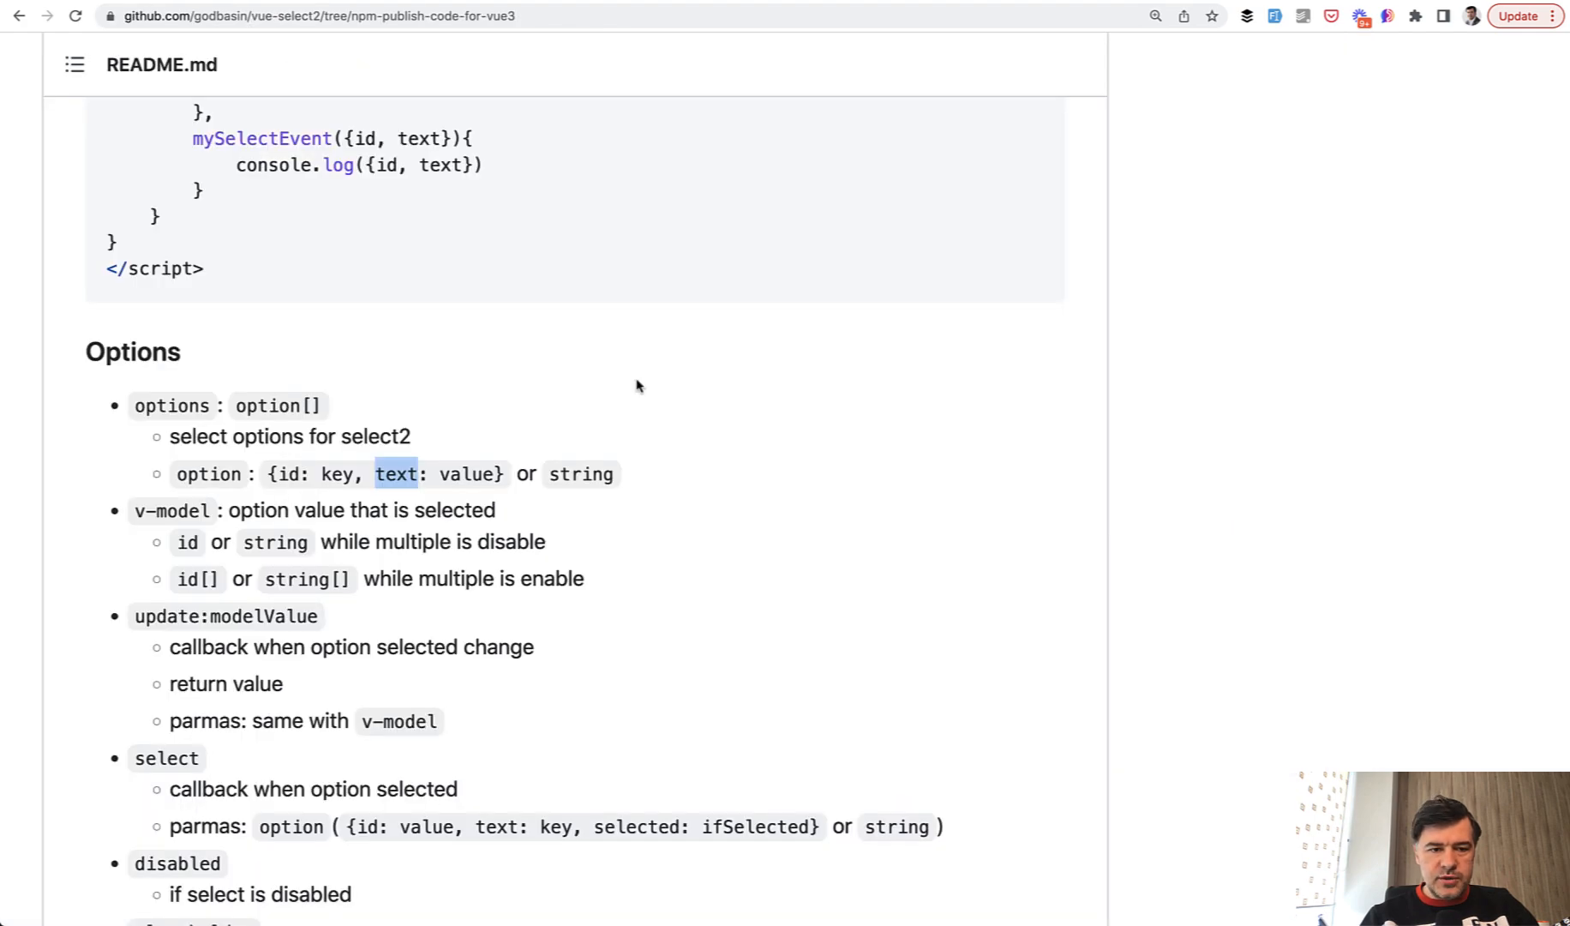
{"action": "scroll", "scroll_direction": "up", "scroll_amount": 3}
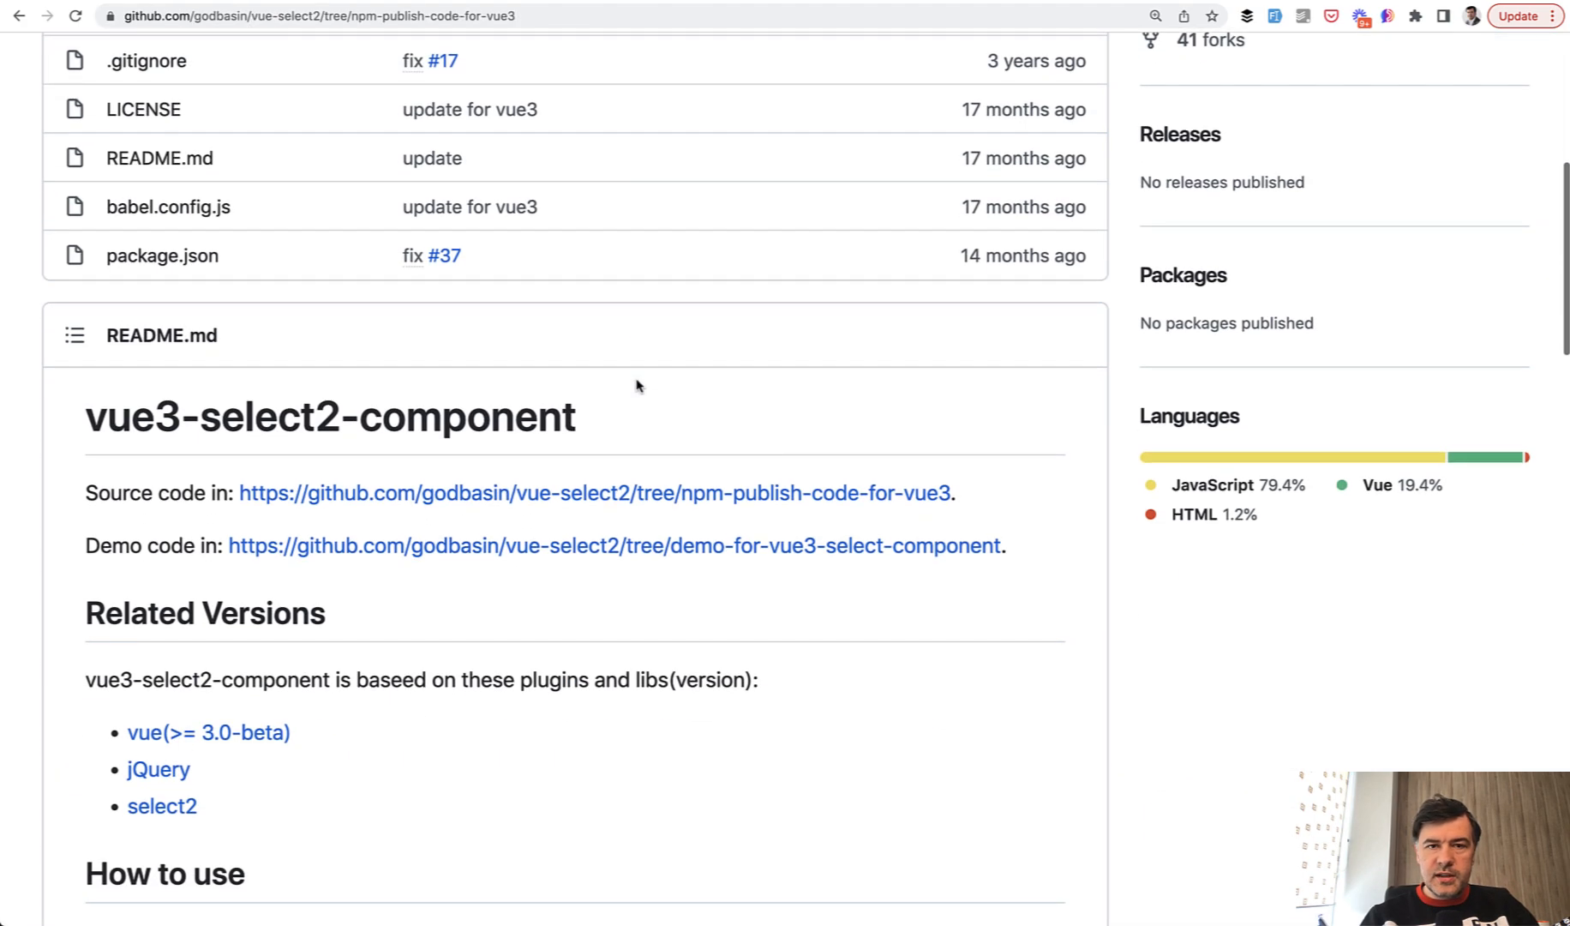